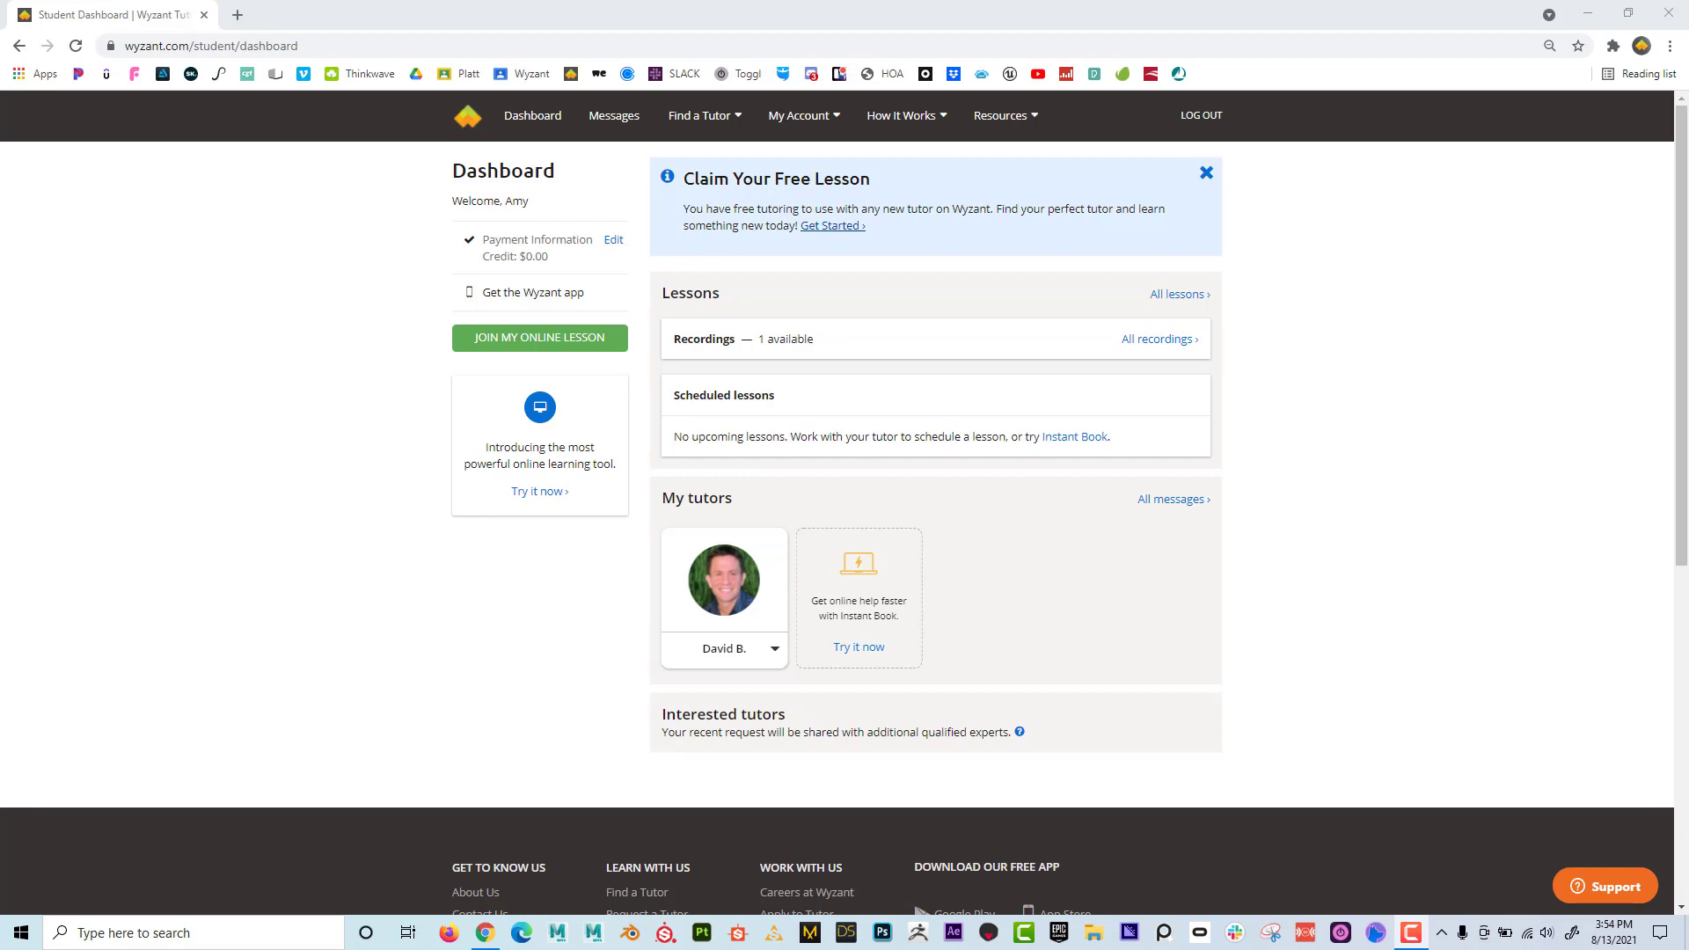
Search Google for 'google chrome' in a new browser tab
click(236, 15)
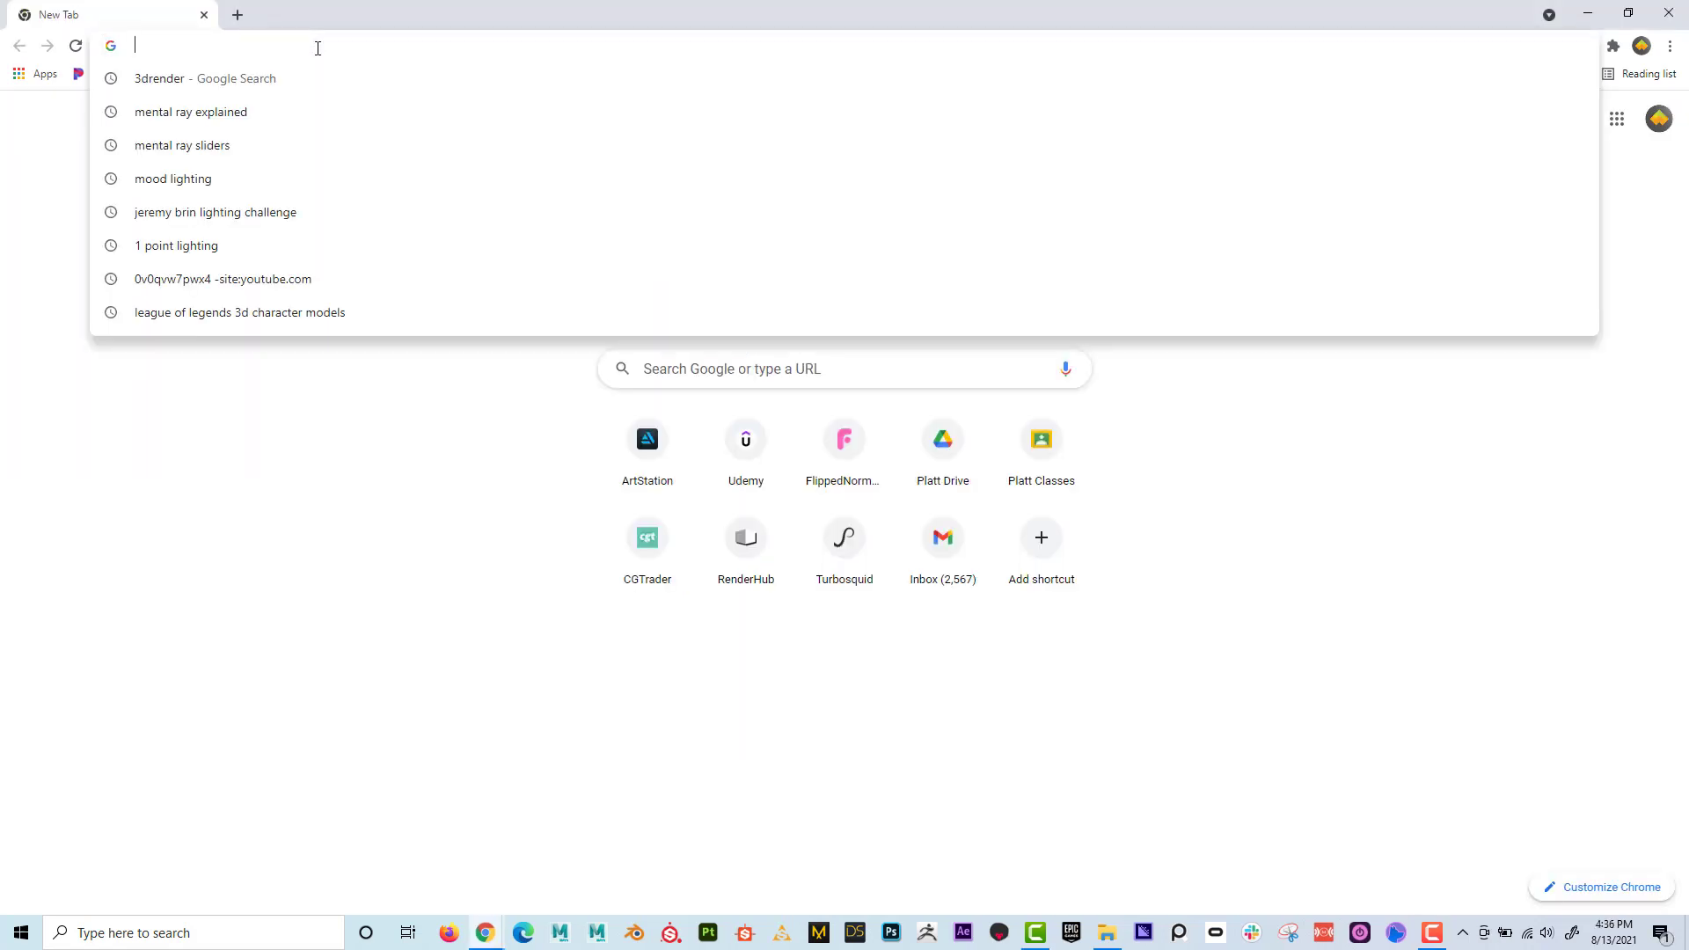
text(google)
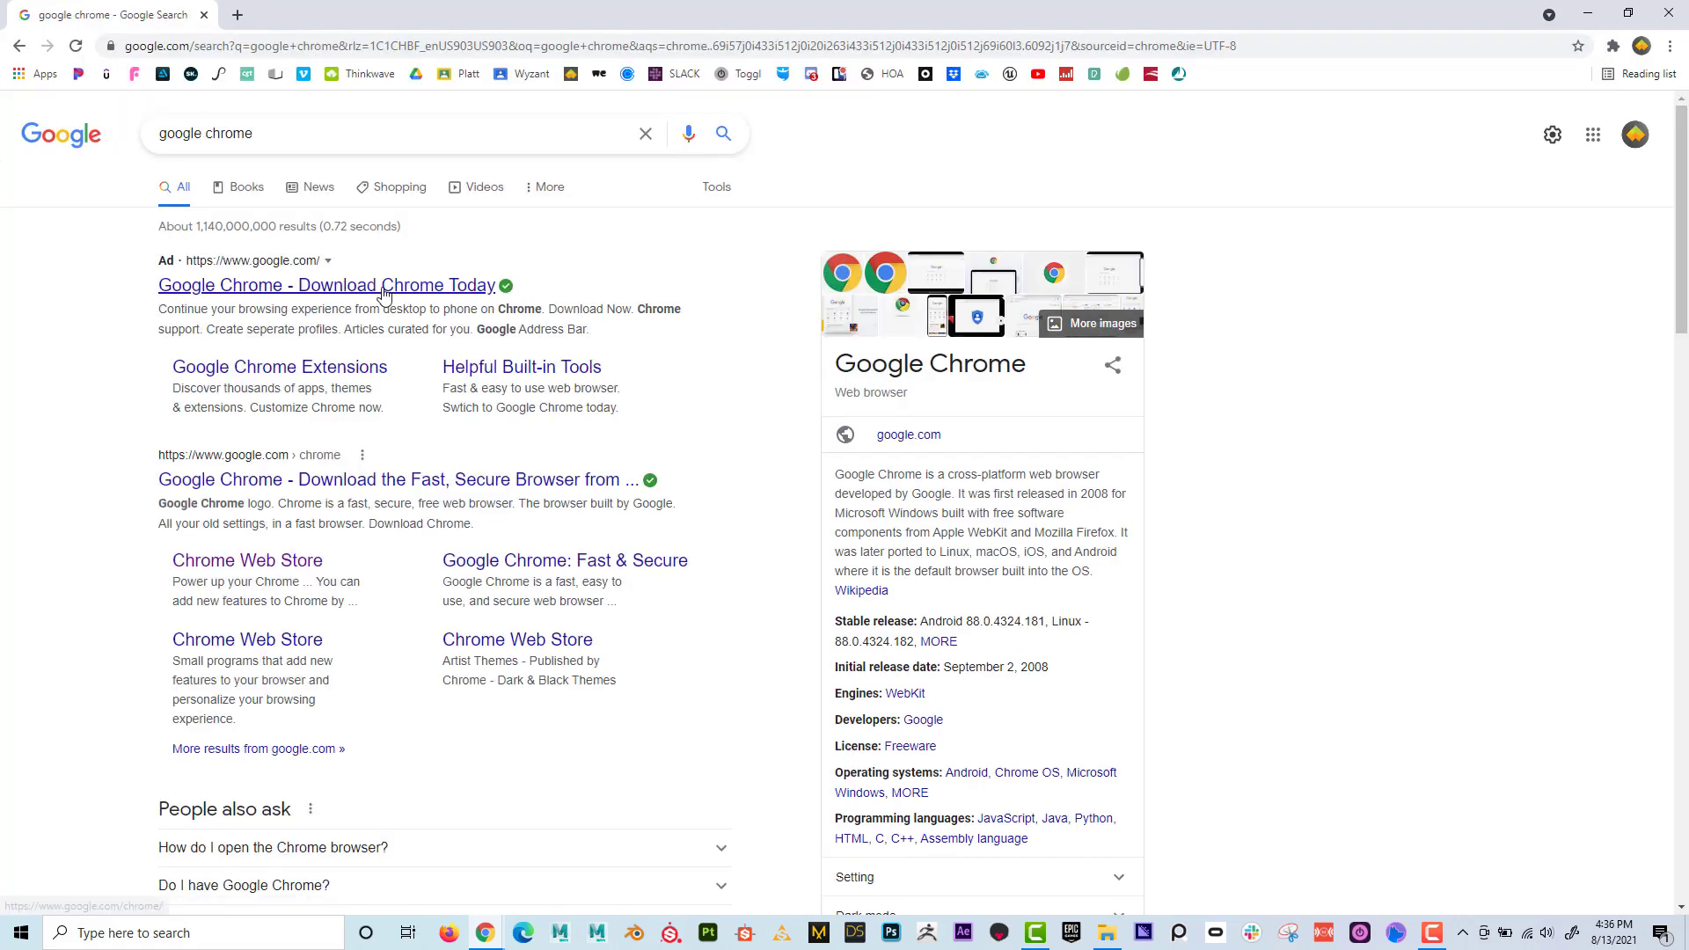
Go to Google's official Chrome download page from the results
click(327, 285)
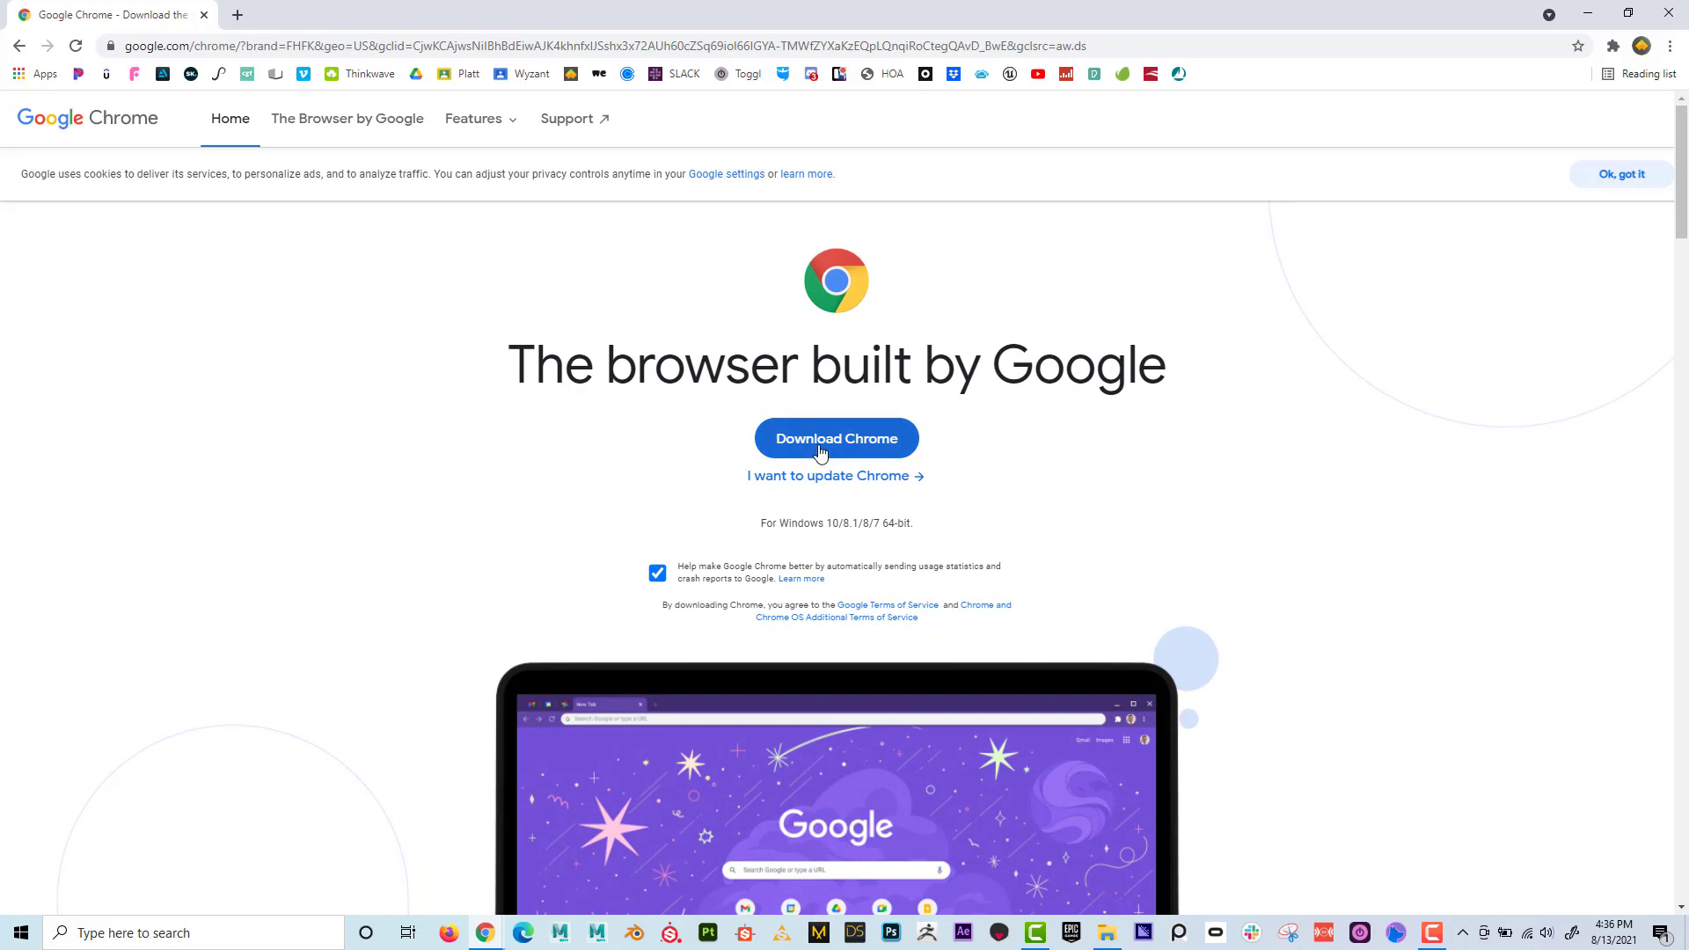
mouse_move(486, 932)
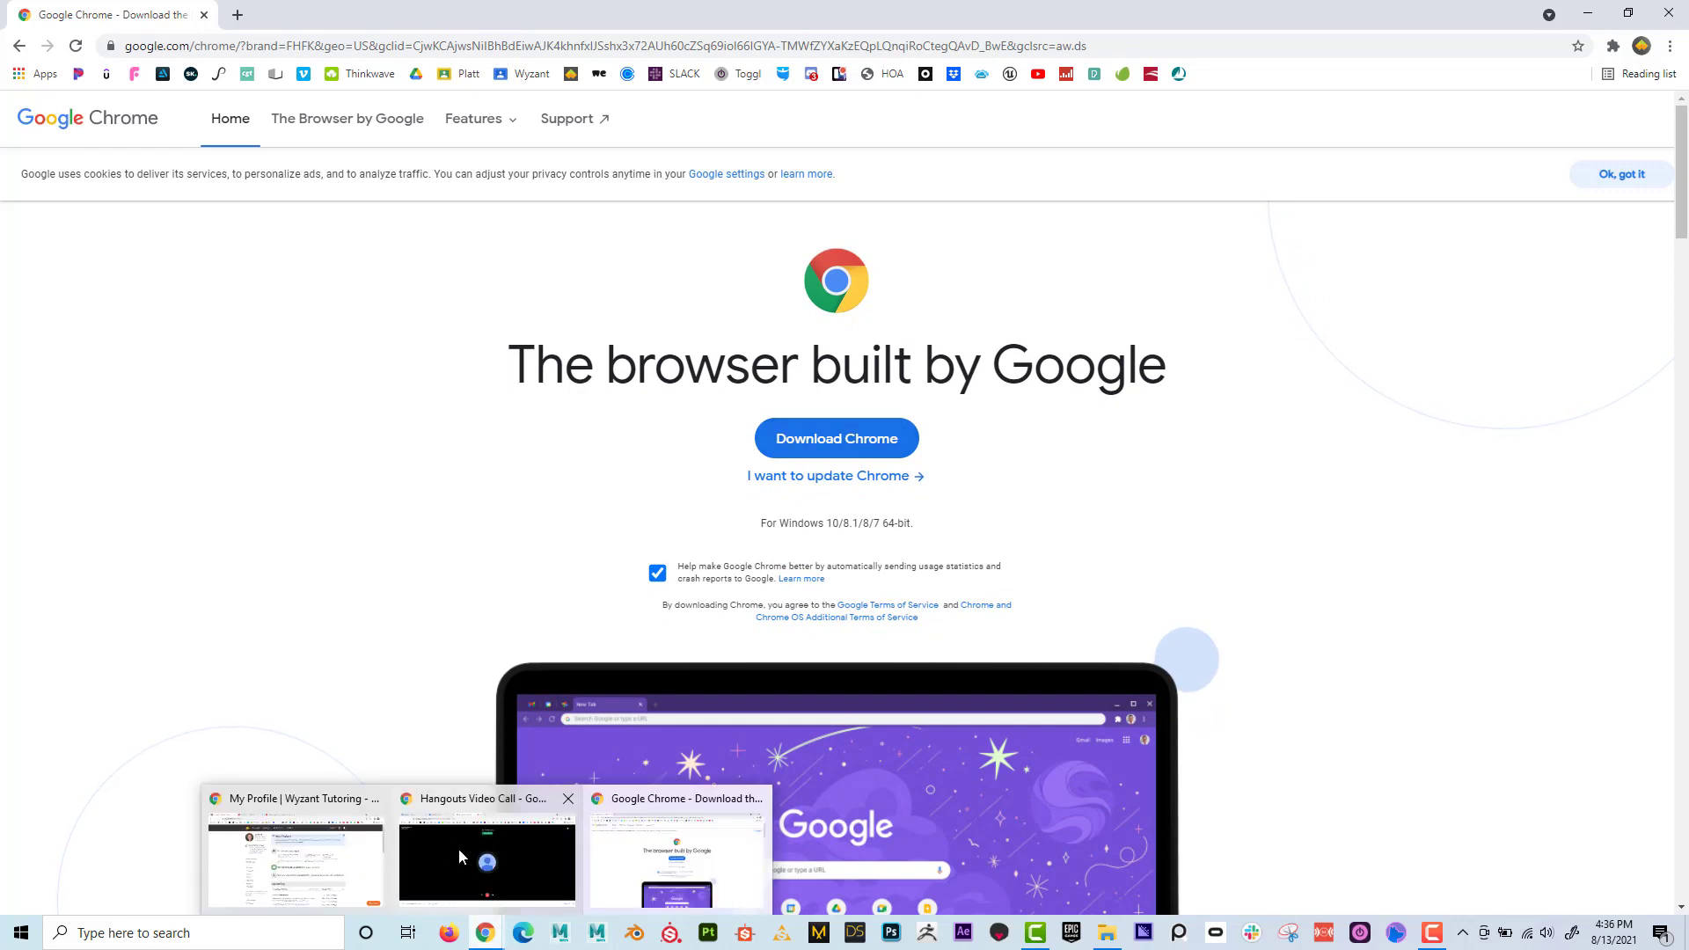
mouse_move(846, 294)
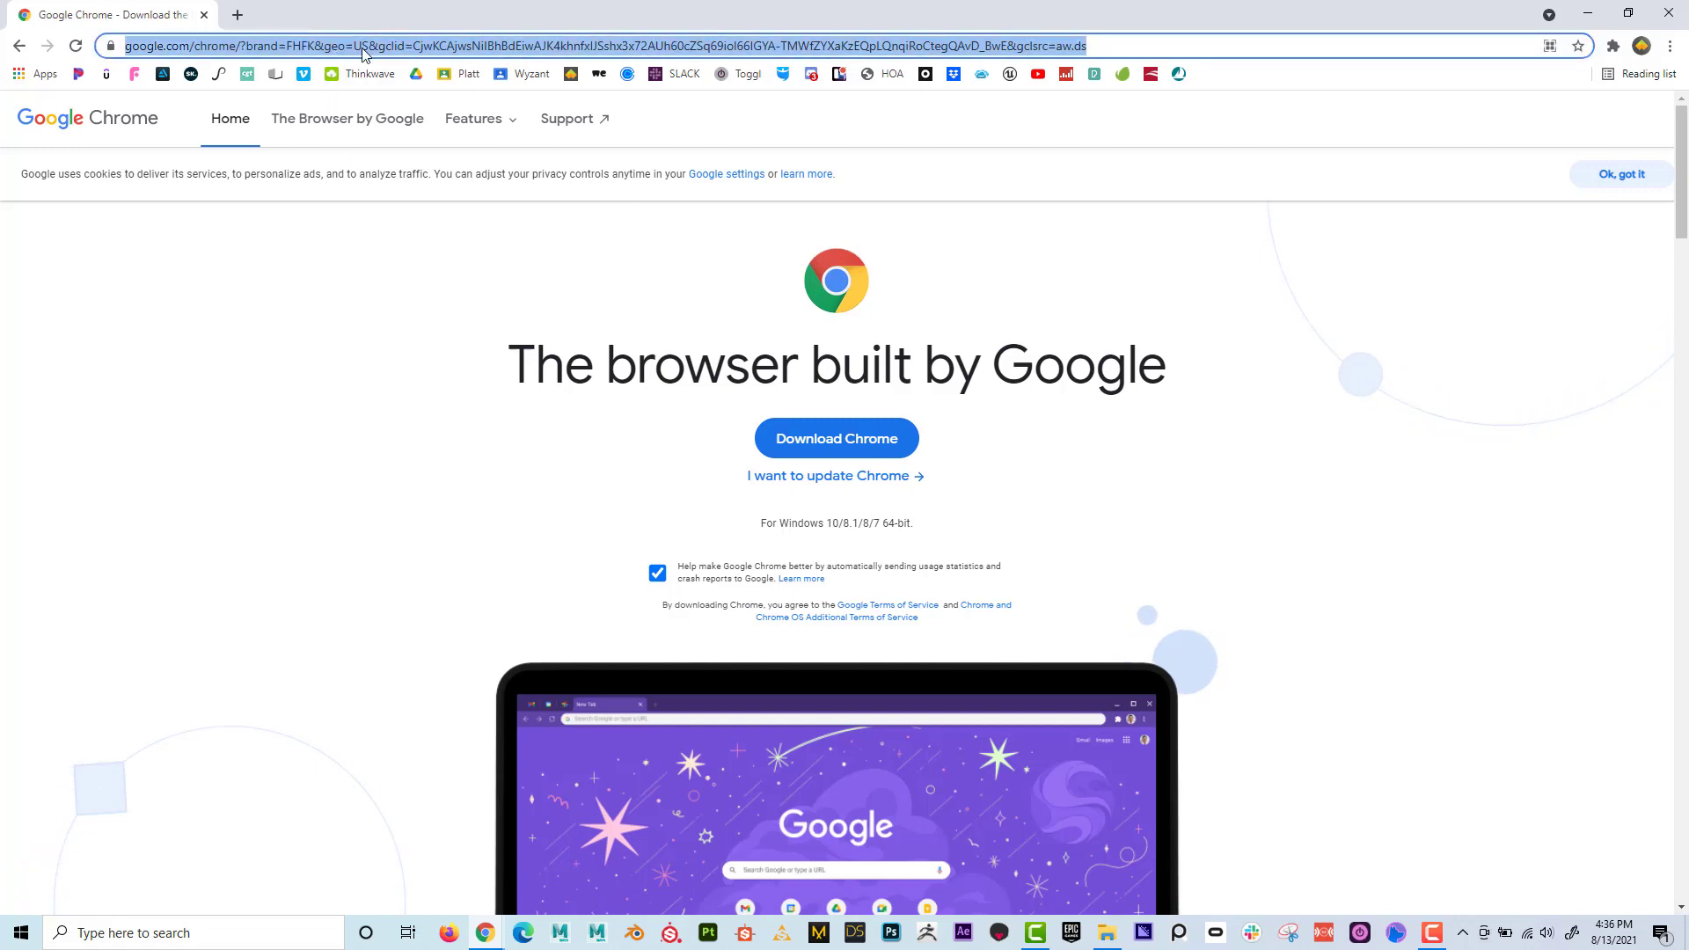
Search for 'google chrome store' and land on the Chrome Web Store extensions page
text(google chrome)
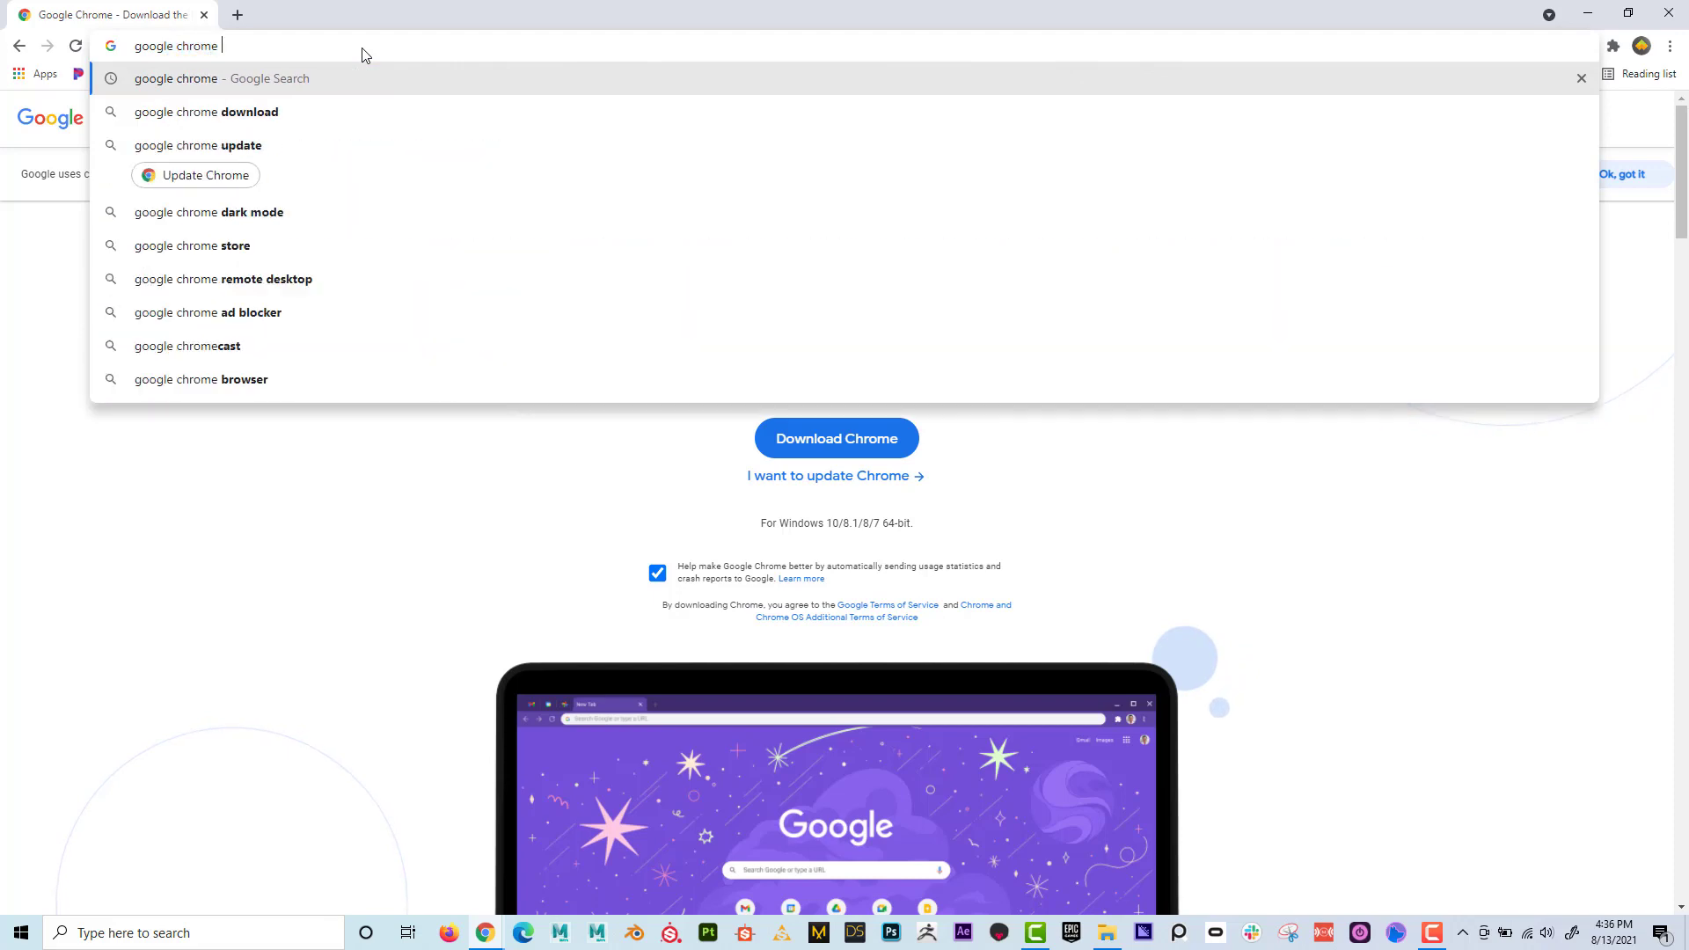
text(sot)
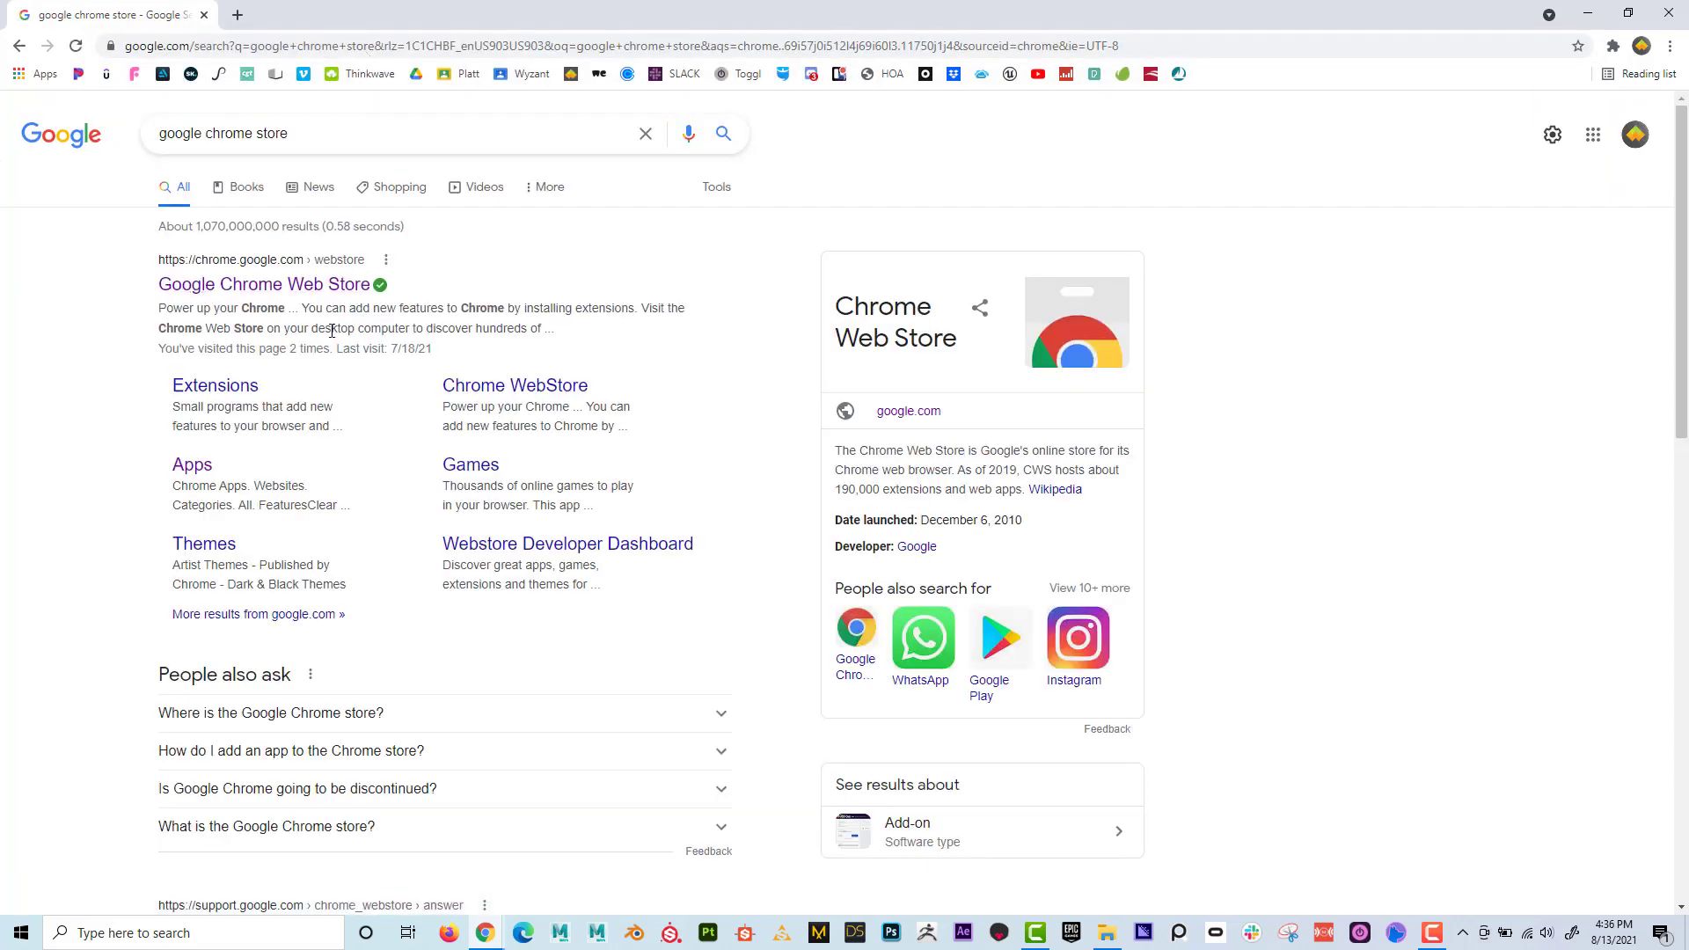
mouse_move(265, 285)
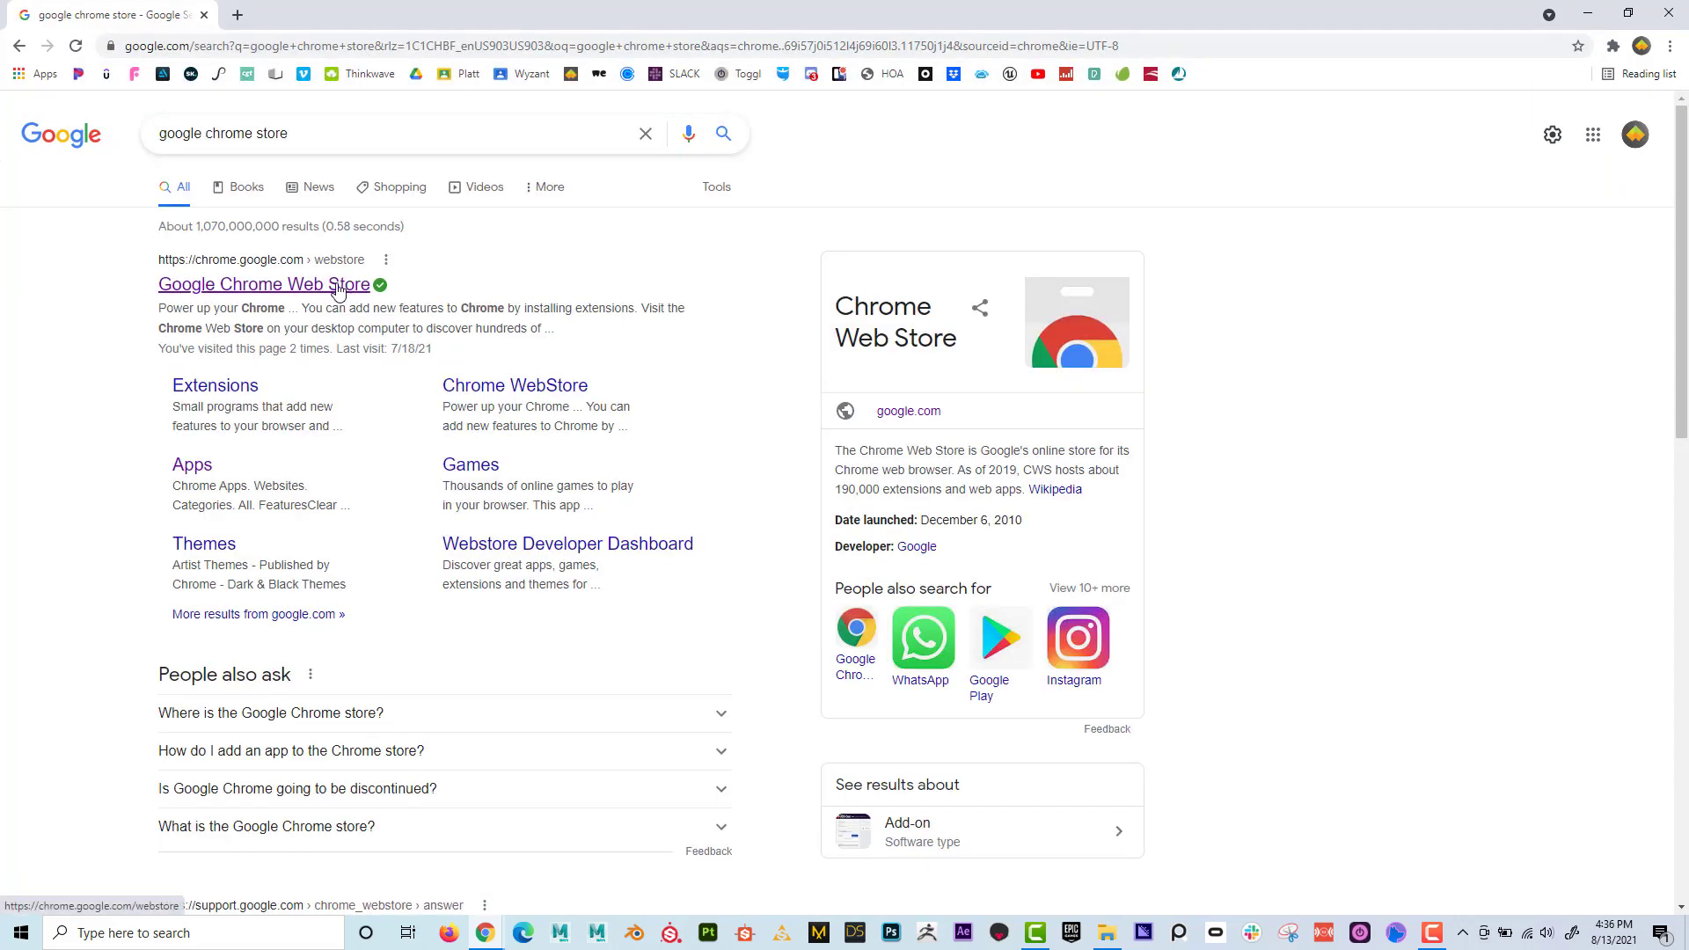
click(260, 283)
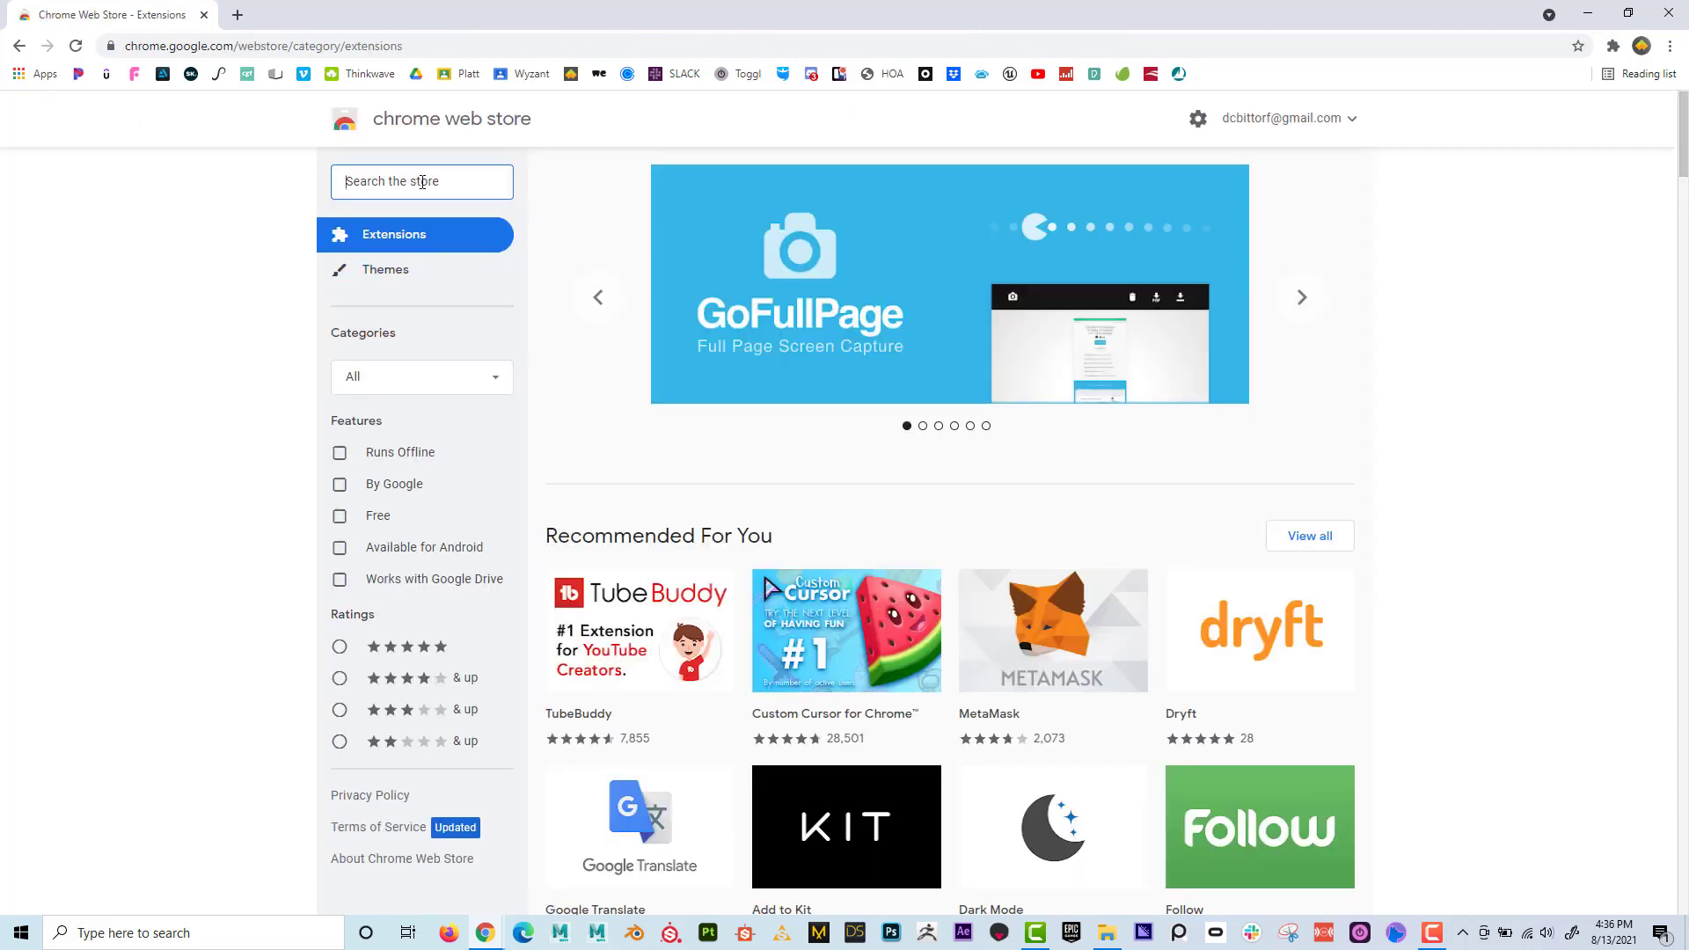
Search the store for 'wyzant' and add the Wyzant Screen Sharing extension to Chrome
text(wyzant)
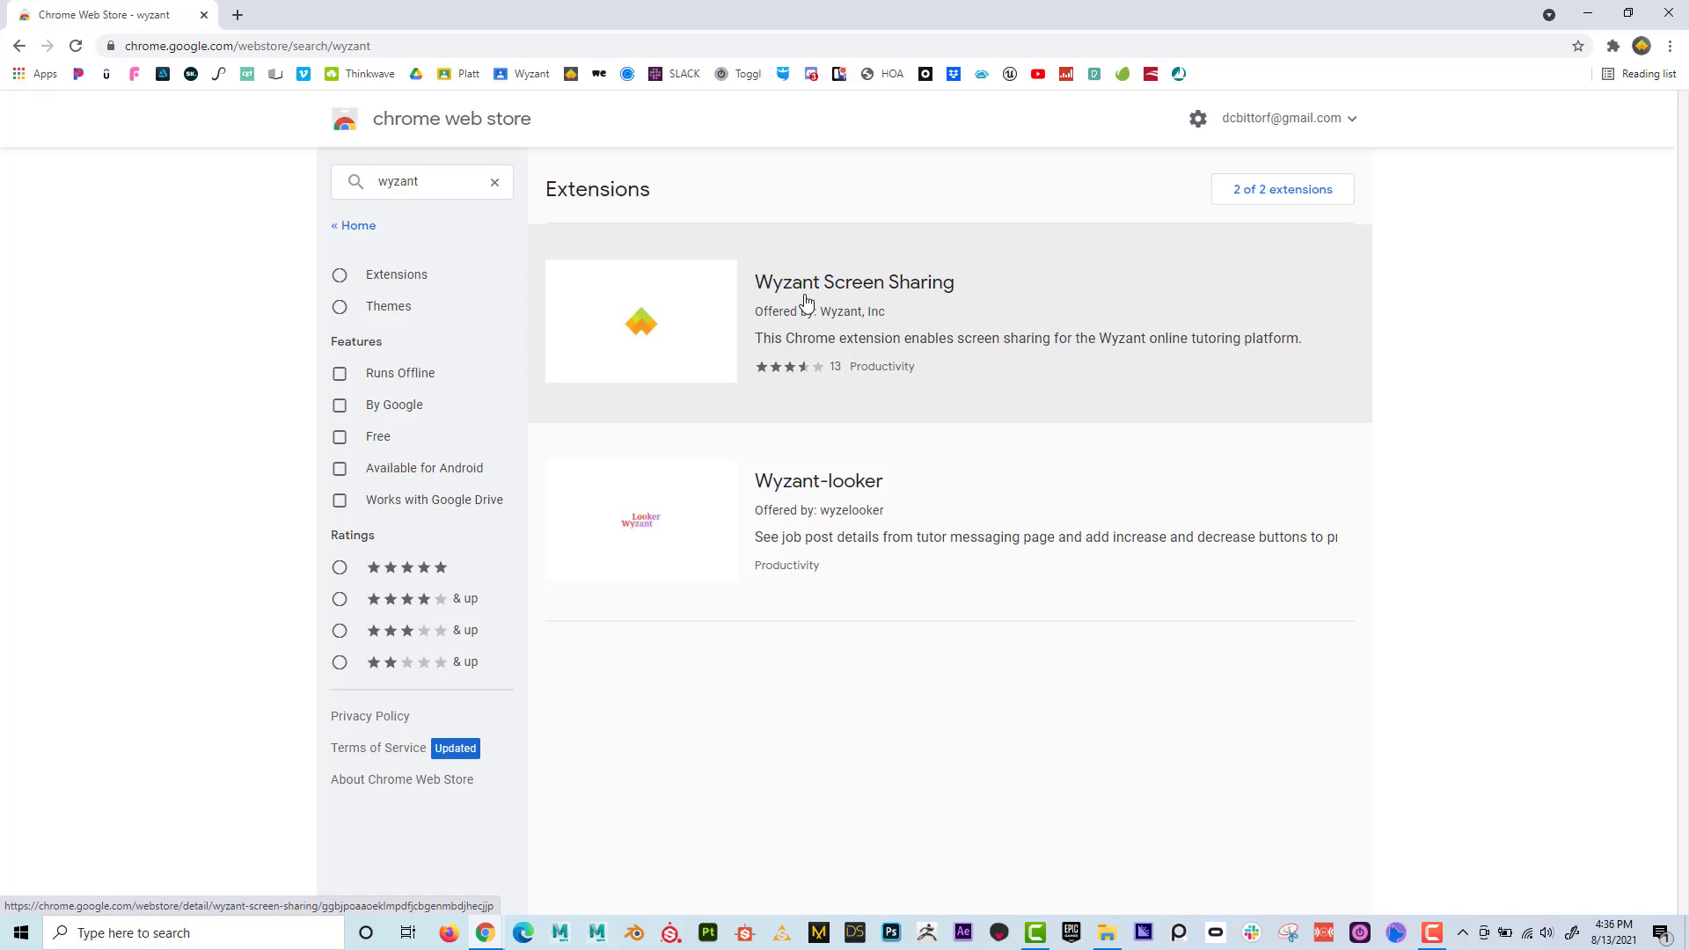
click(854, 282)
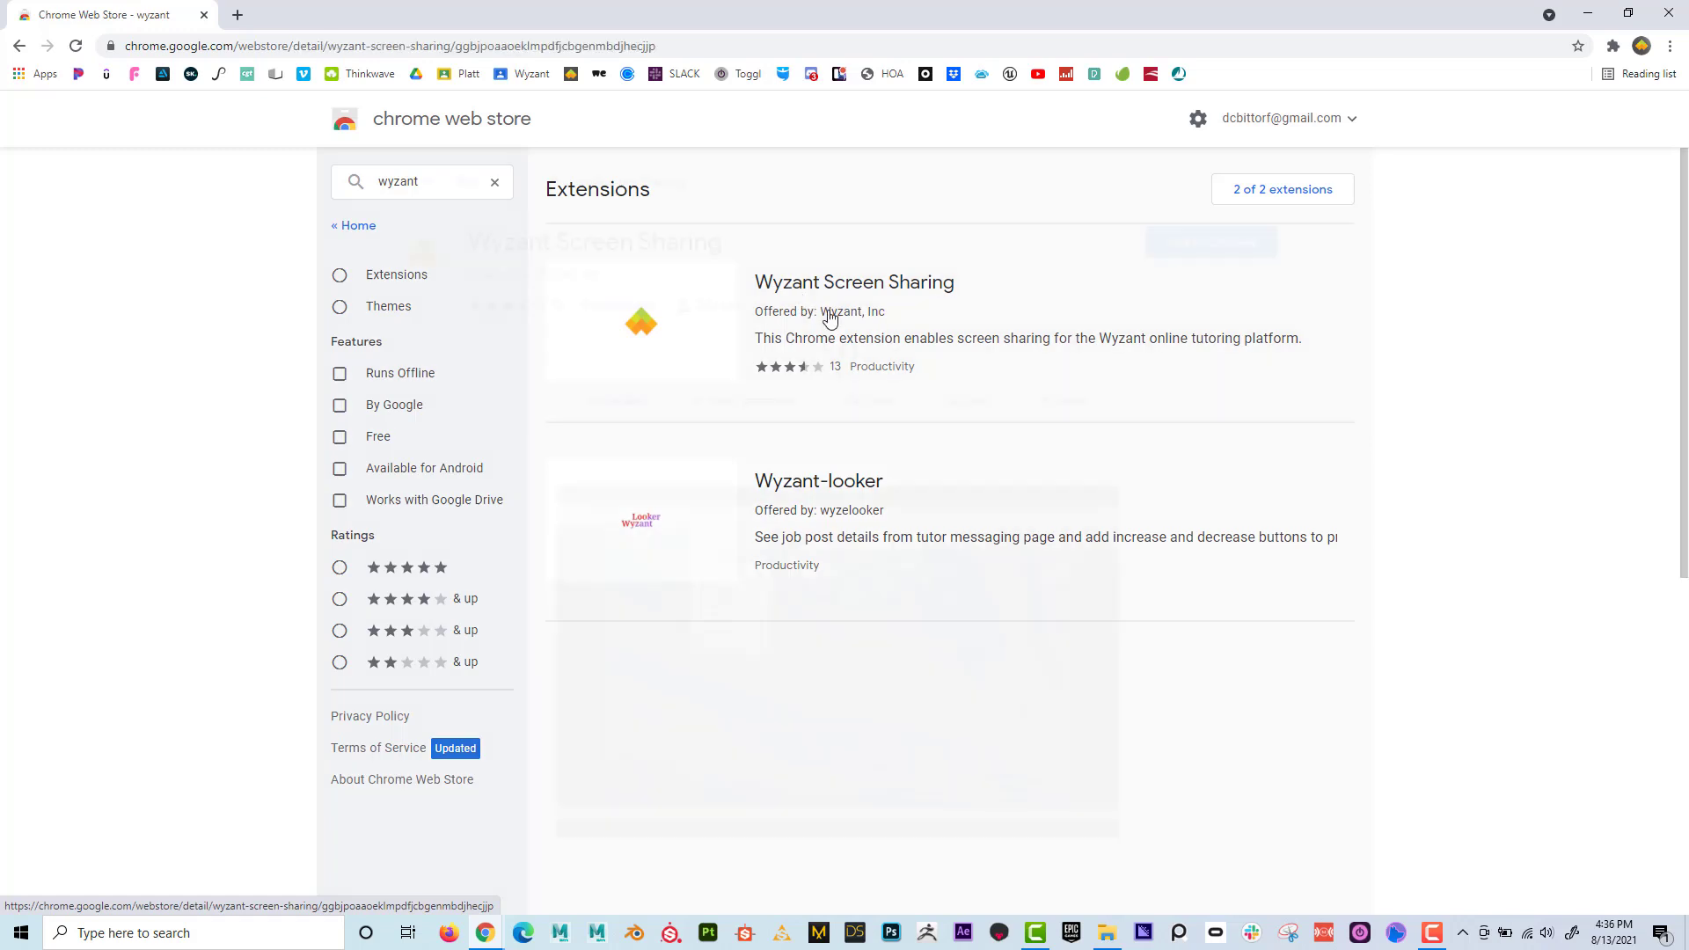
click(855, 281)
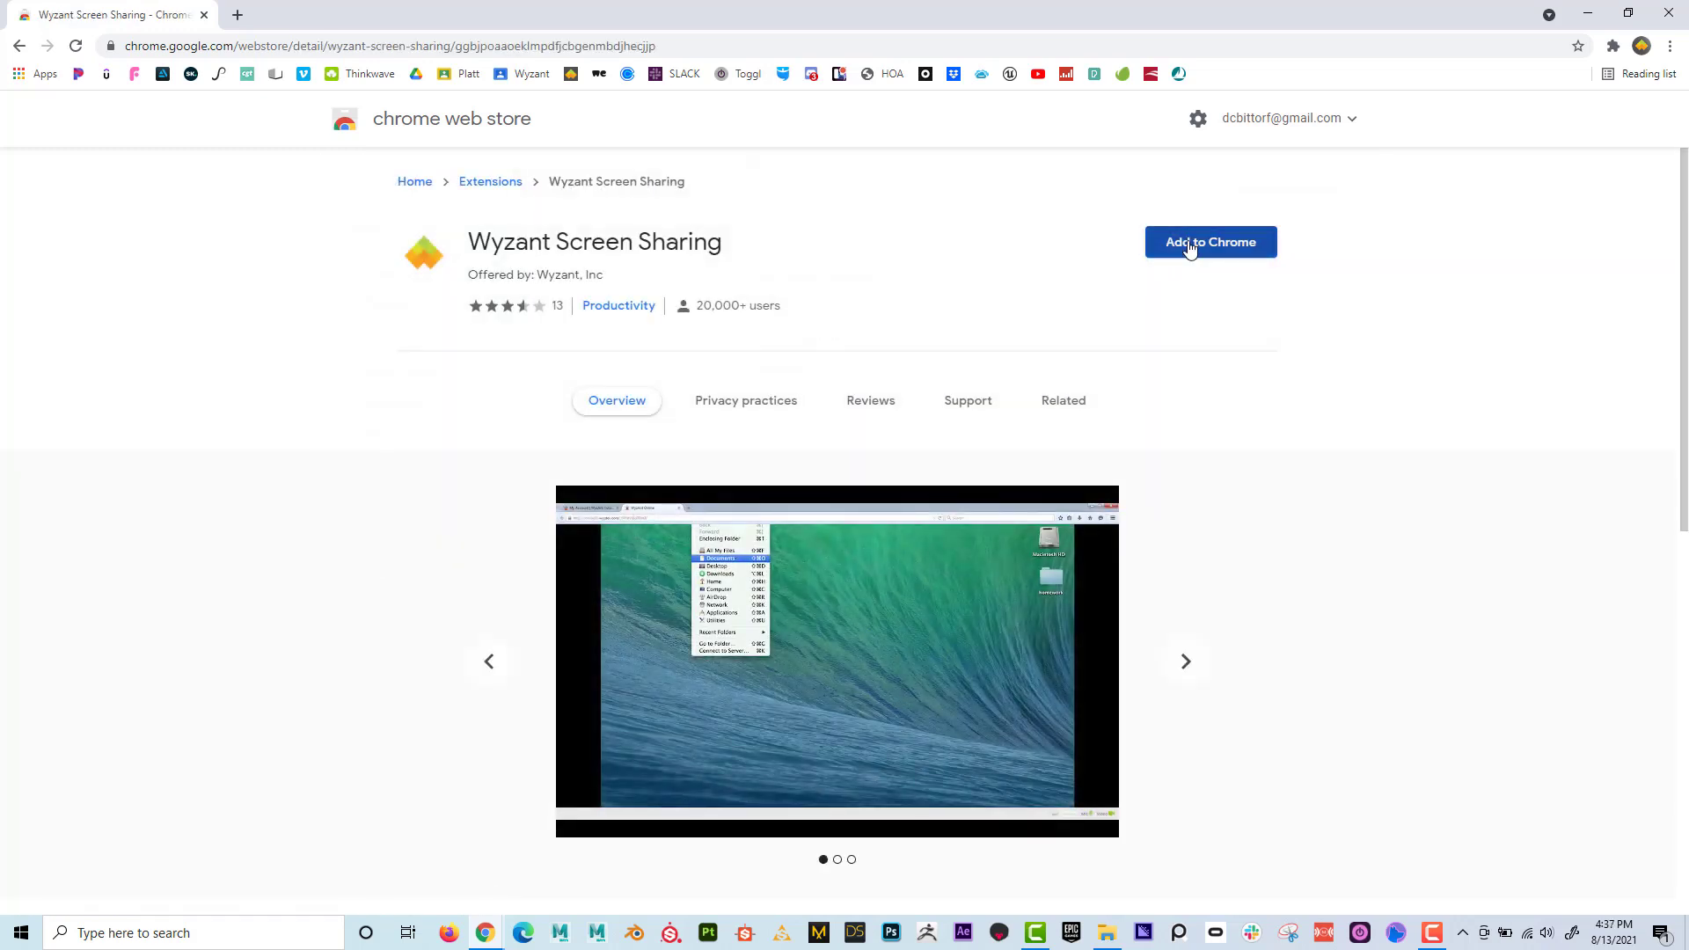
click(1210, 241)
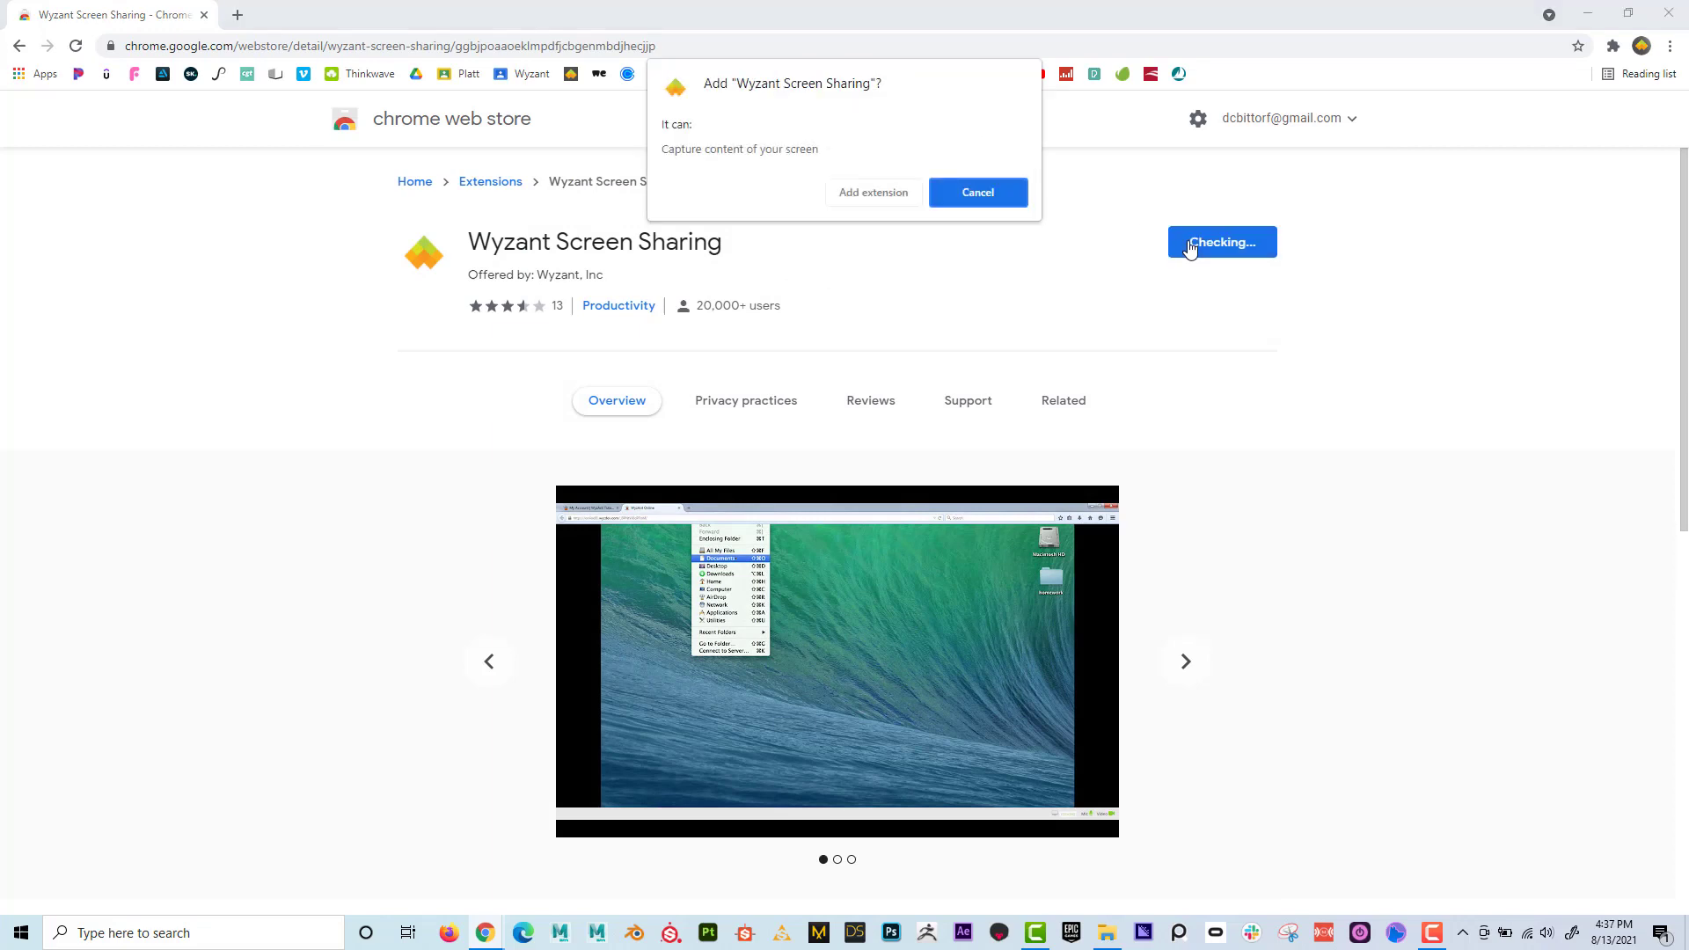
mouse_move(874, 192)
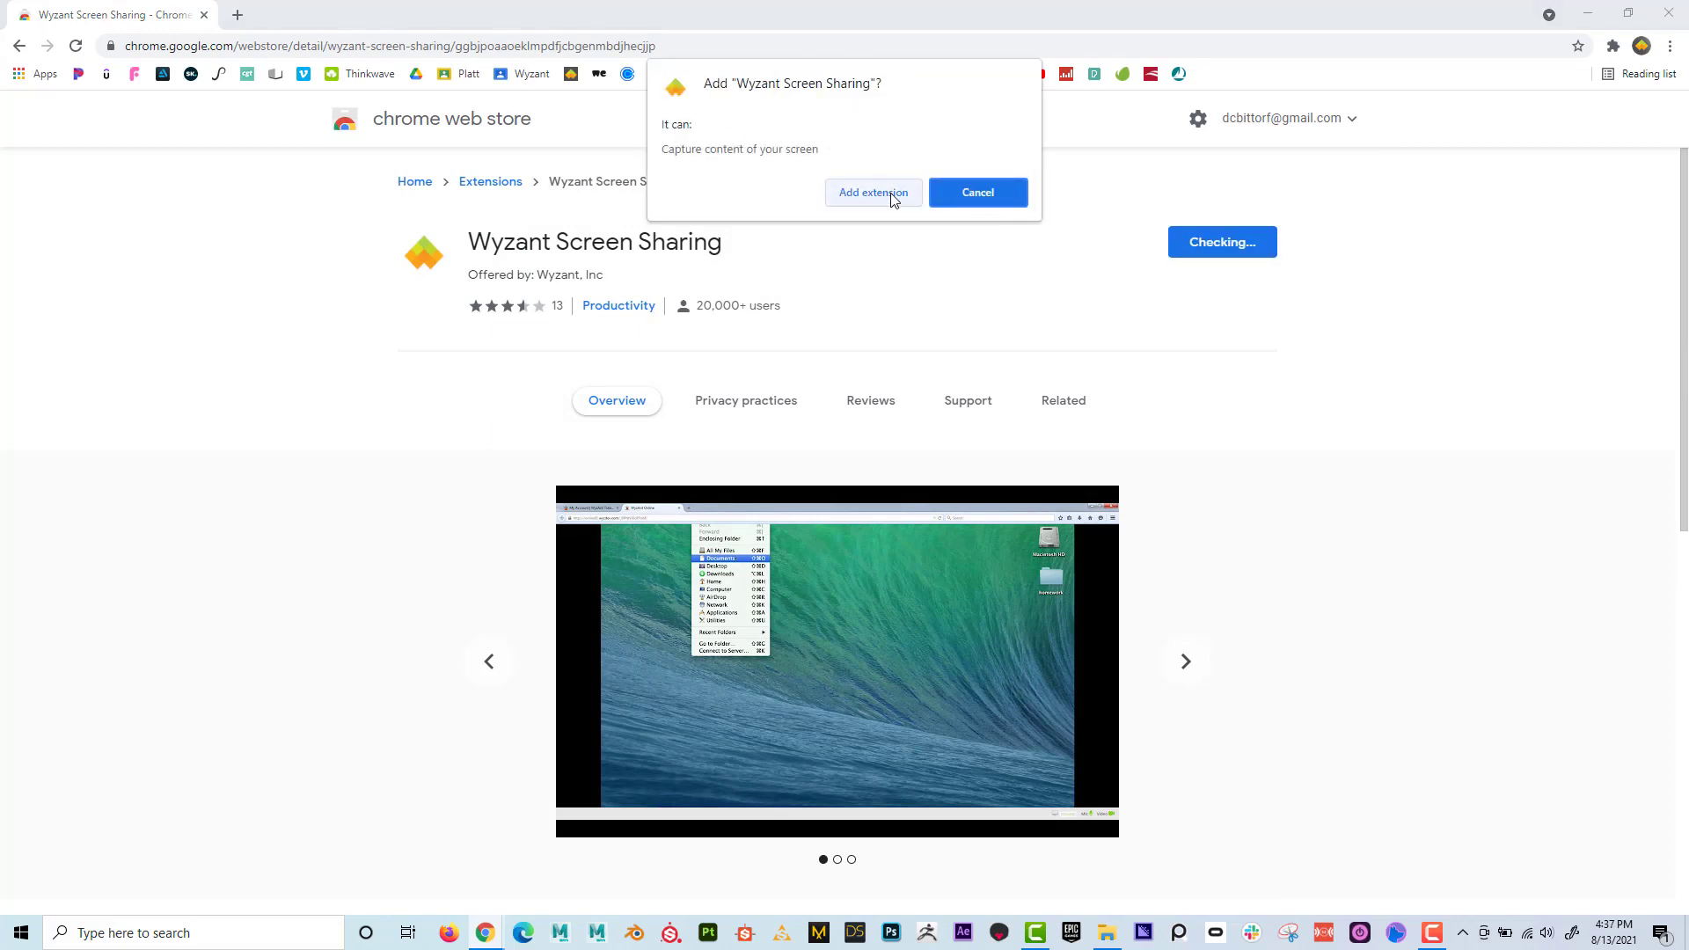
Approve installing Wyzant Screen Sharing and confirm it appears among installed extensions
click(873, 192)
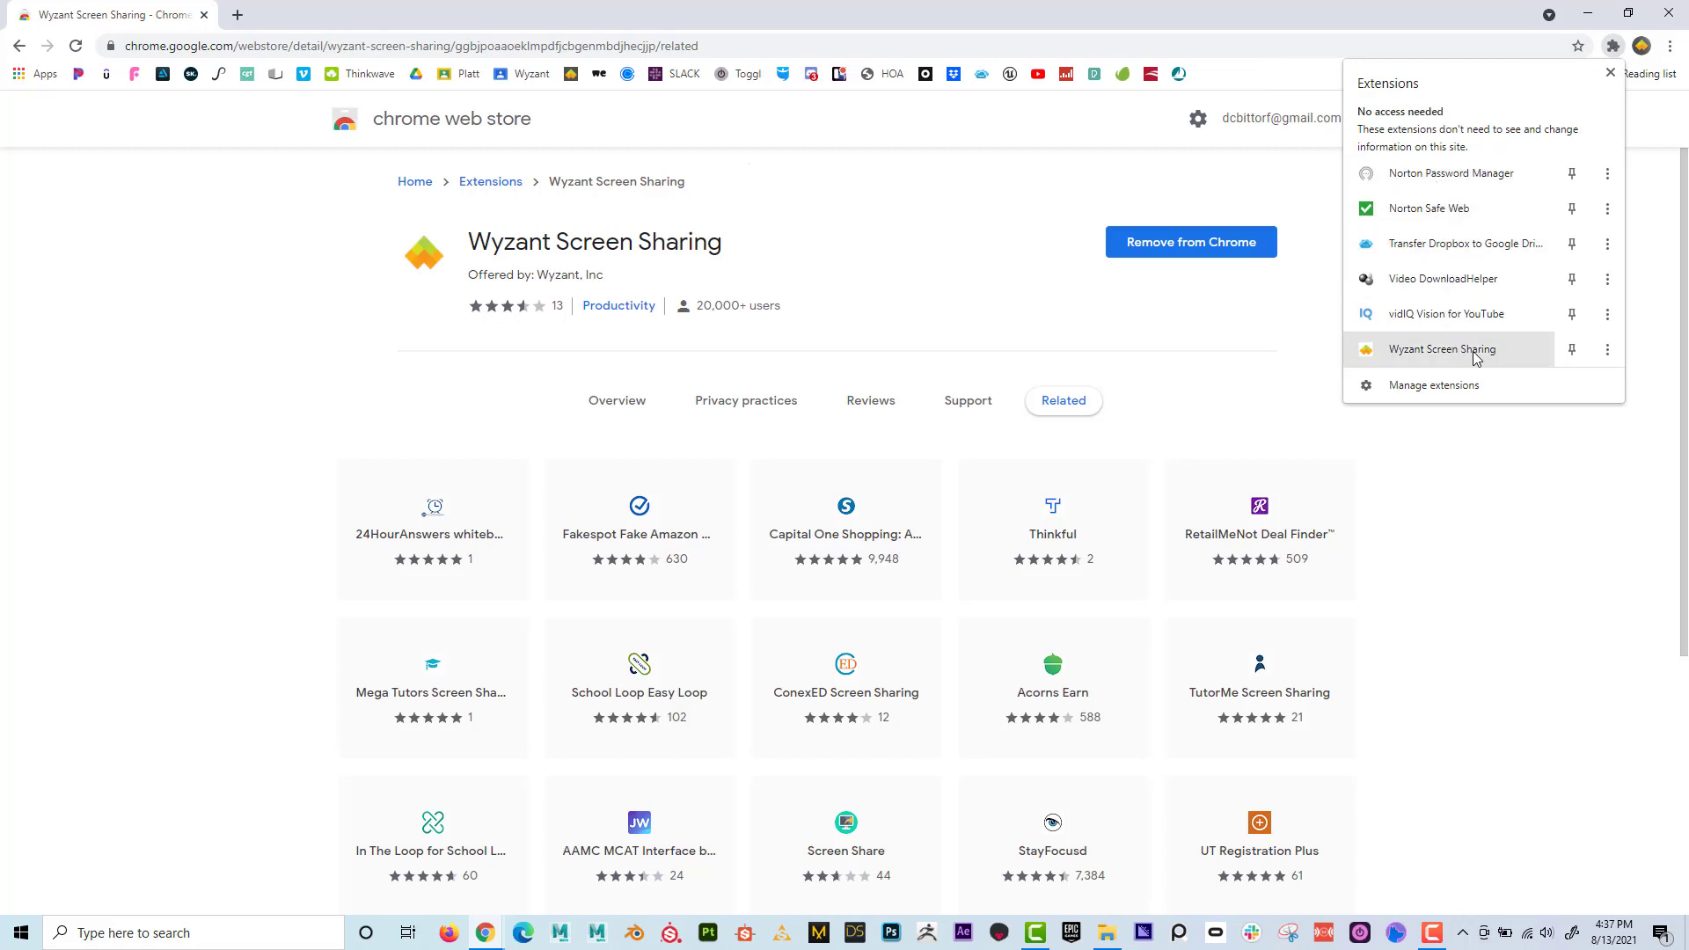
mouse_move(1443, 348)
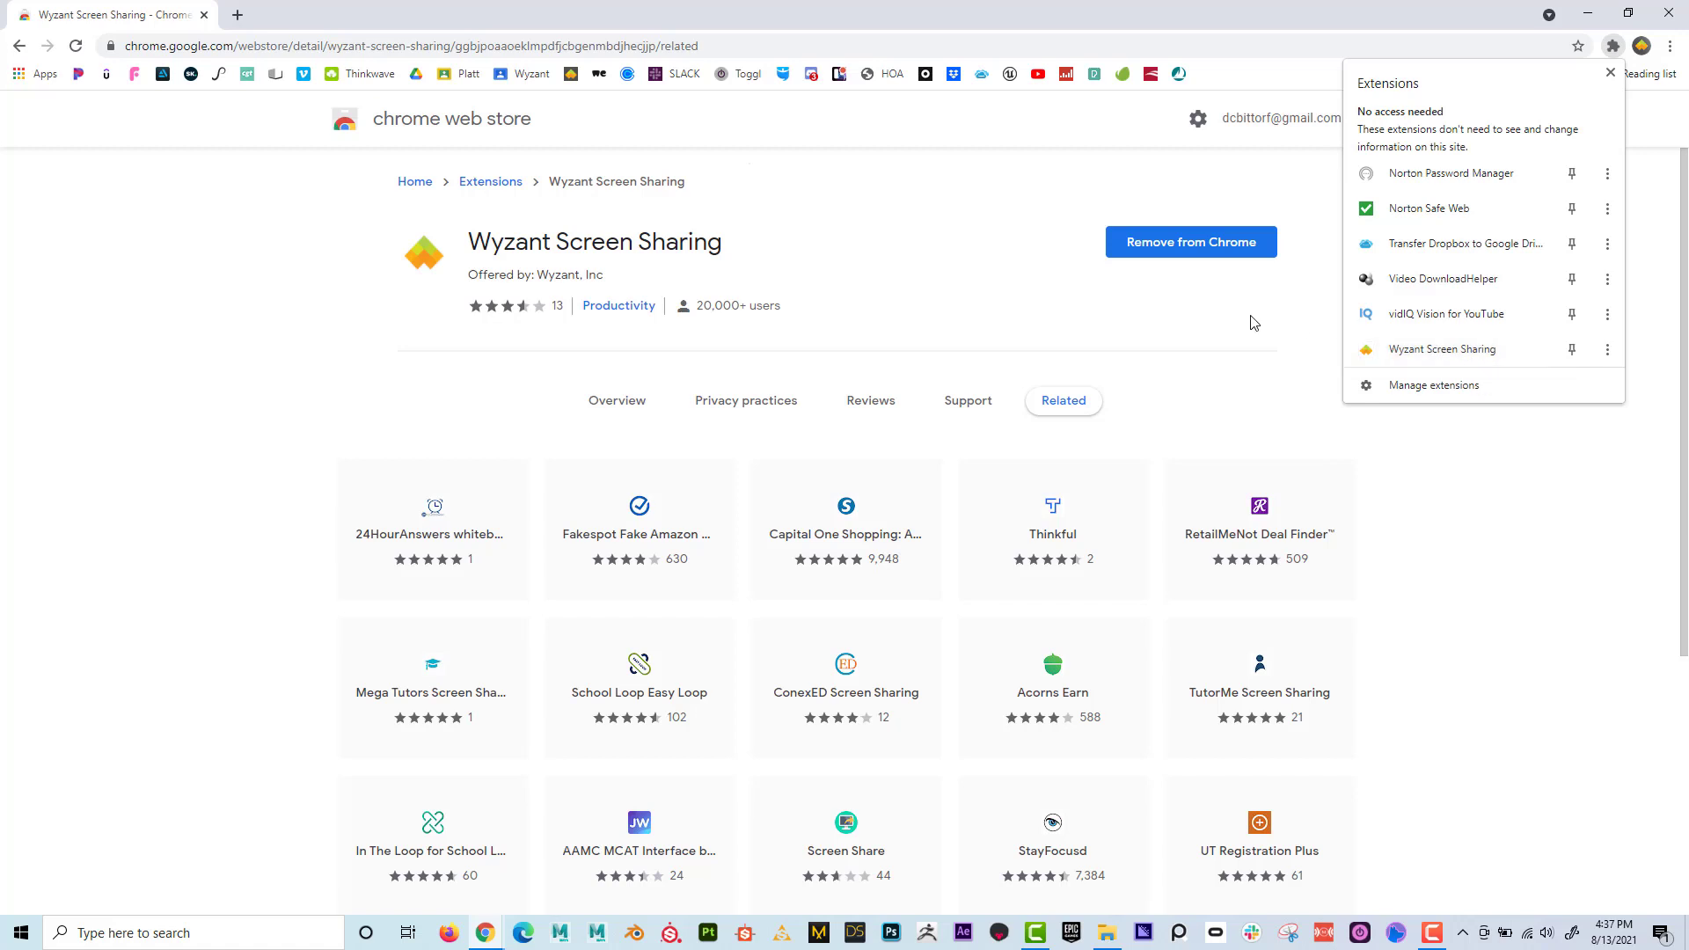
click(1612, 73)
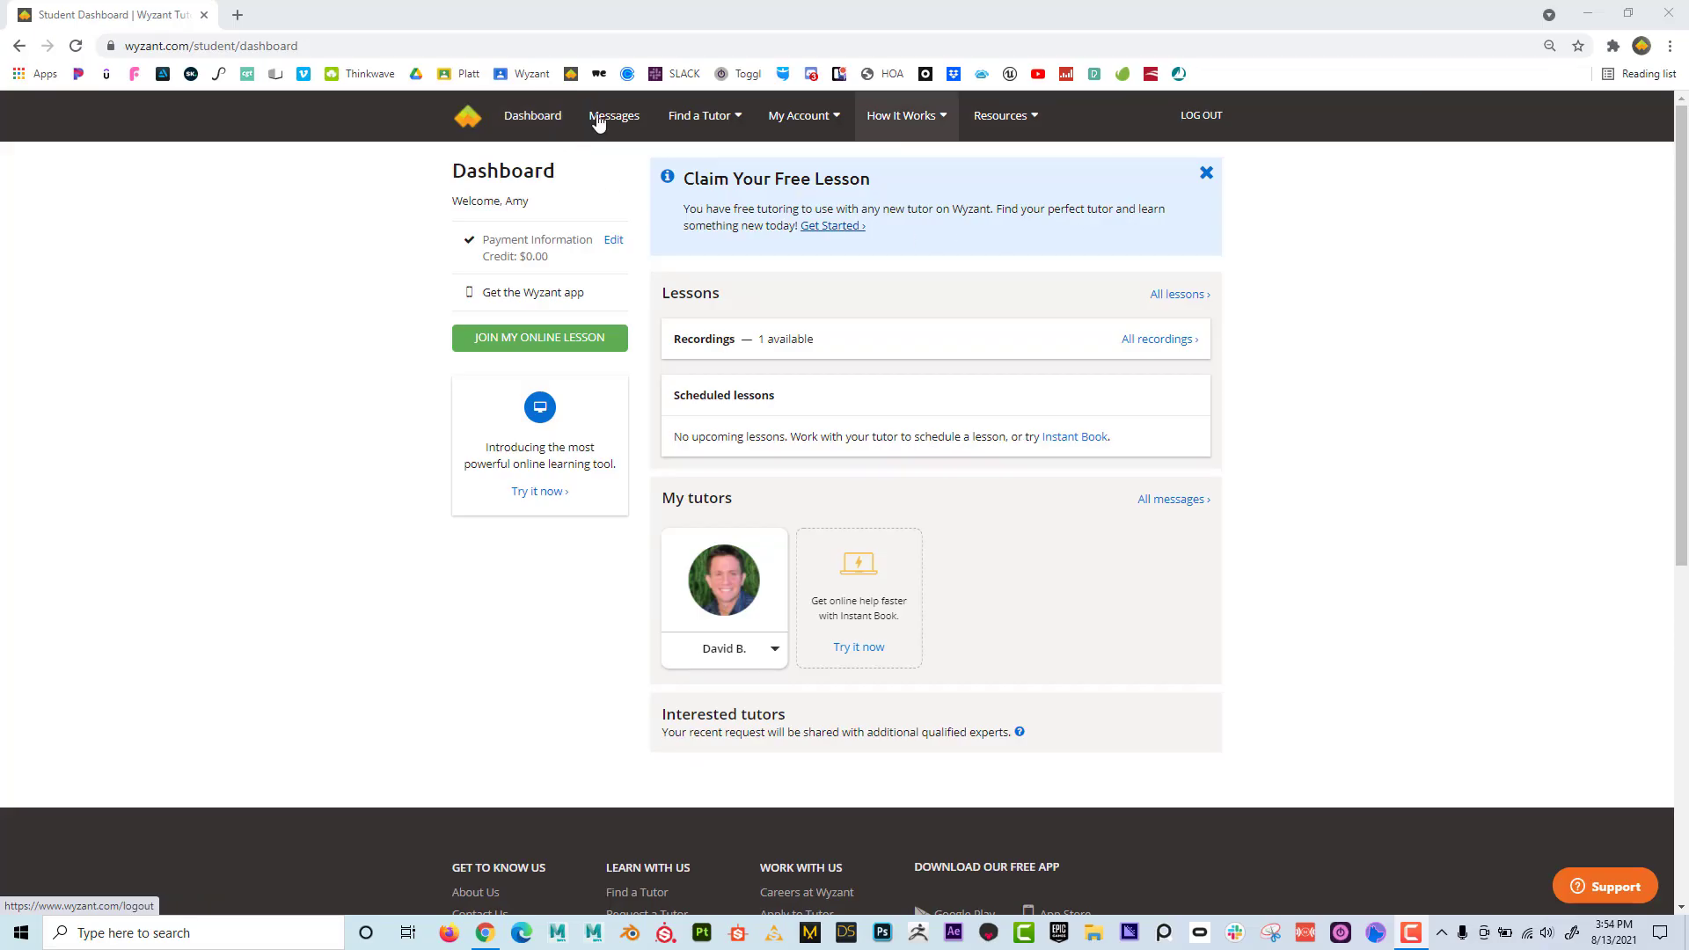
click(614, 116)
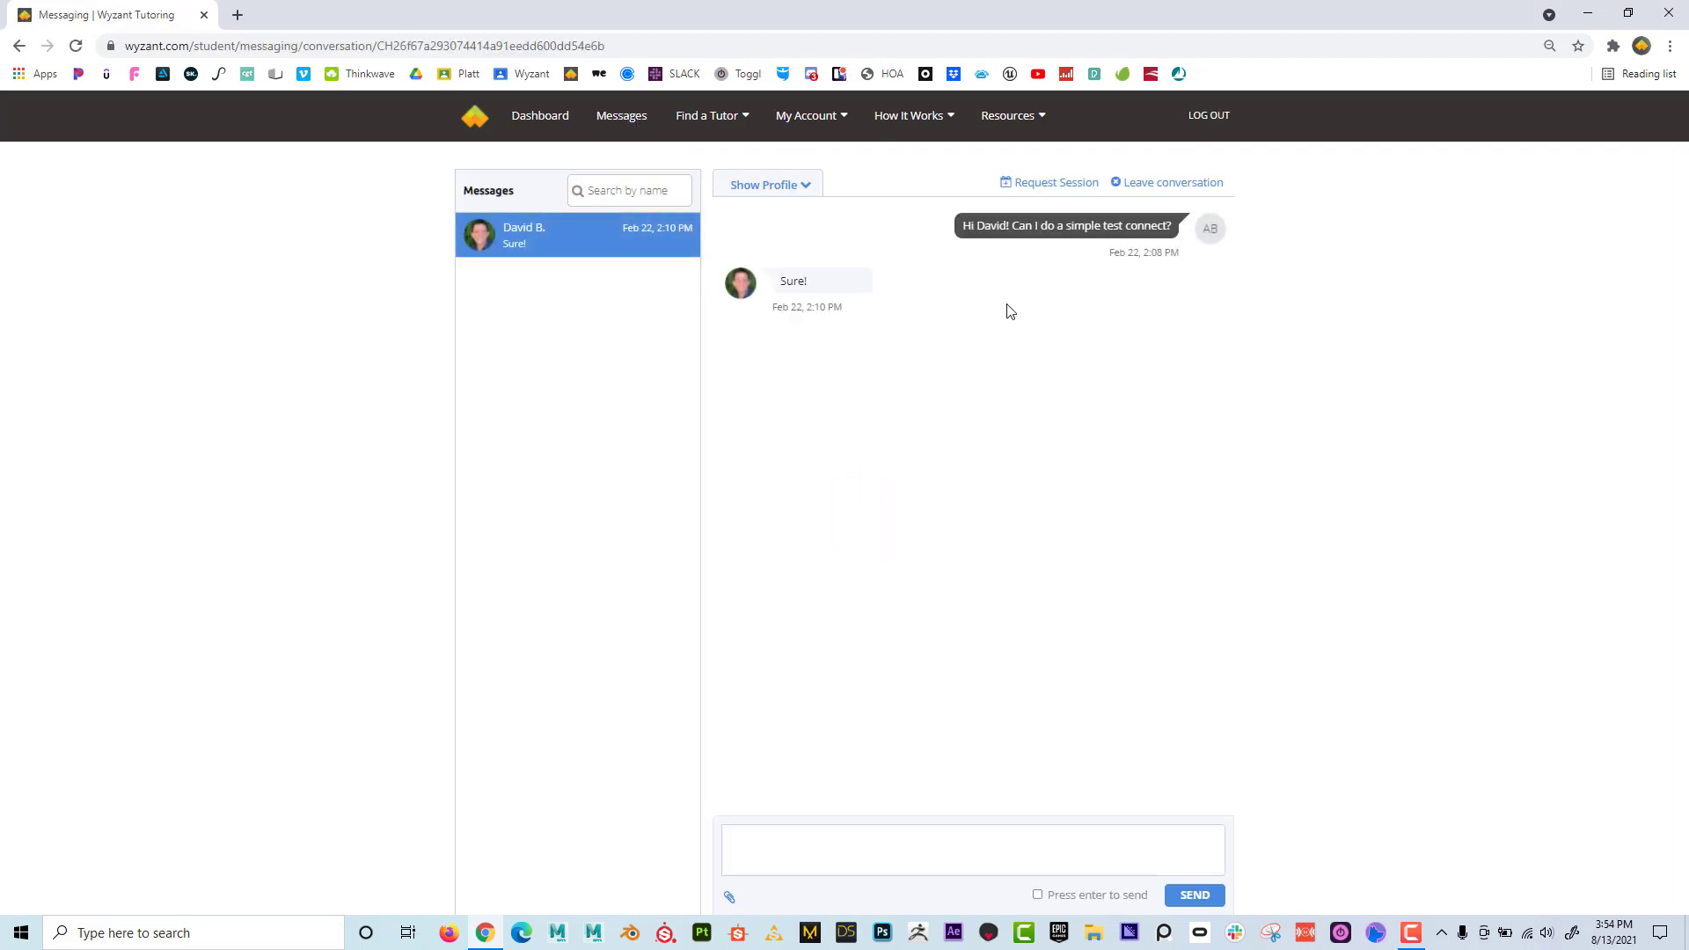
mouse_move(992, 317)
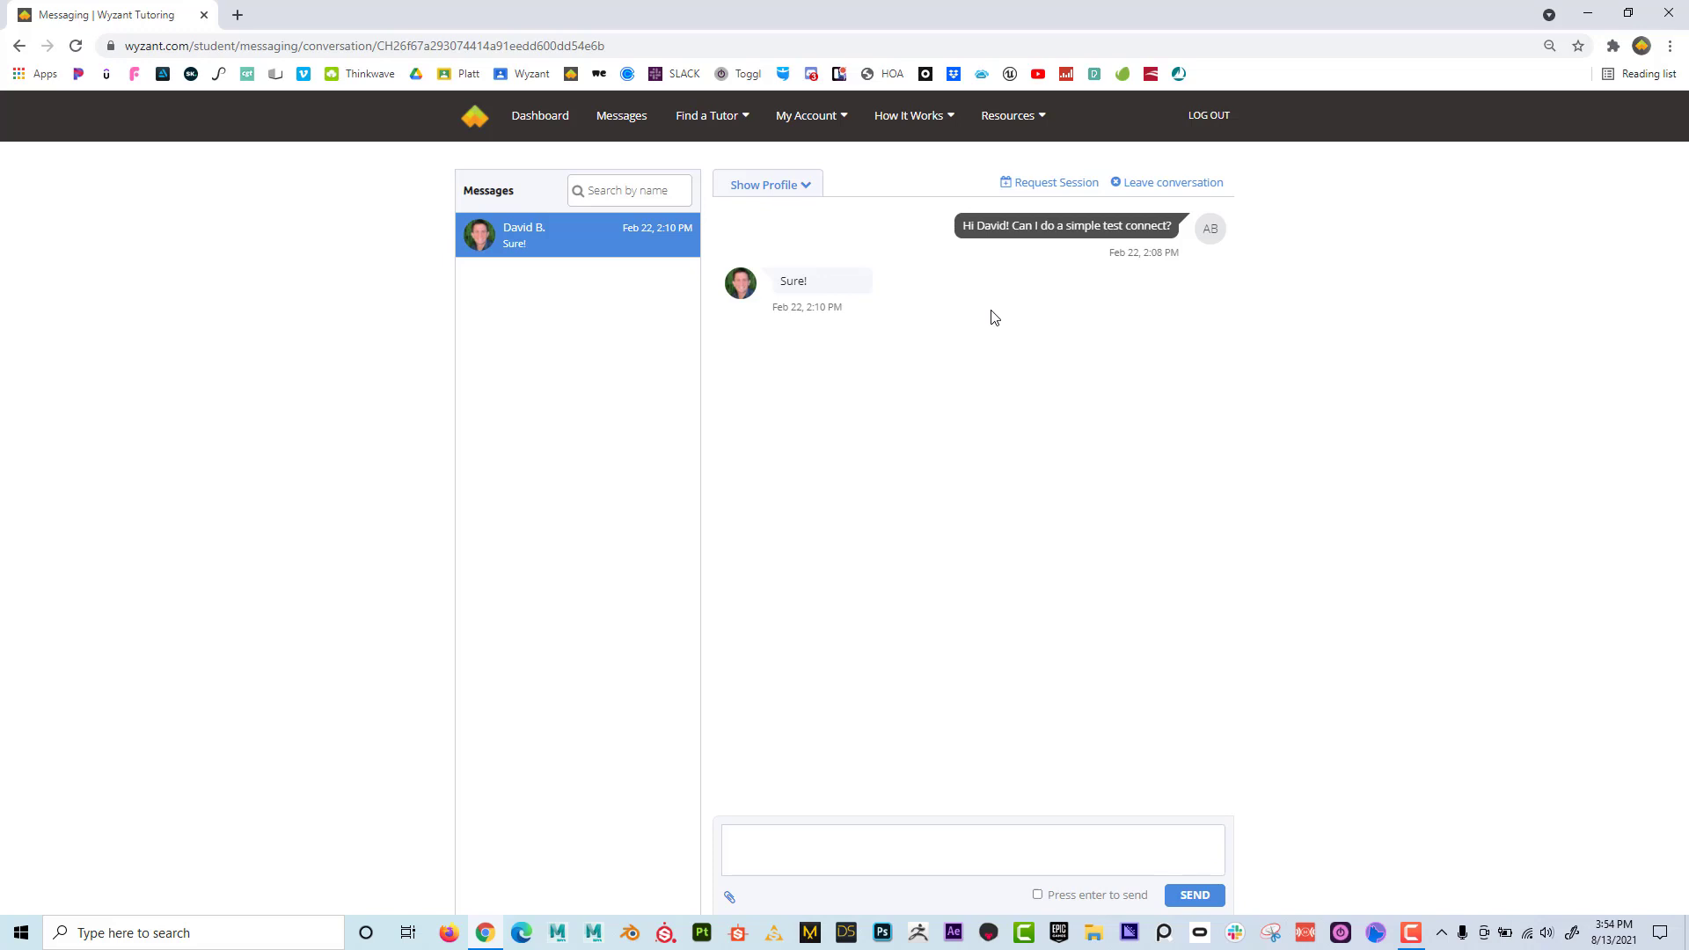
mouse_move(540, 116)
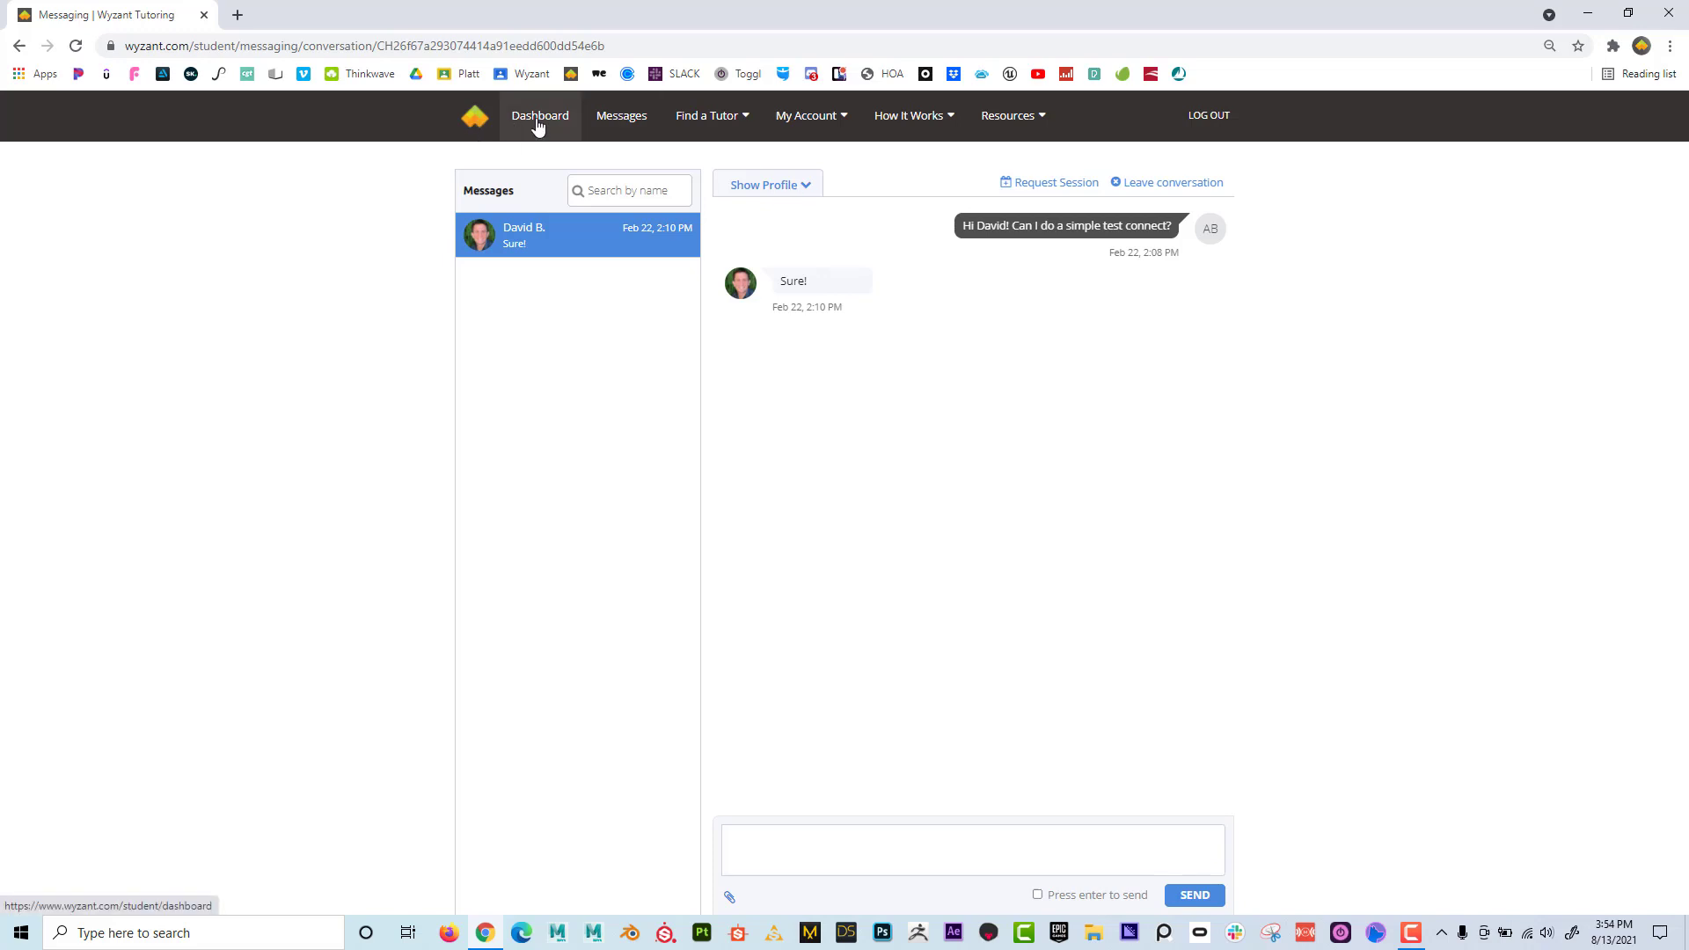
click(538, 116)
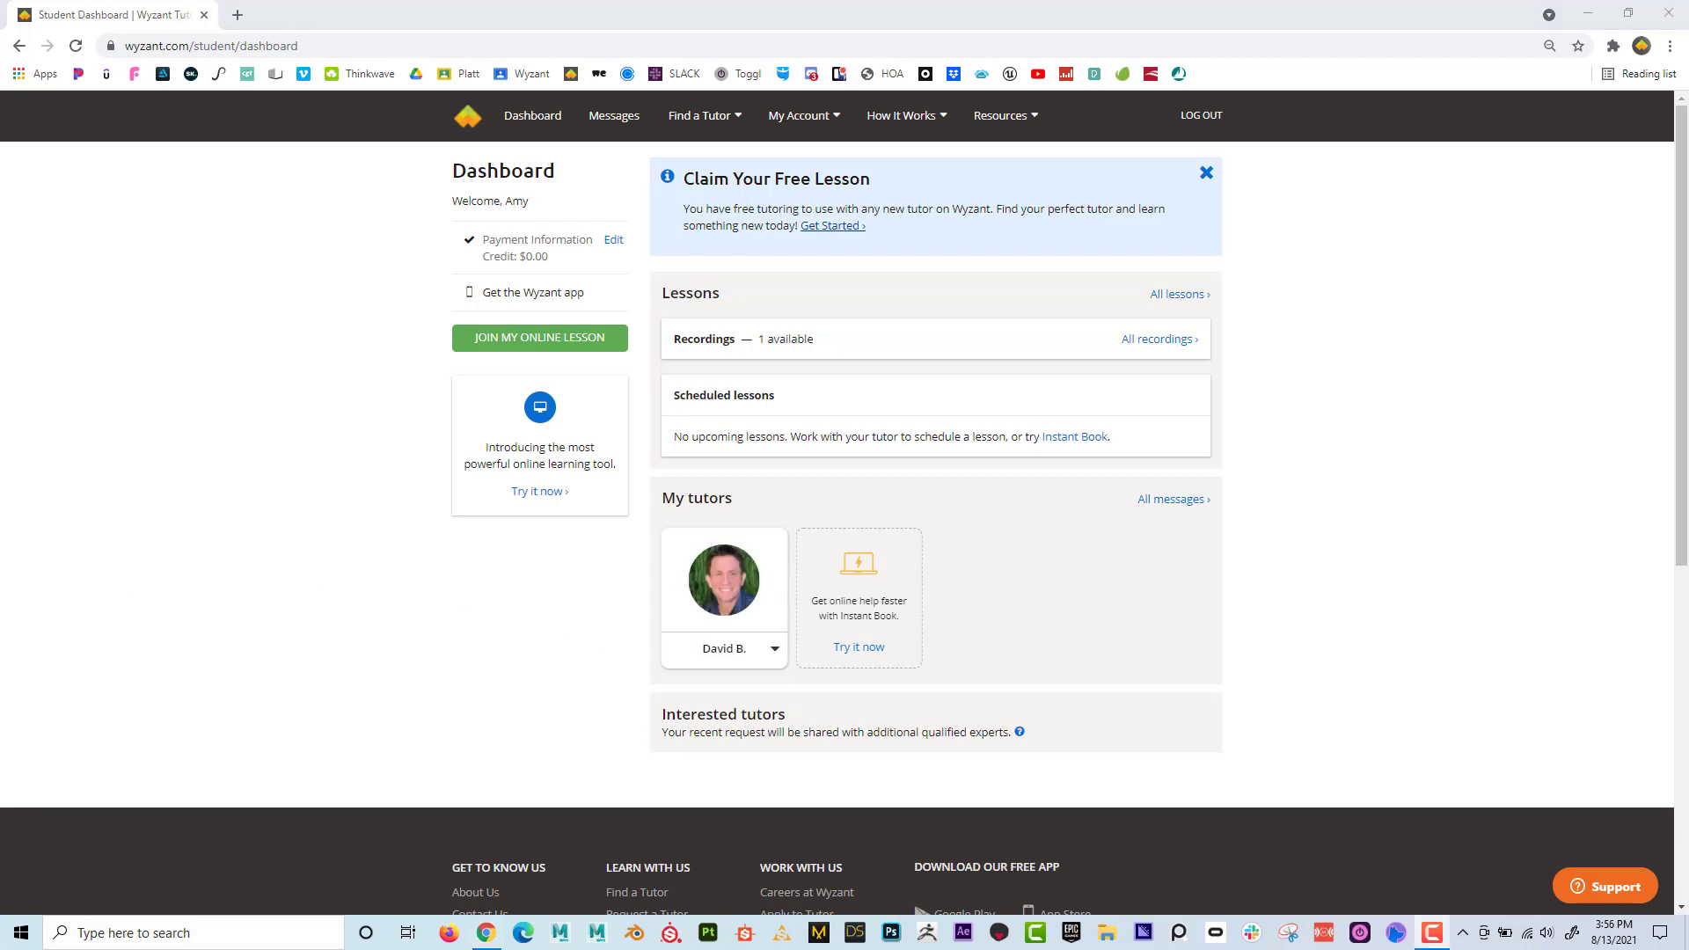
mouse_move(781, 660)
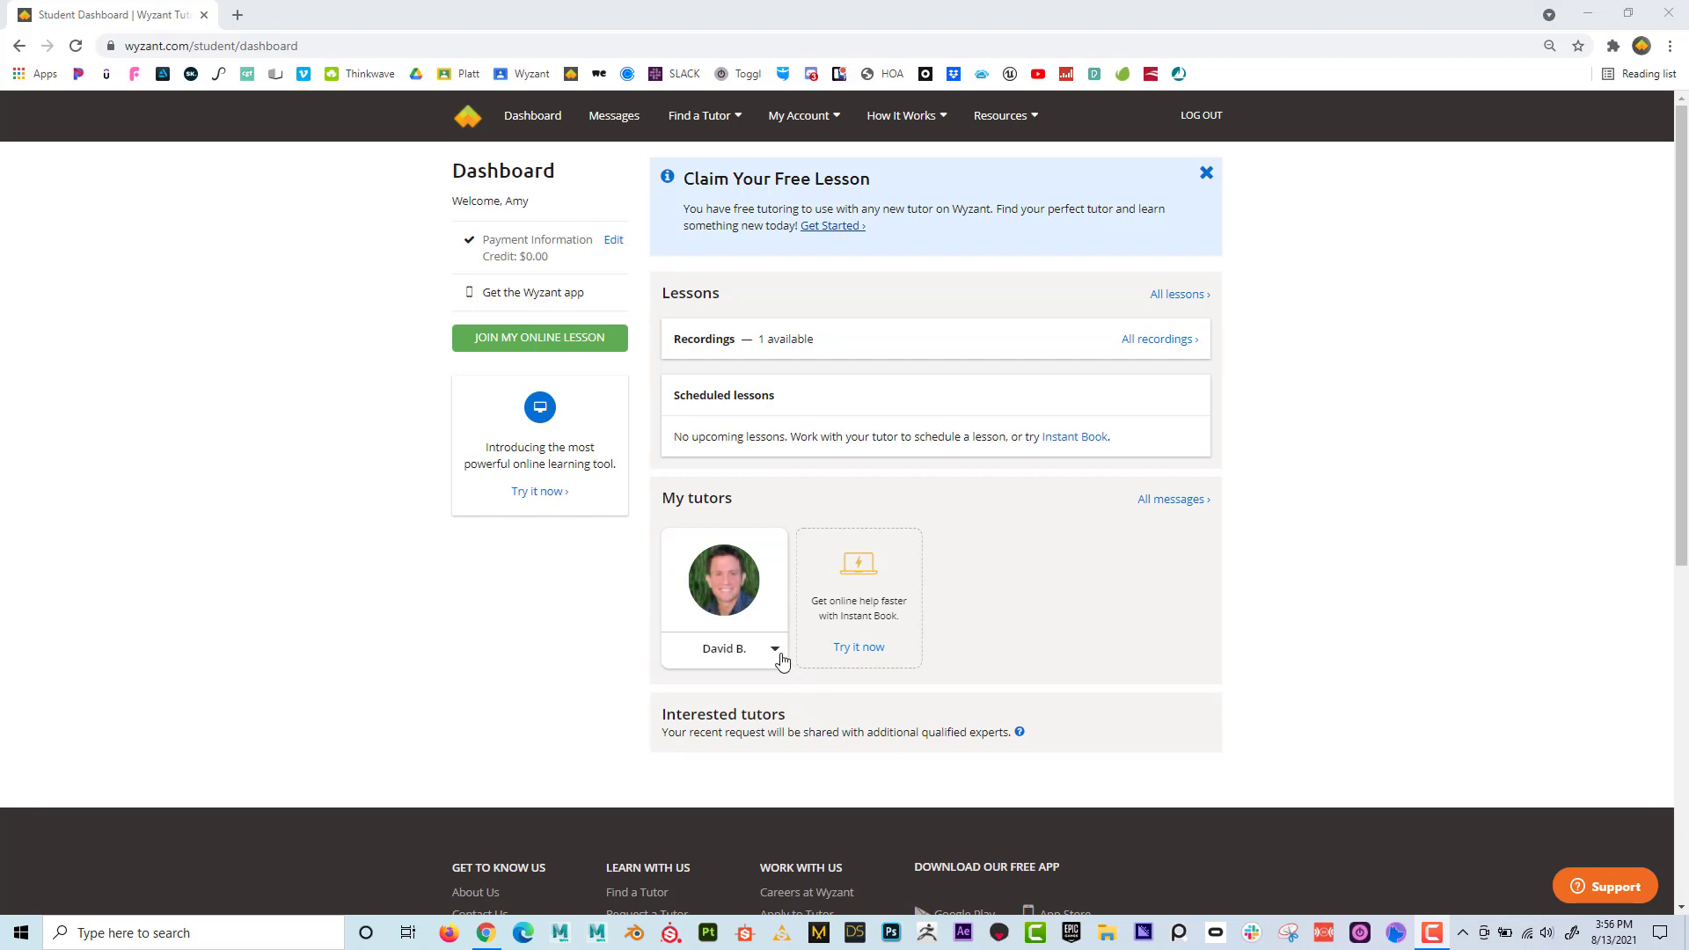
click(774, 647)
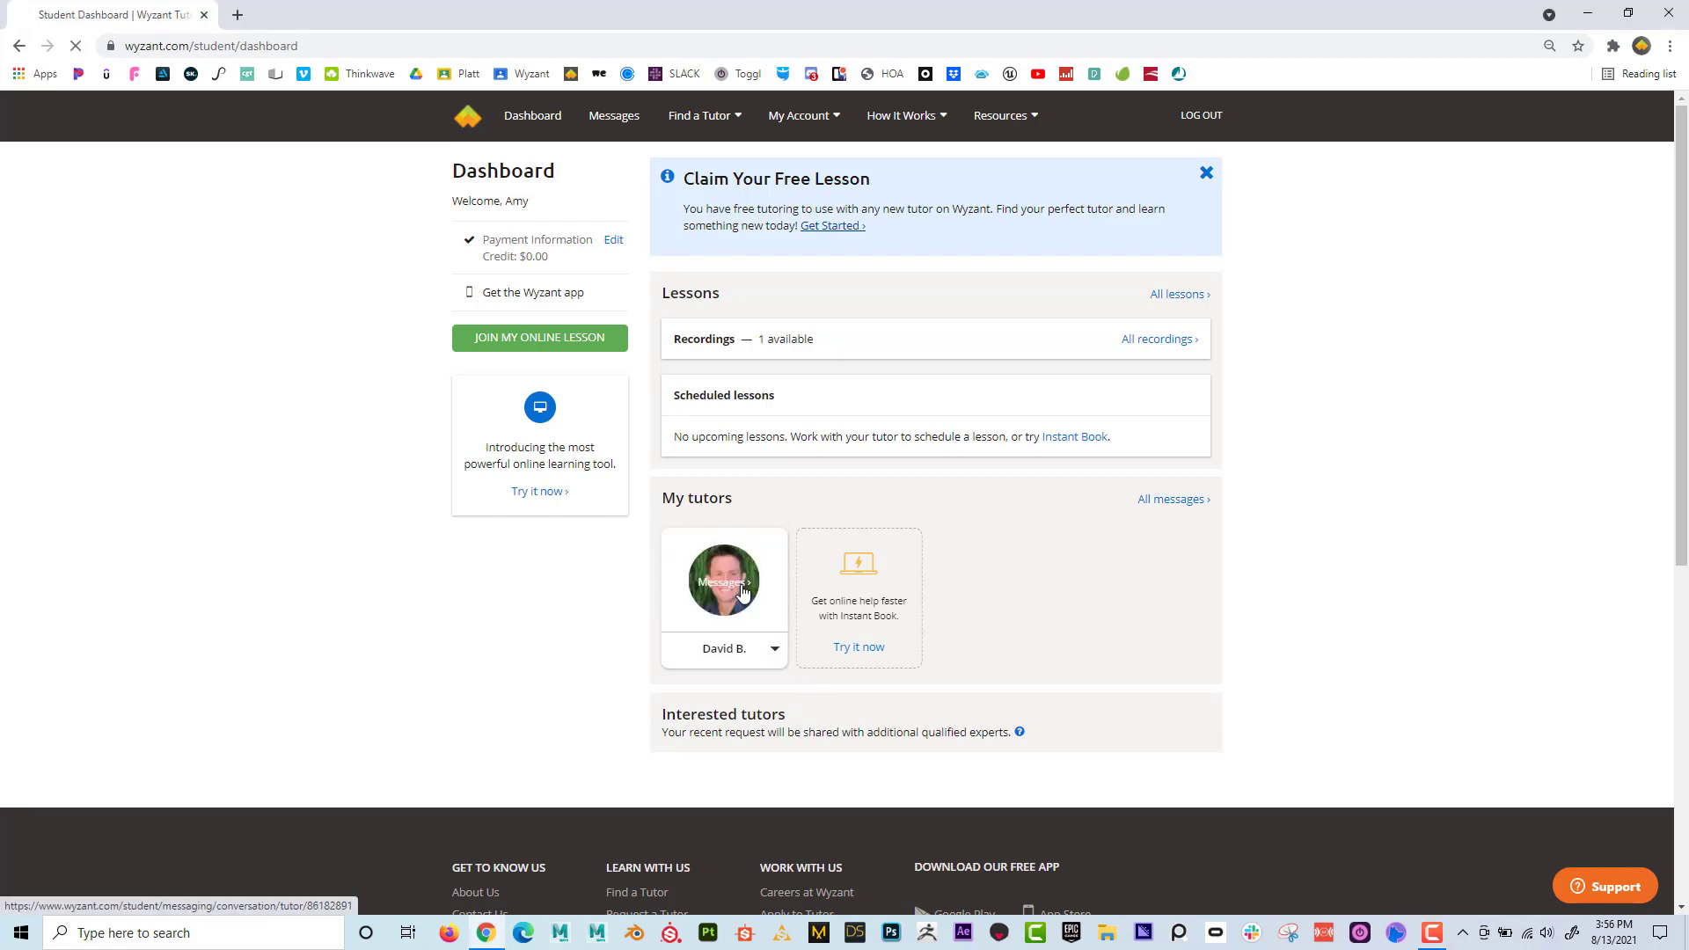
click(539, 338)
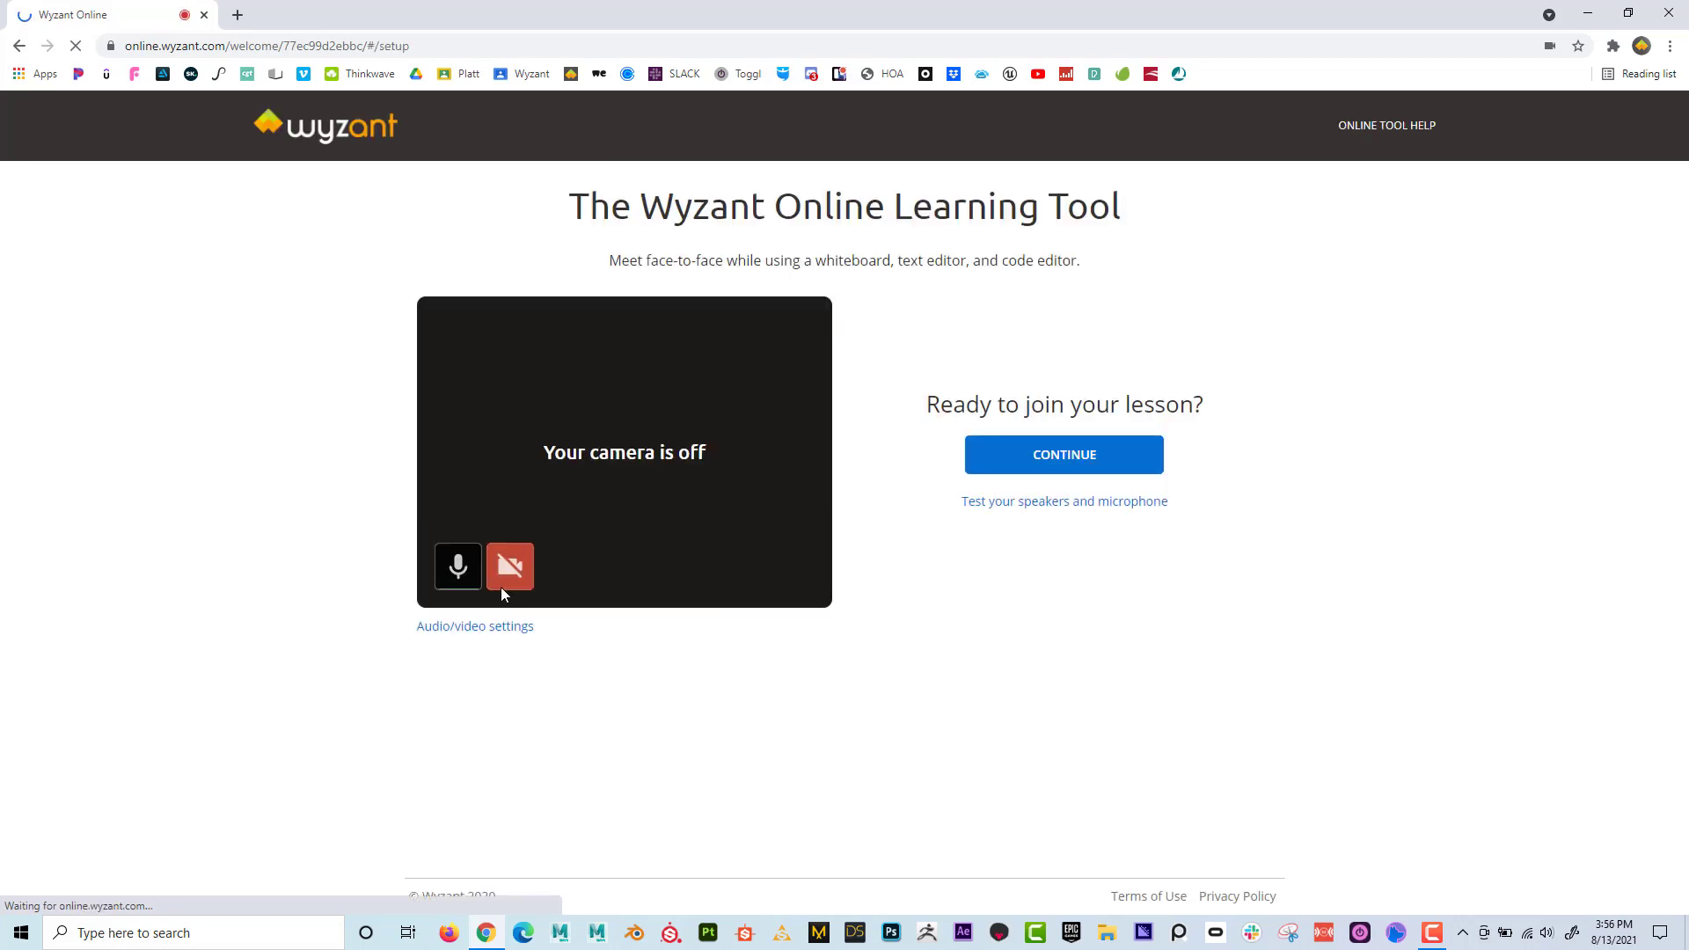
click(458, 567)
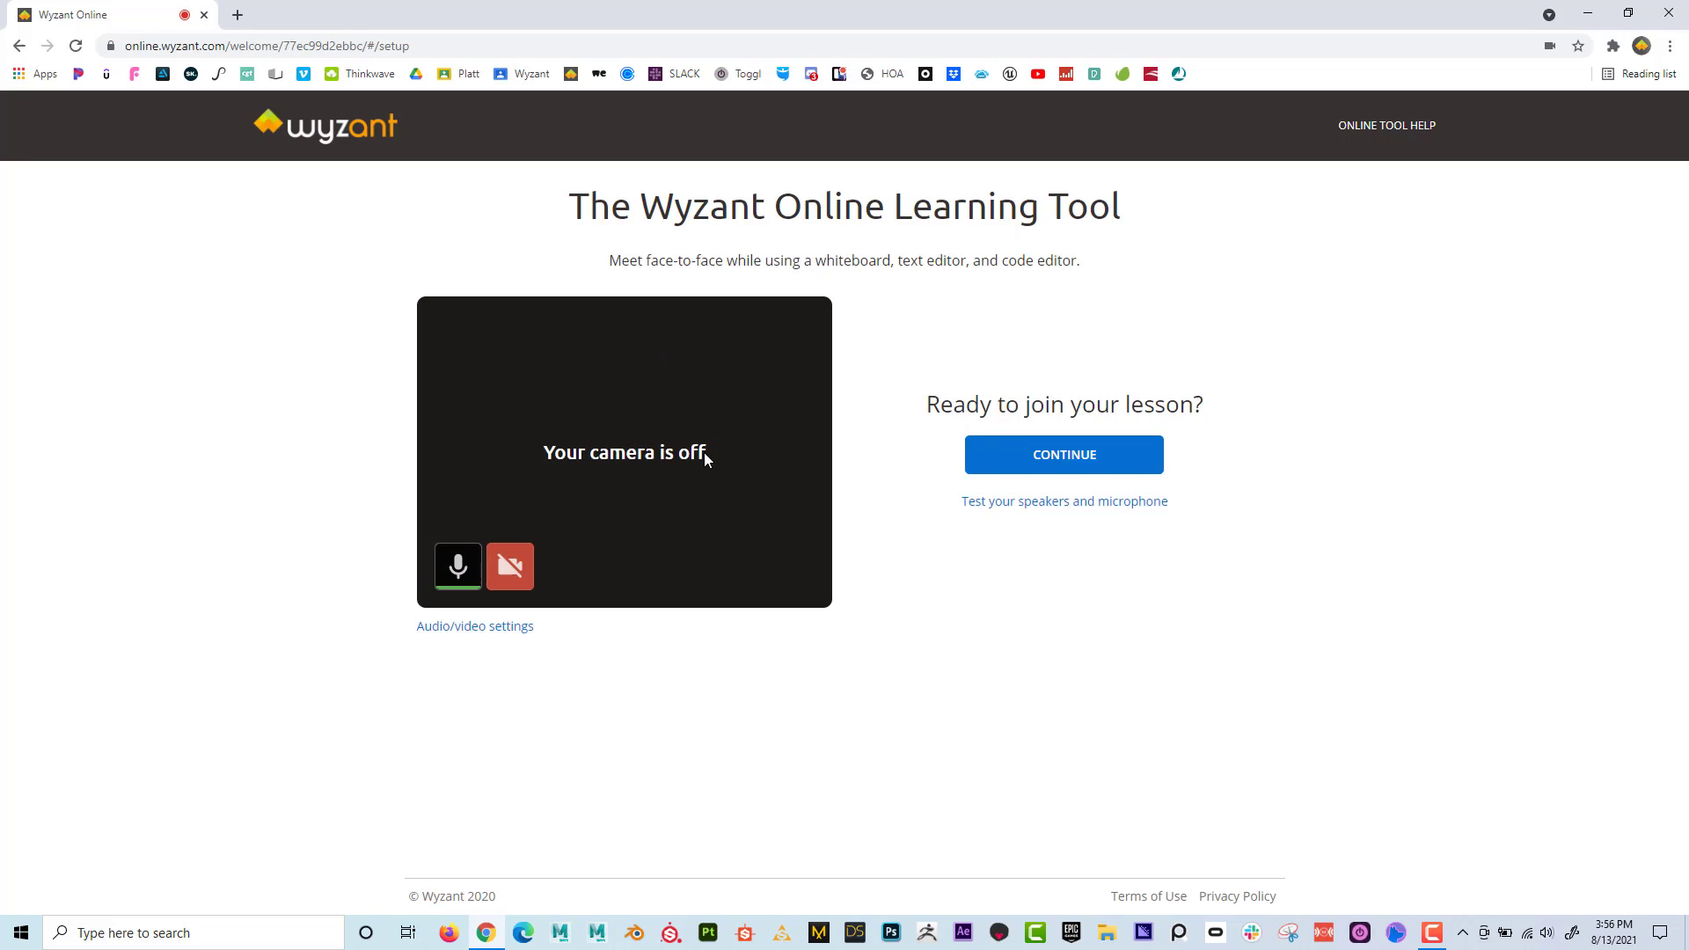
click(510, 567)
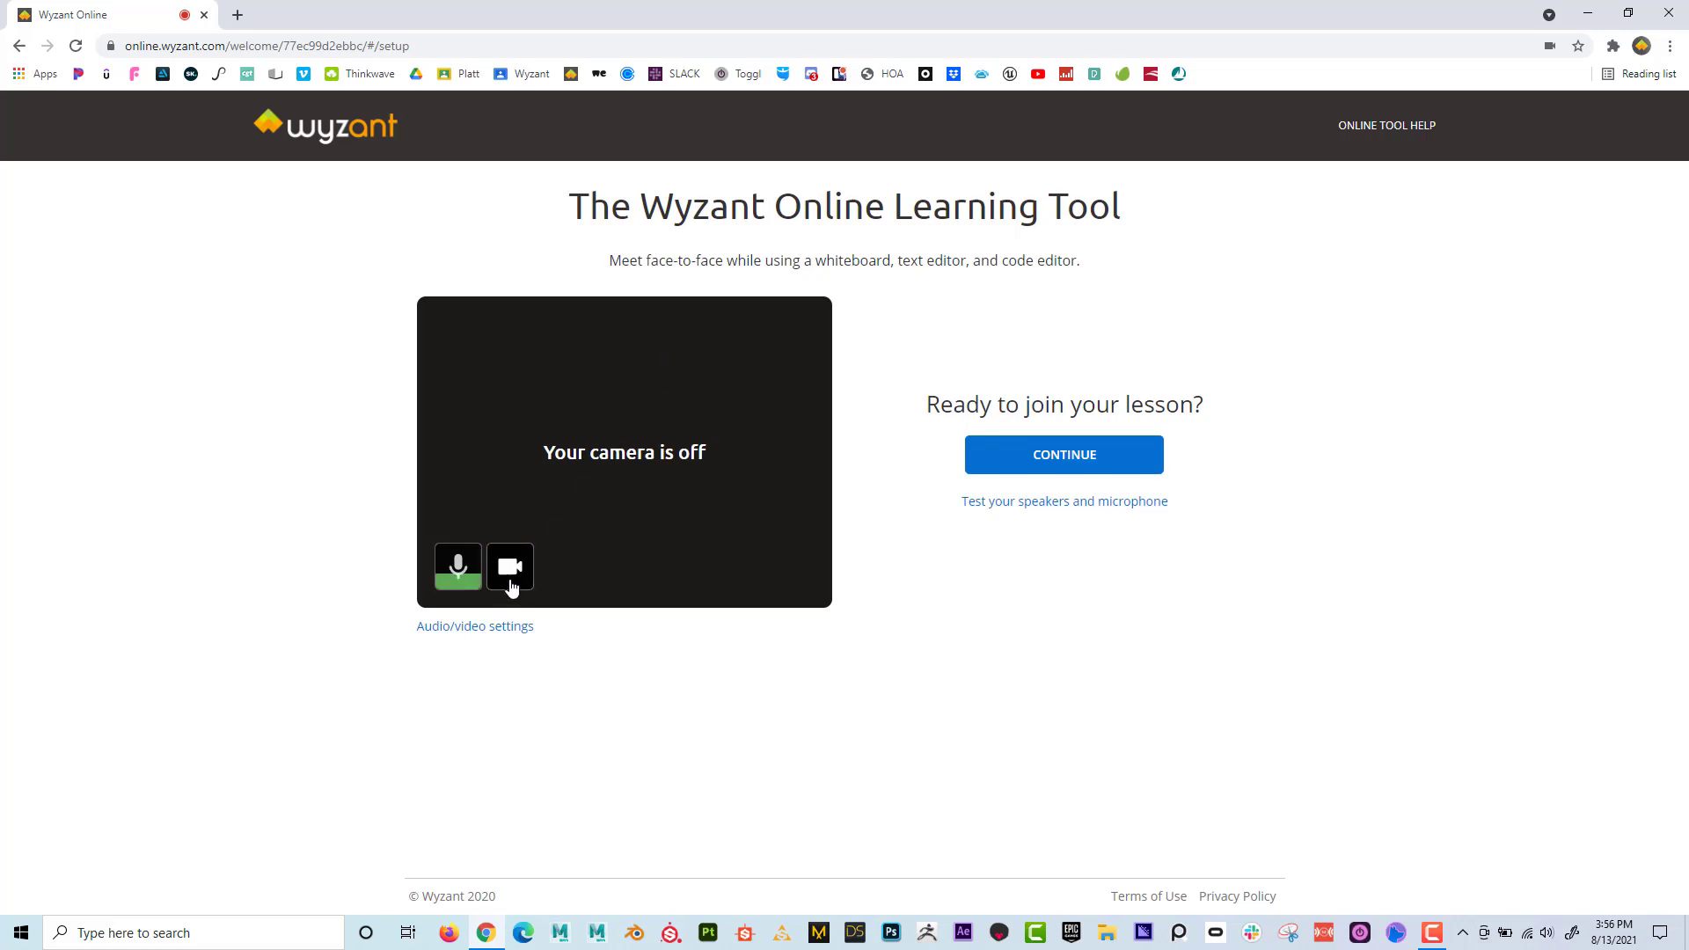
click(510, 568)
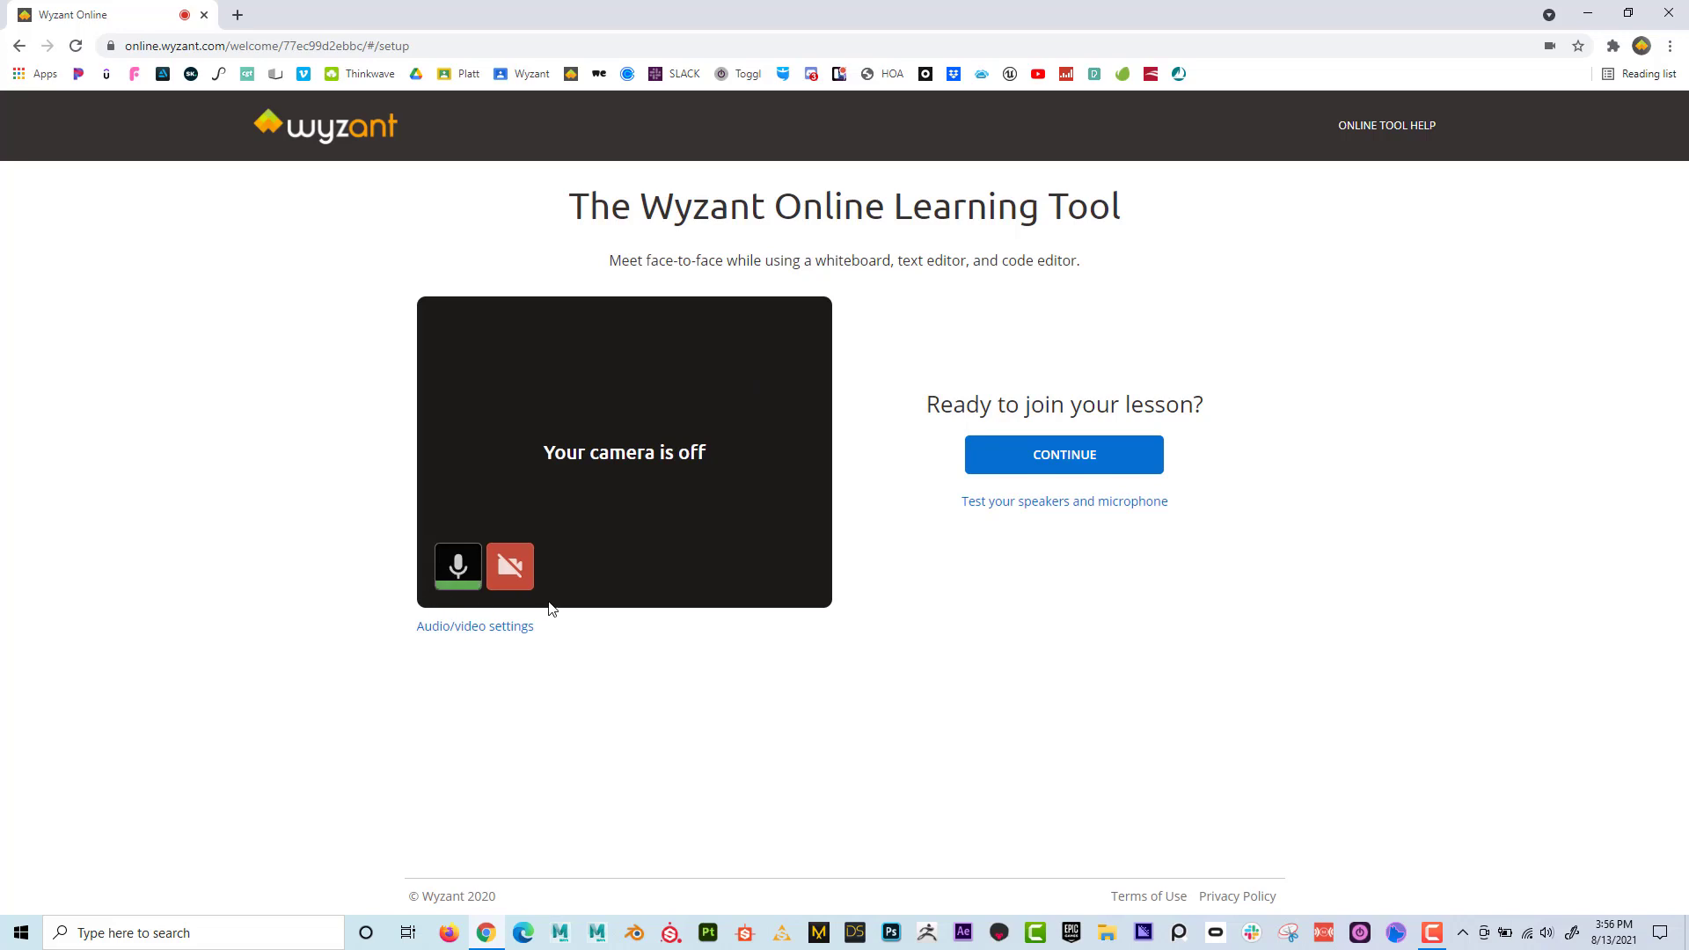
mouse_move(473, 627)
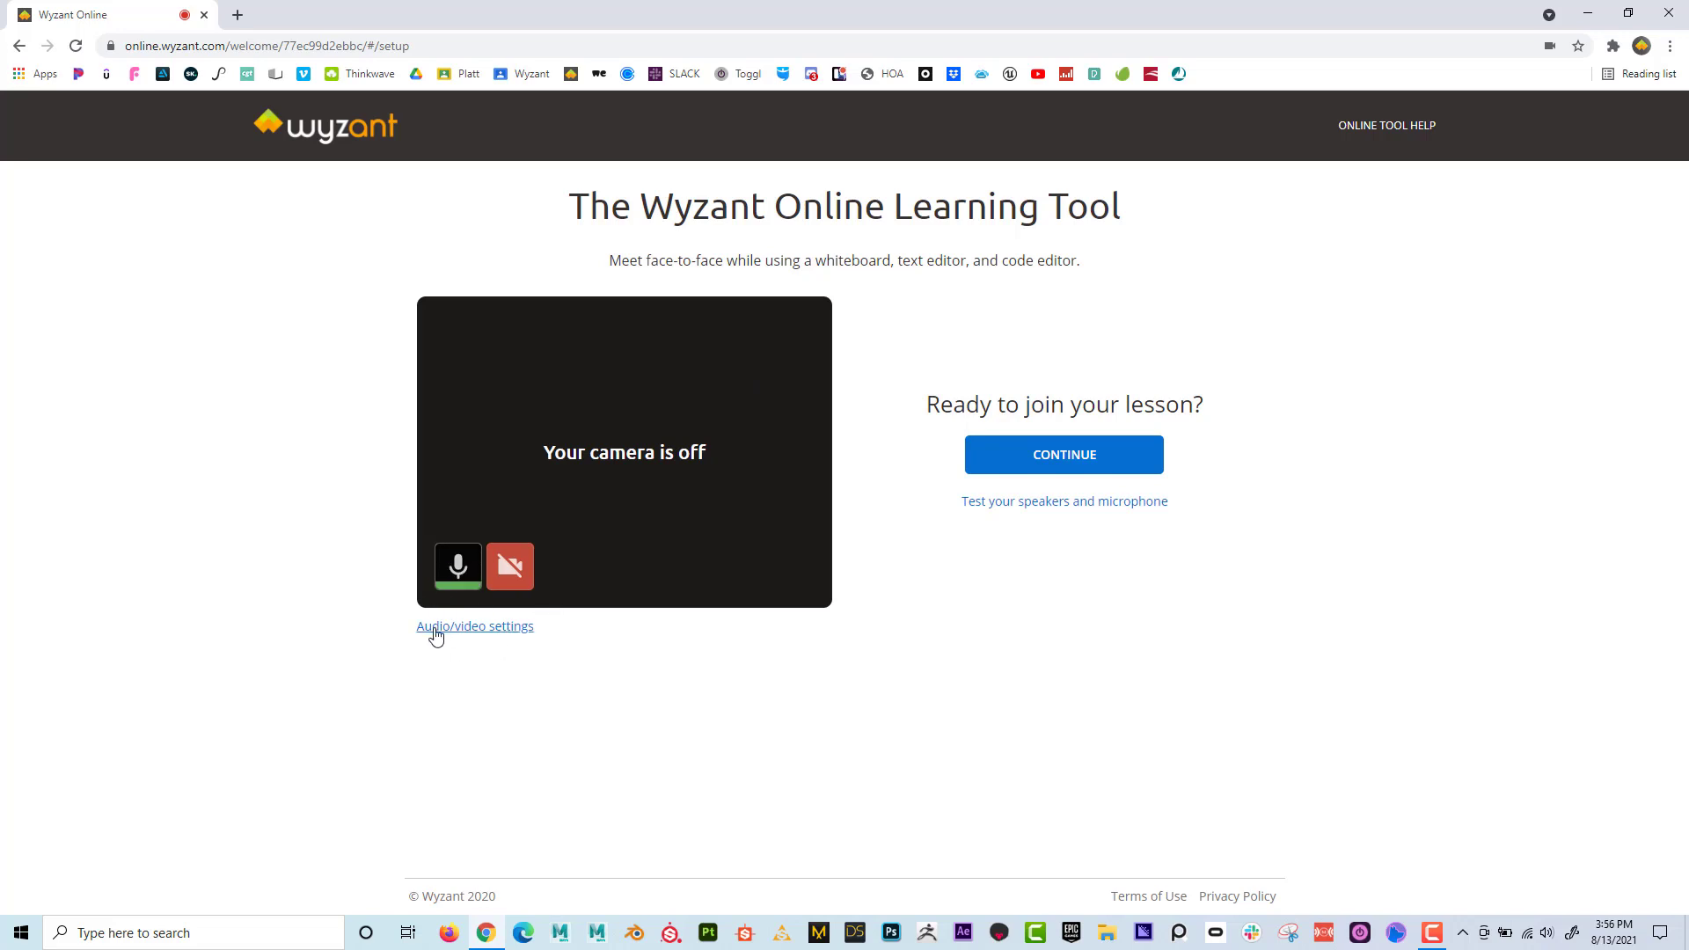
mouse_move(490, 639)
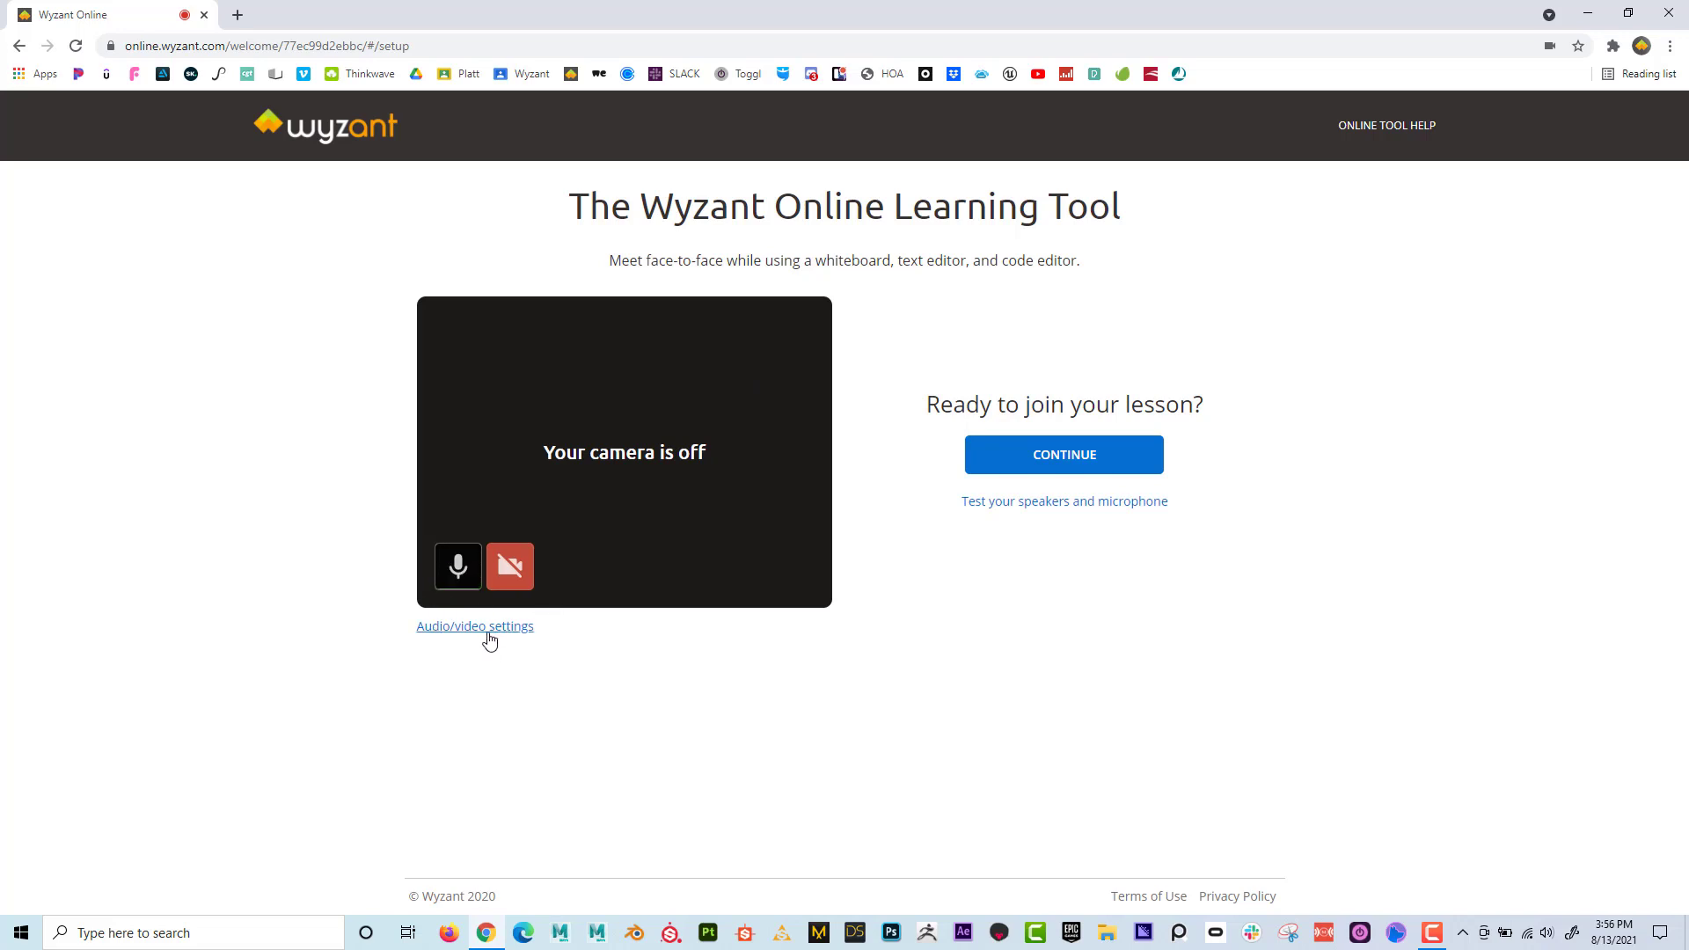
click(457, 567)
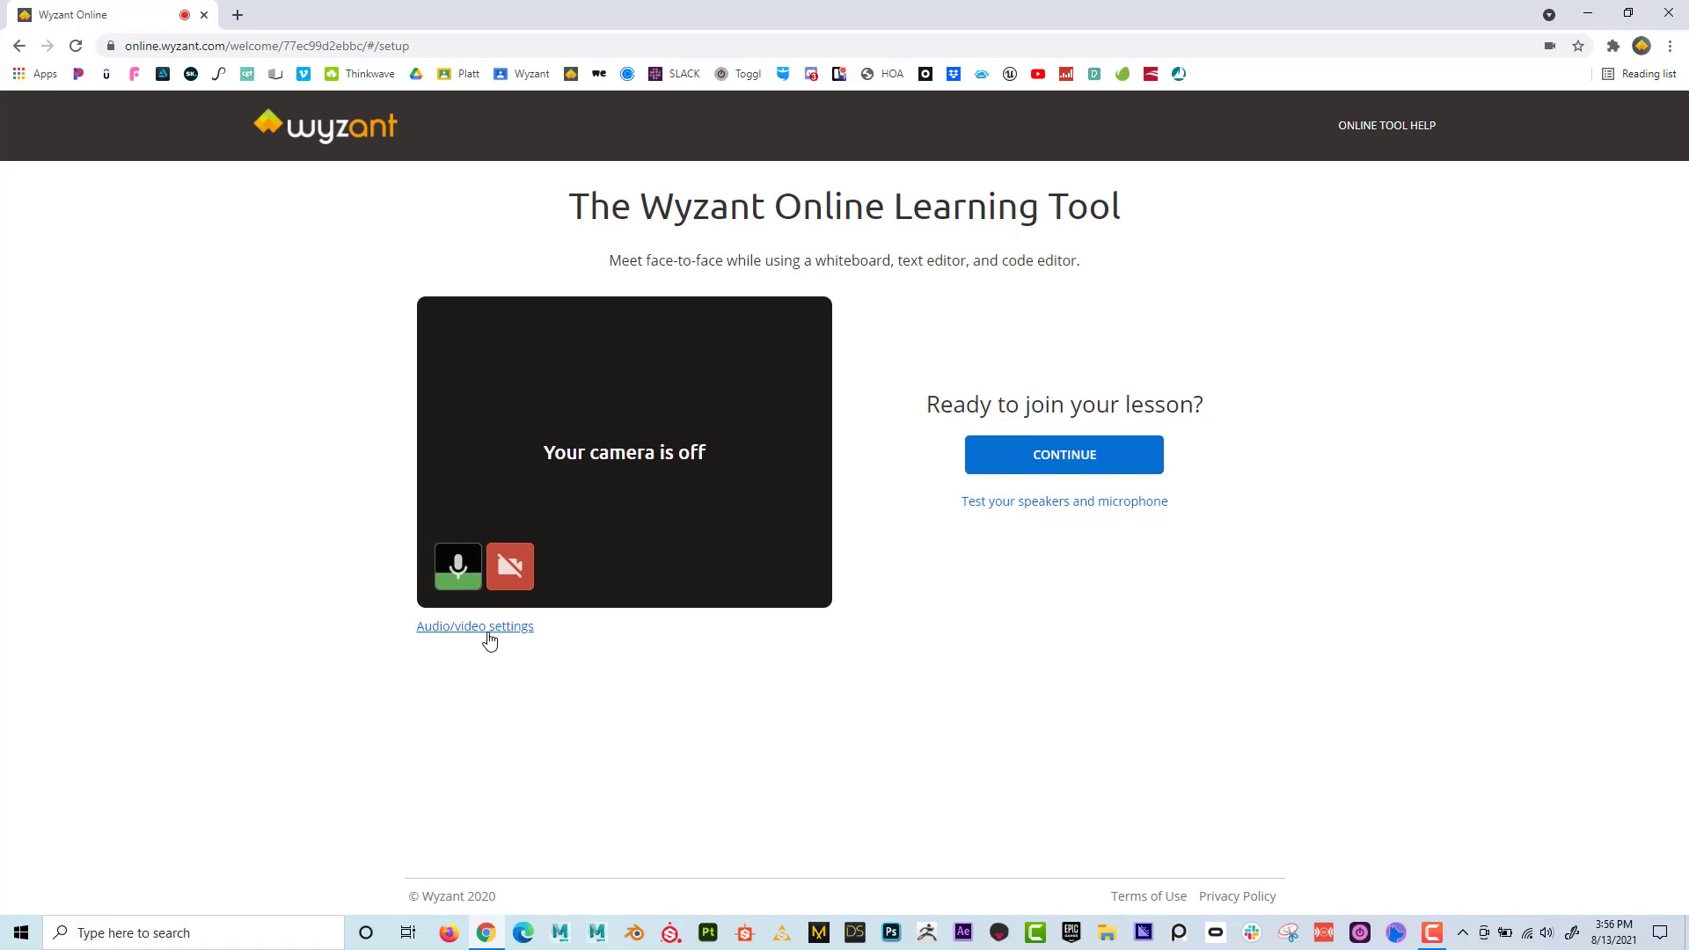
mouse_move(611, 600)
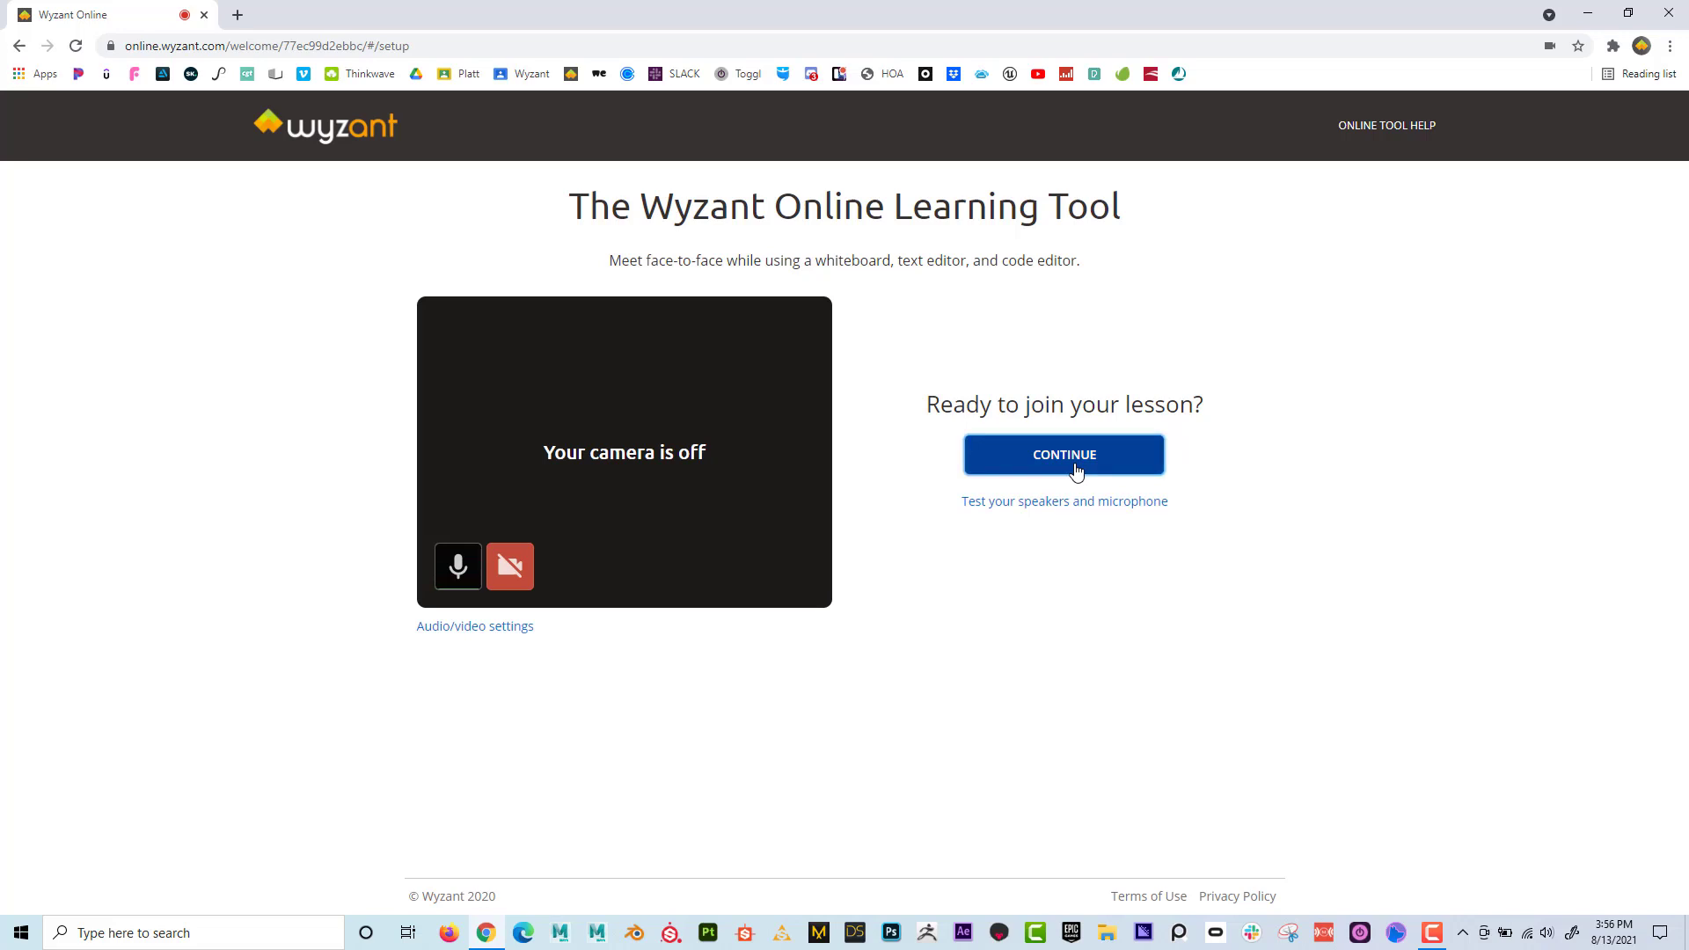
Join the lesson room without a camera and mute the microphone
click(1063, 453)
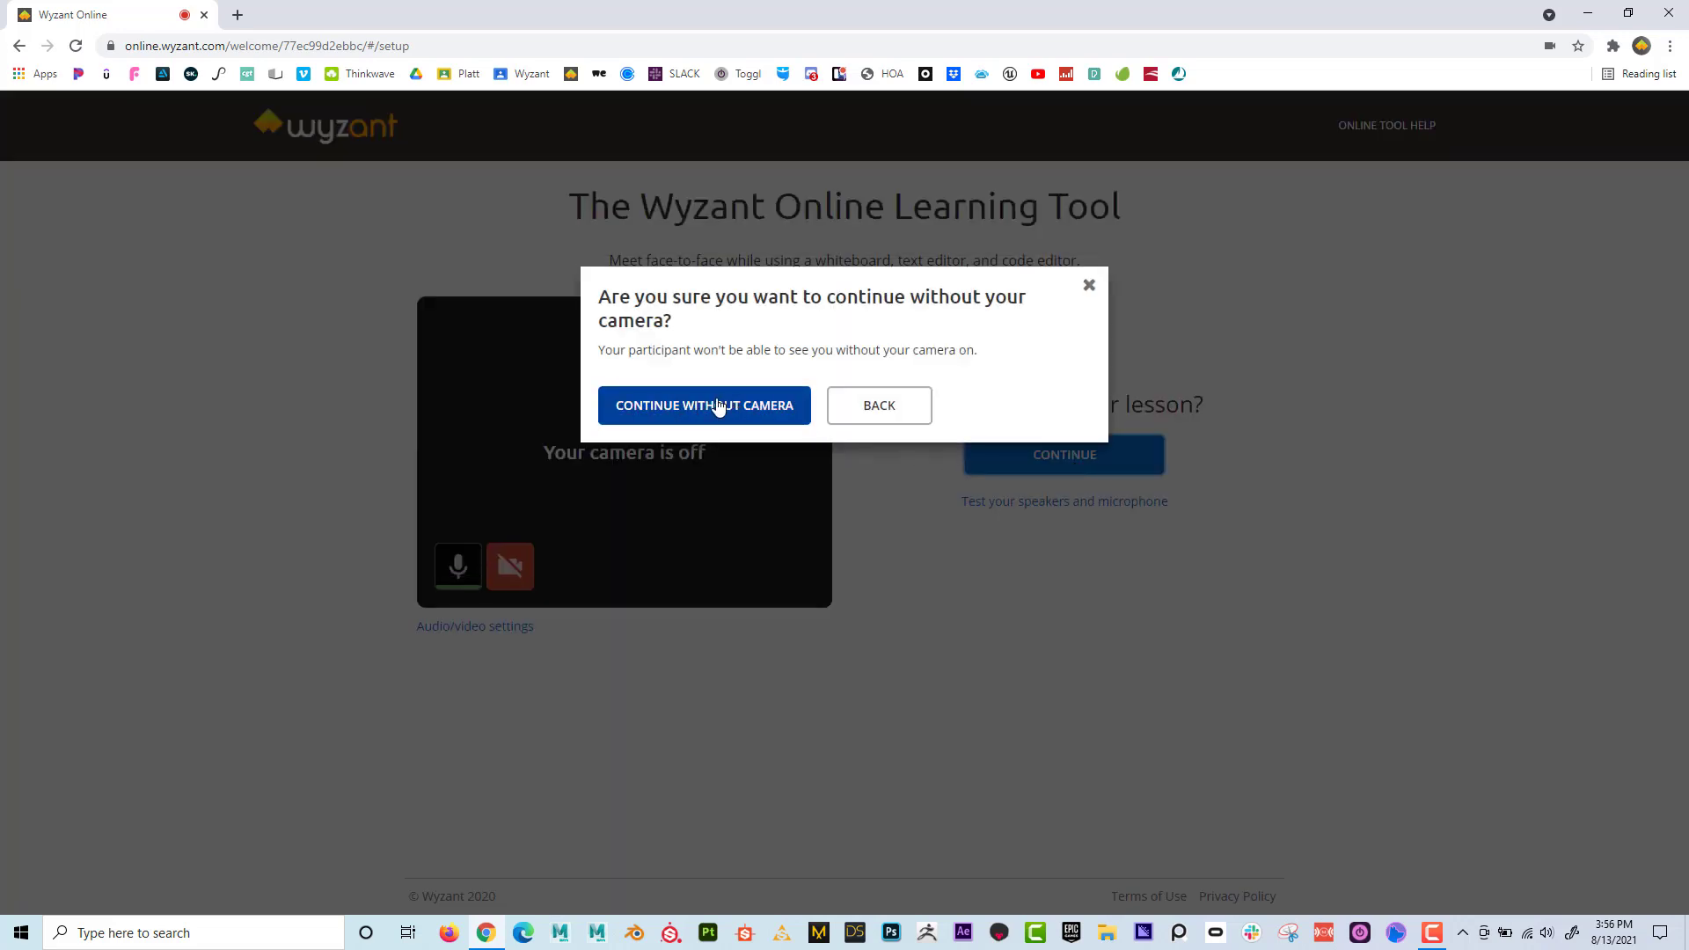
click(704, 405)
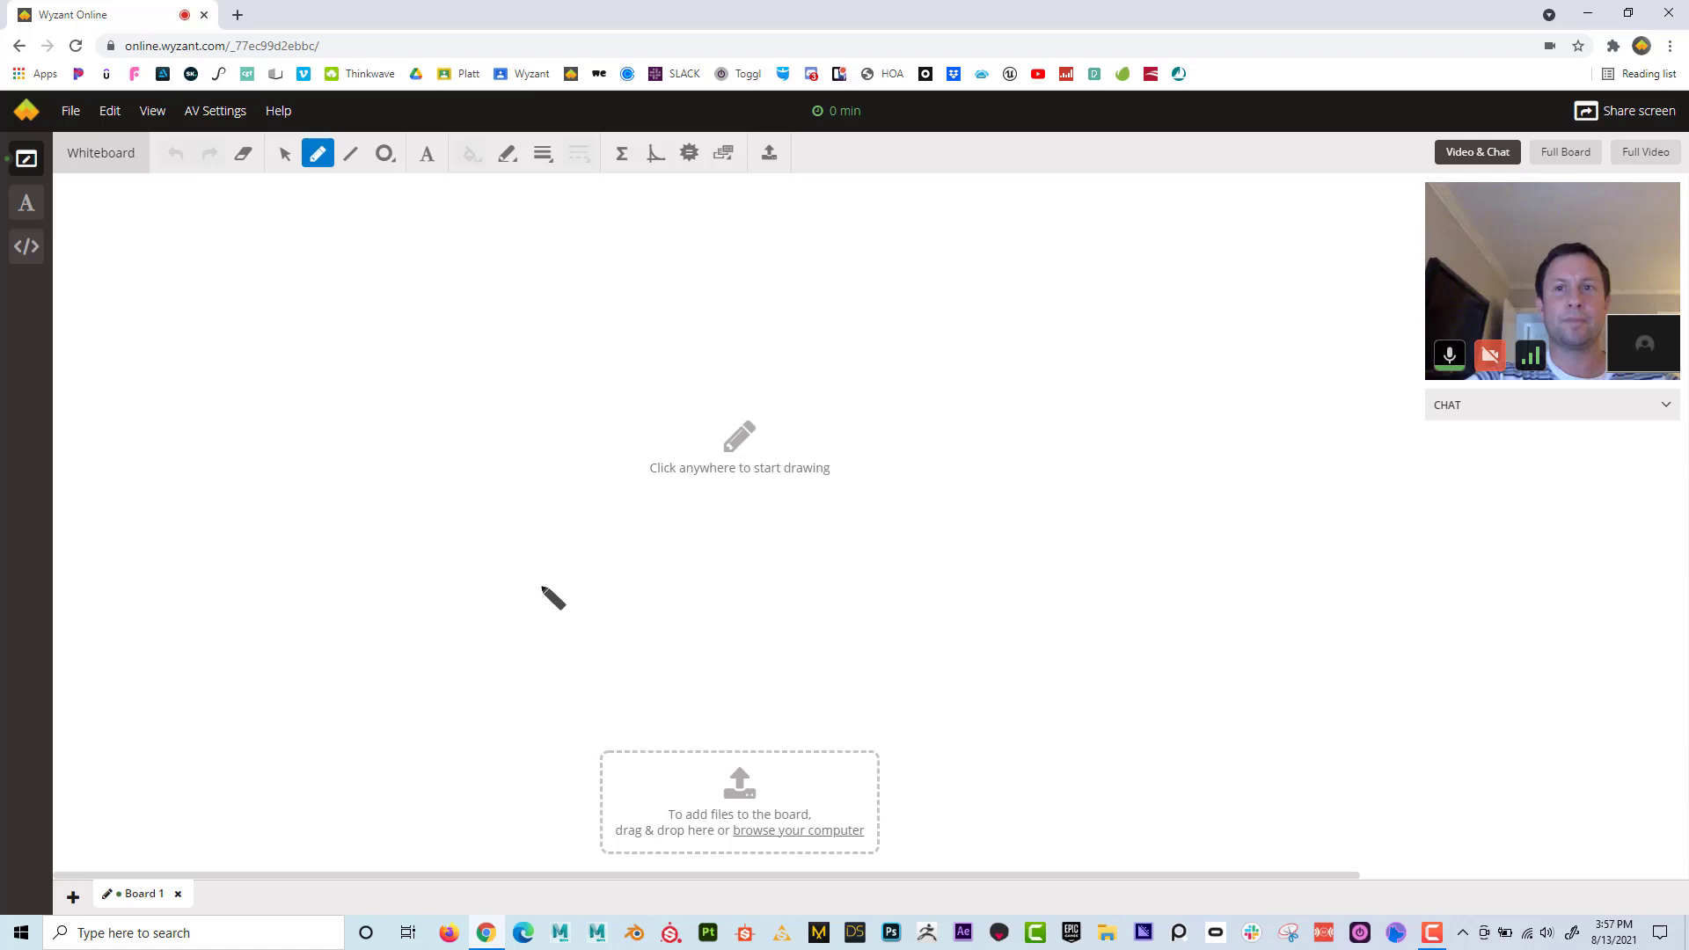
click(1448, 355)
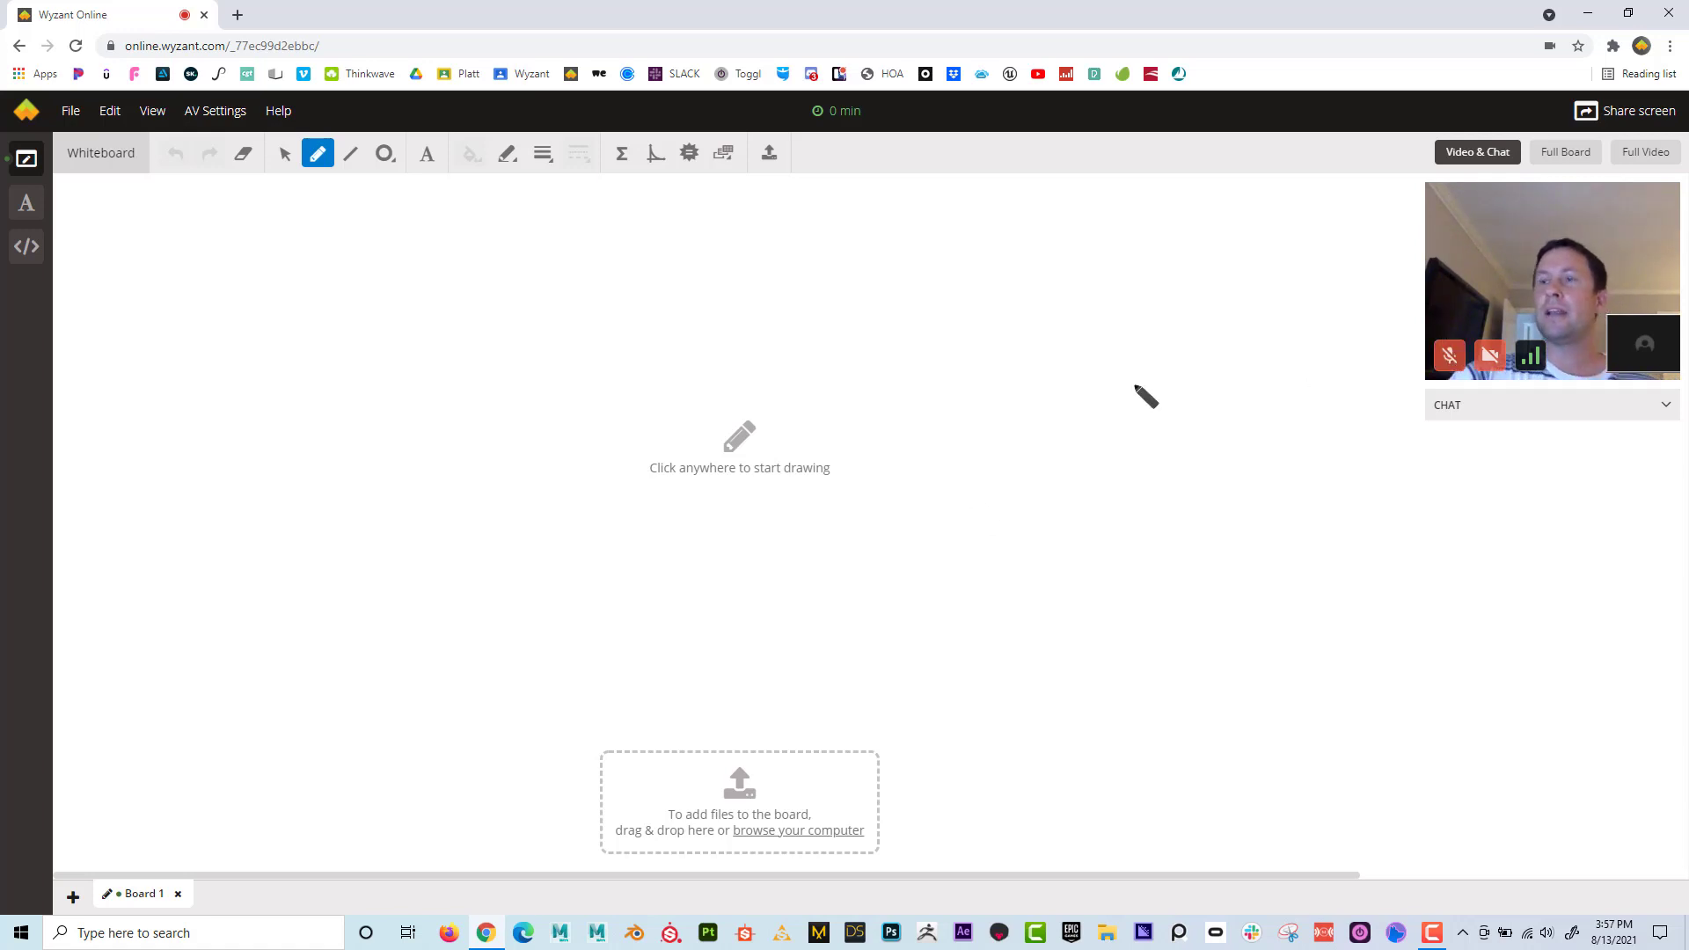
mouse_move(674, 649)
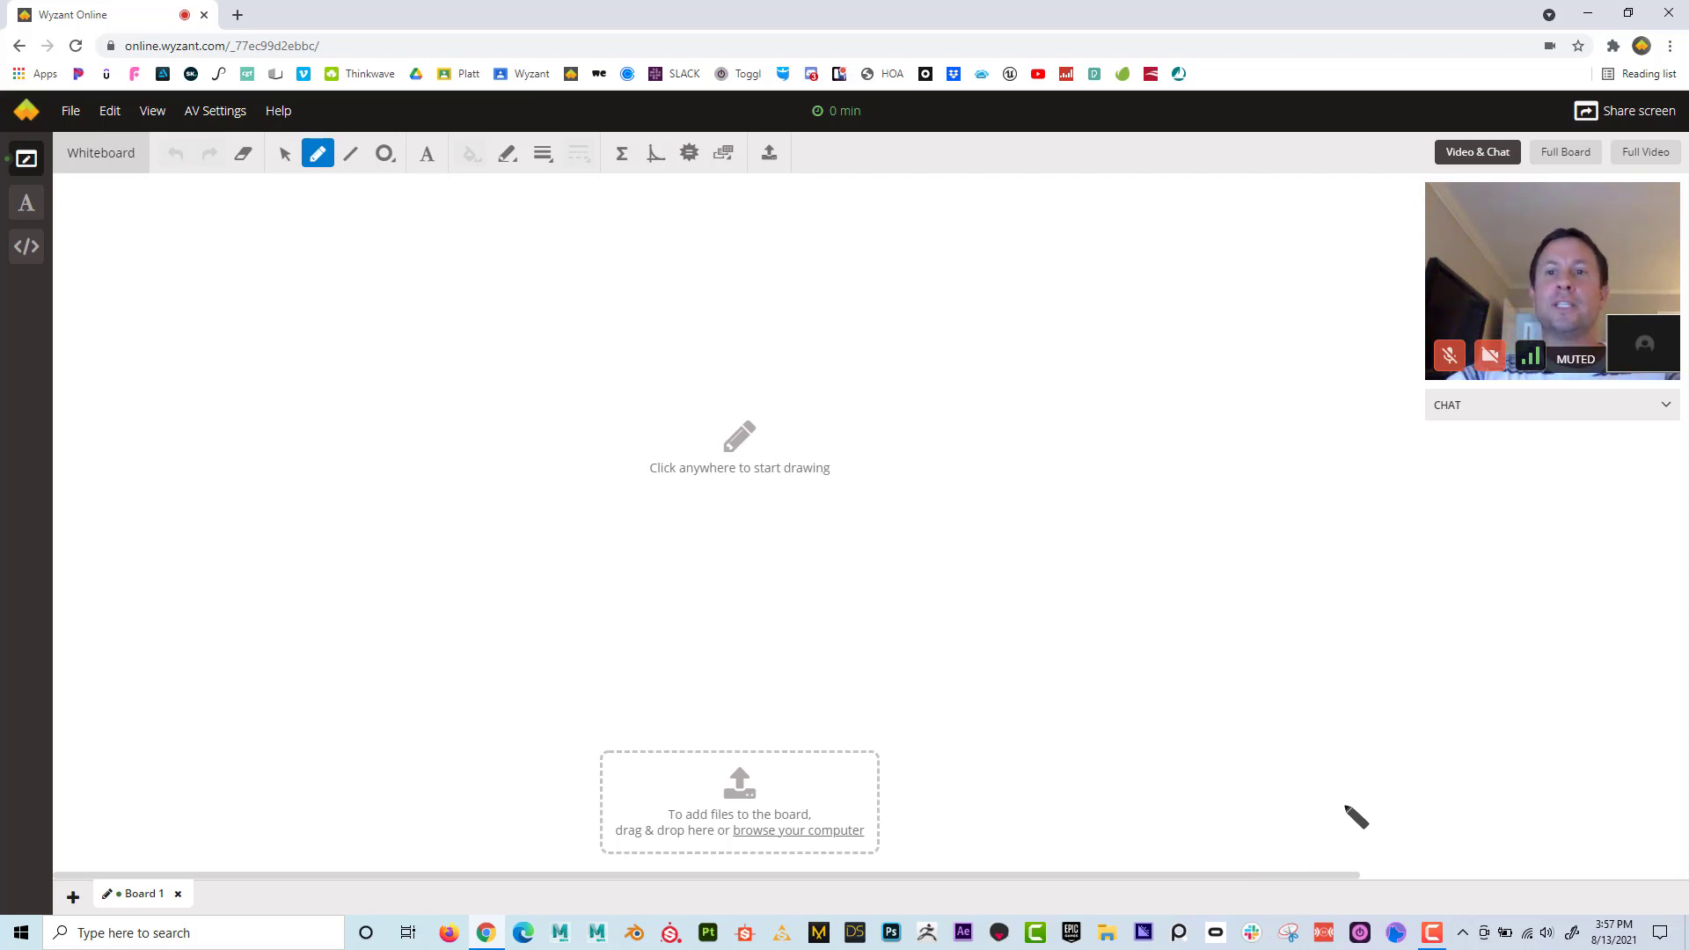
mouse_move(1014, 194)
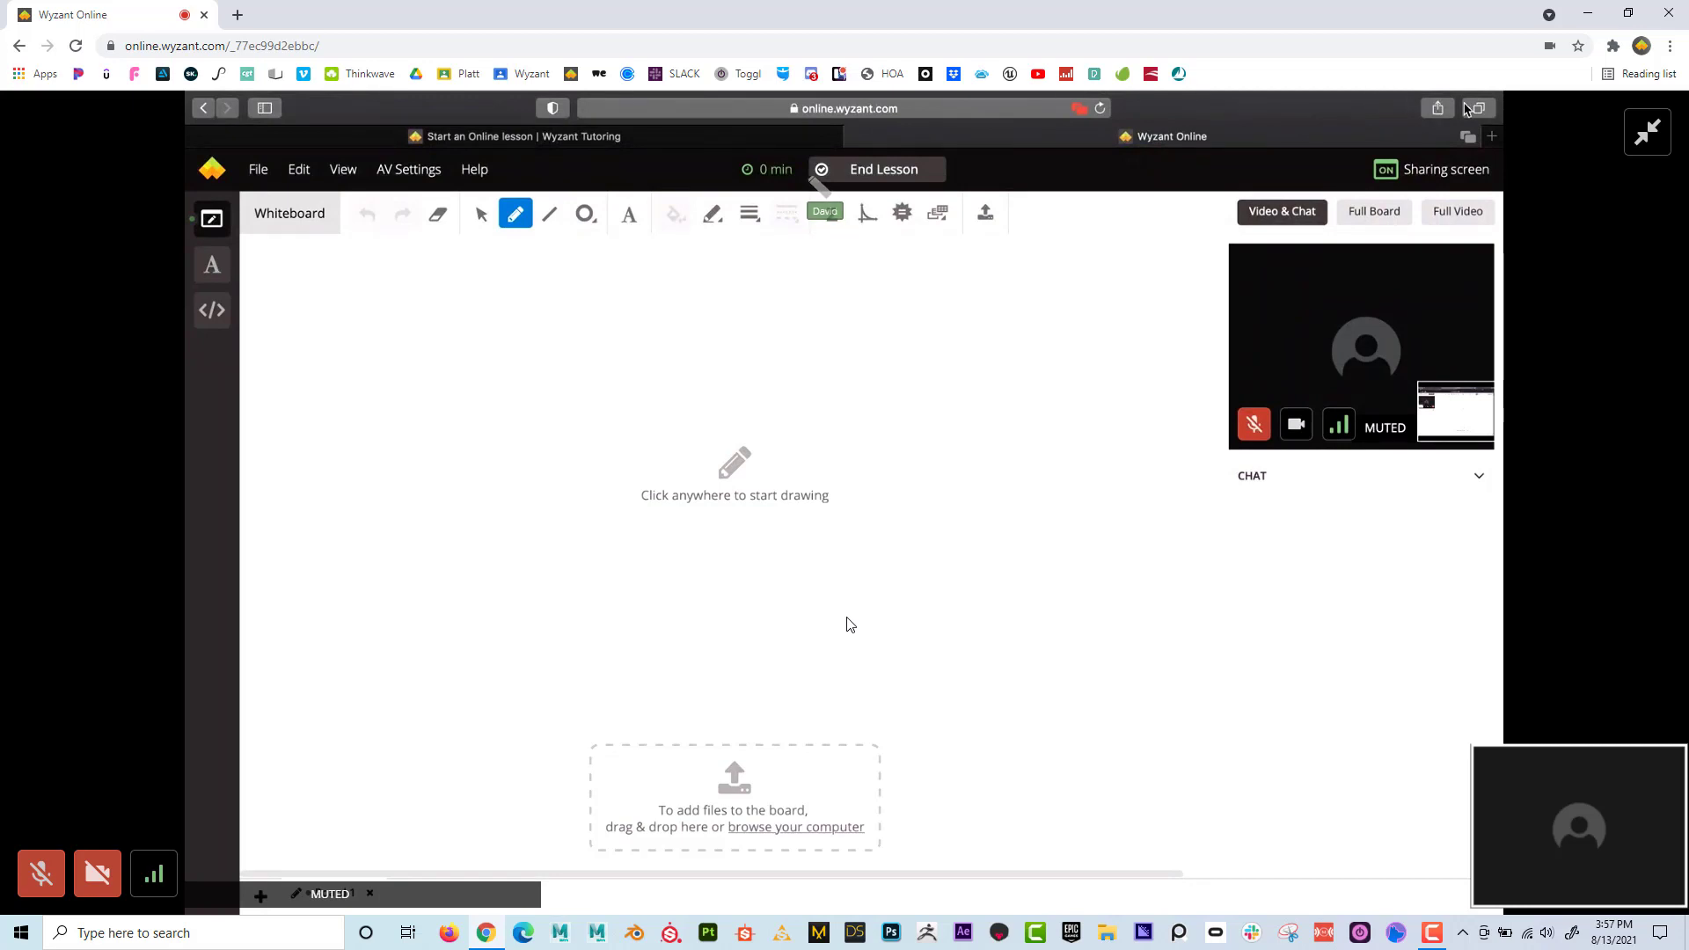
Collapse the tutor's enlarged shared screen back to the whiteboard layout
click(1478, 108)
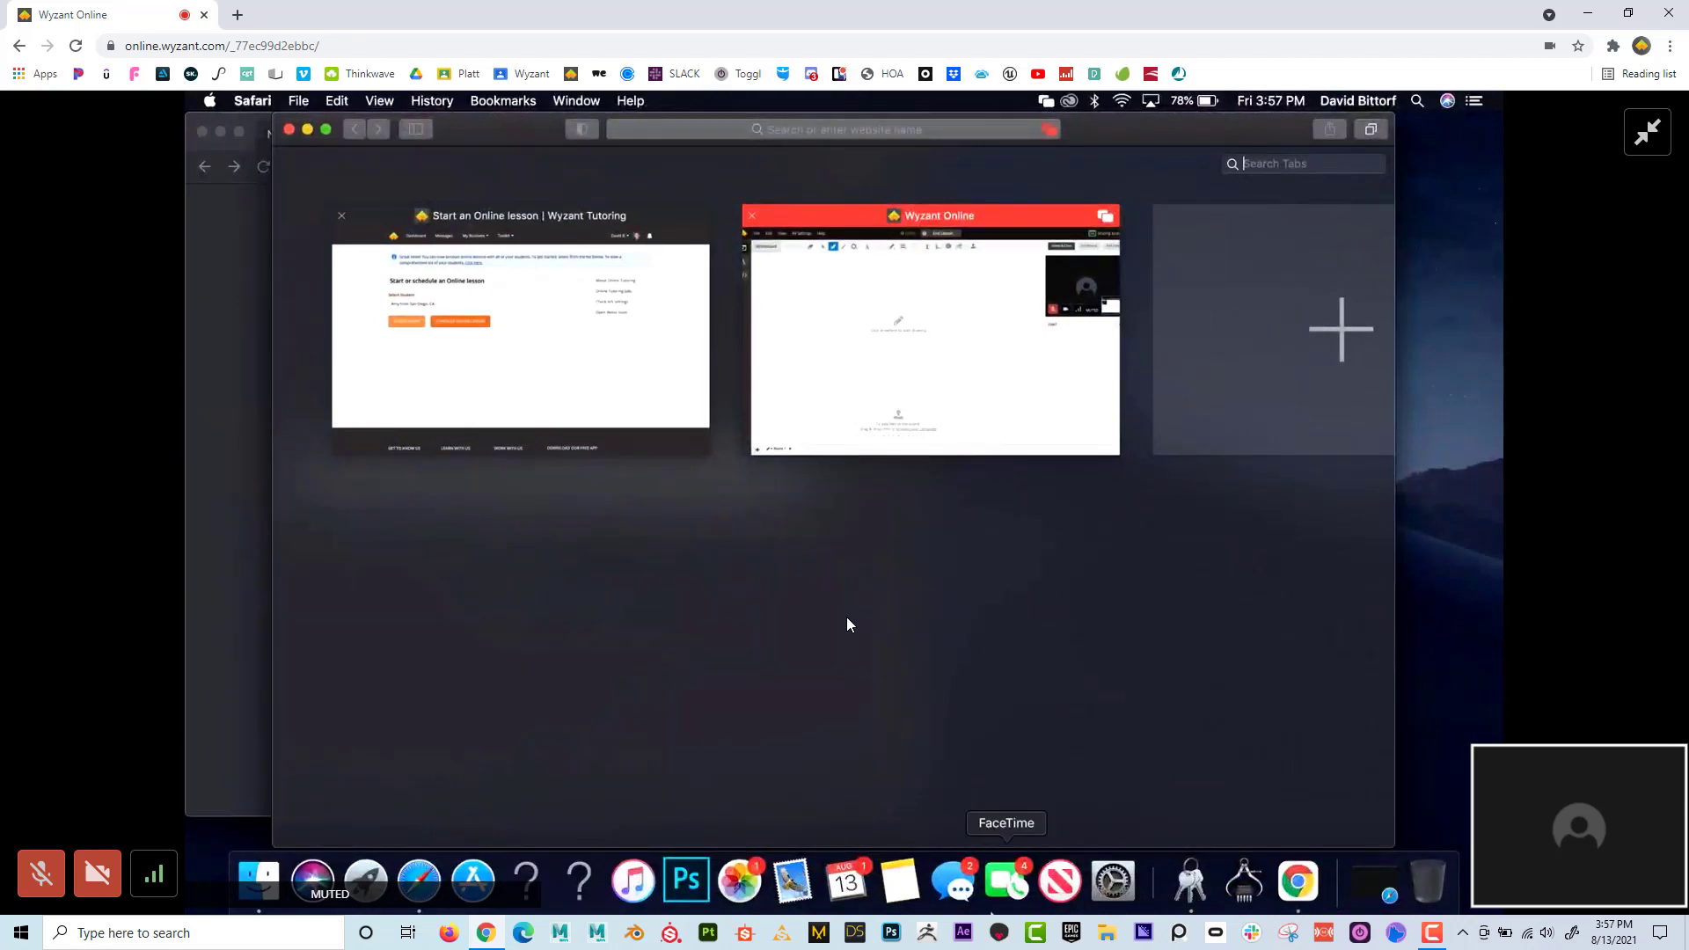
mouse_move(323, 579)
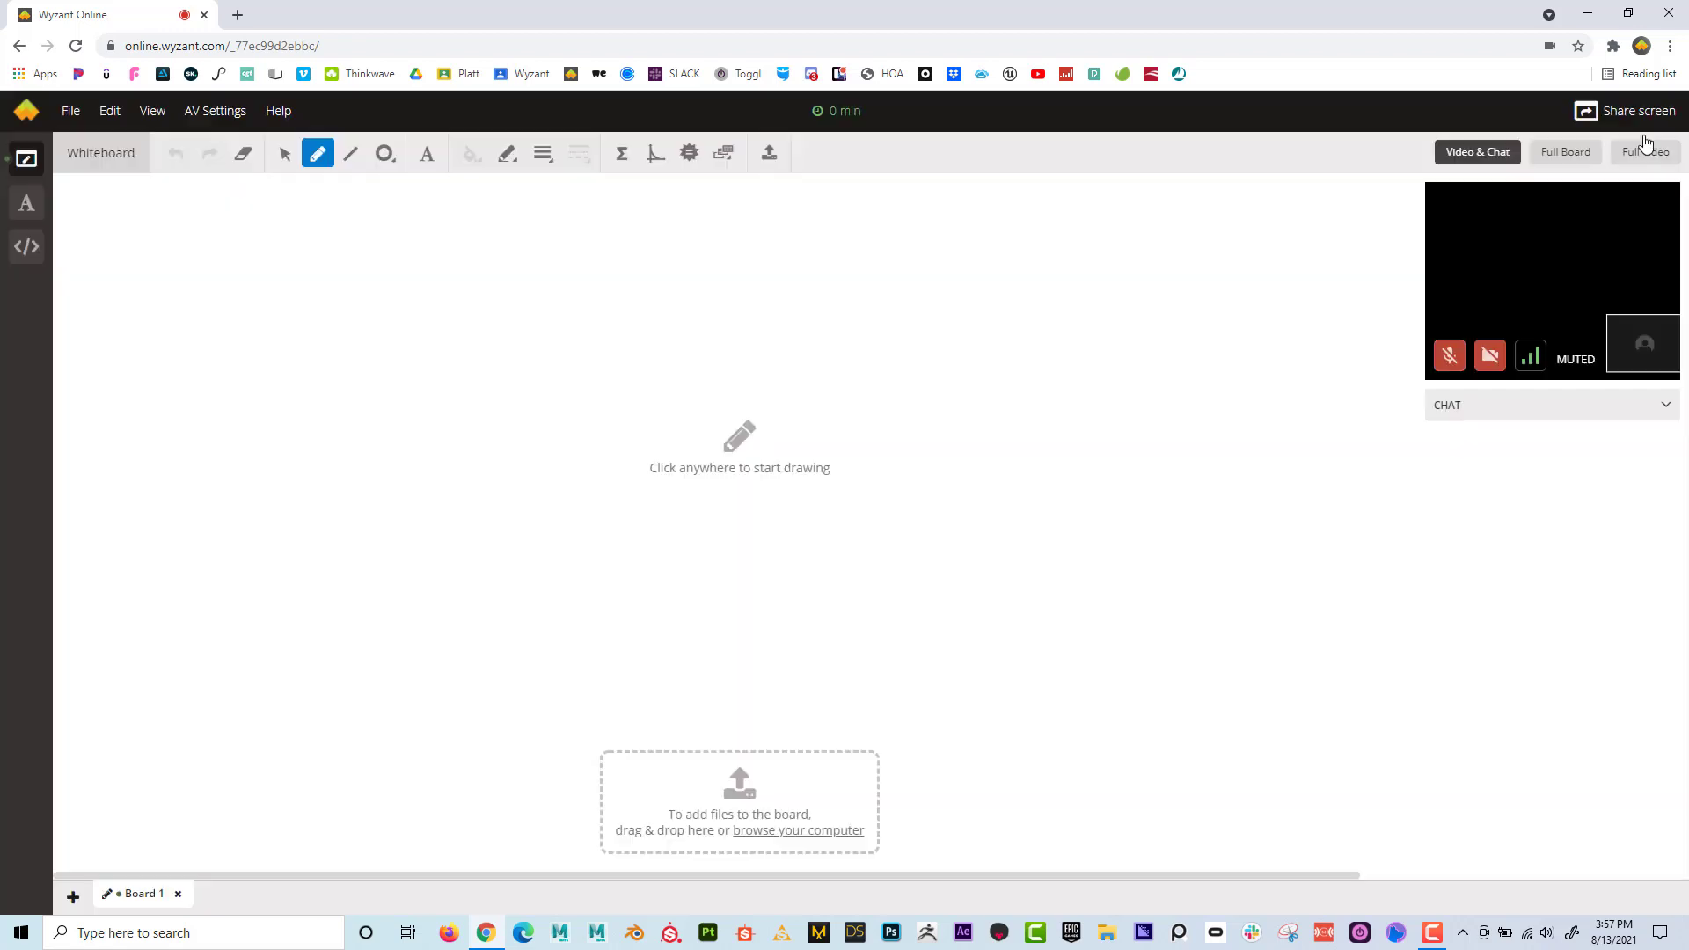
click(1634, 109)
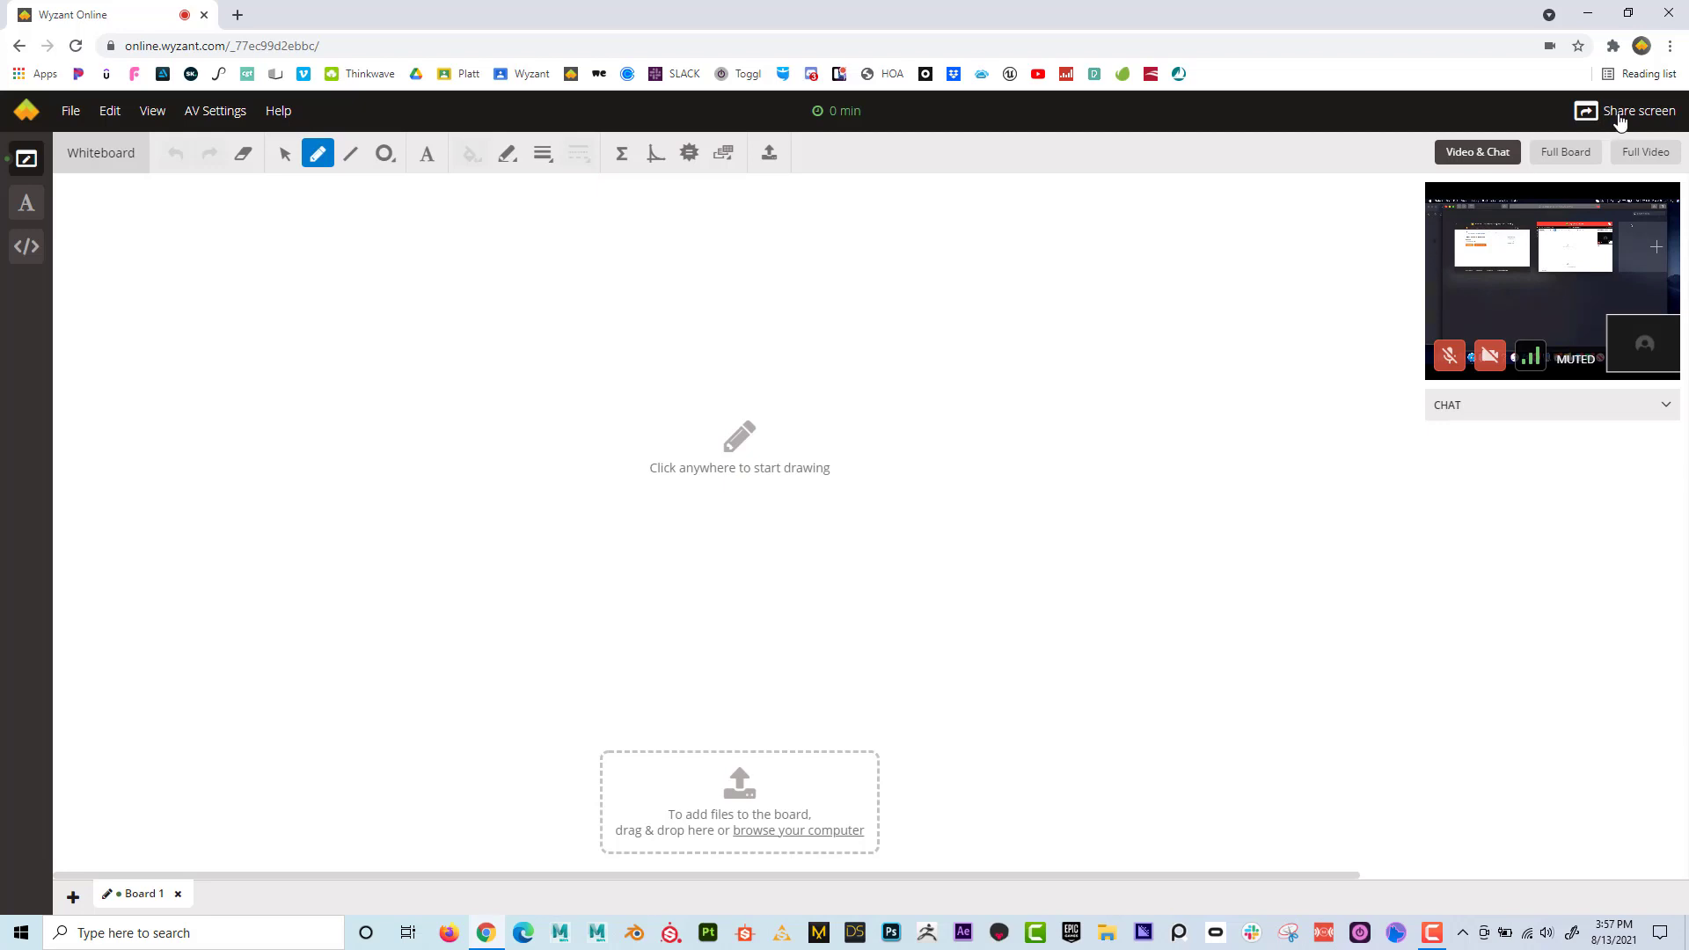
Share the entire Screen 1 with the tutor
click(1634, 109)
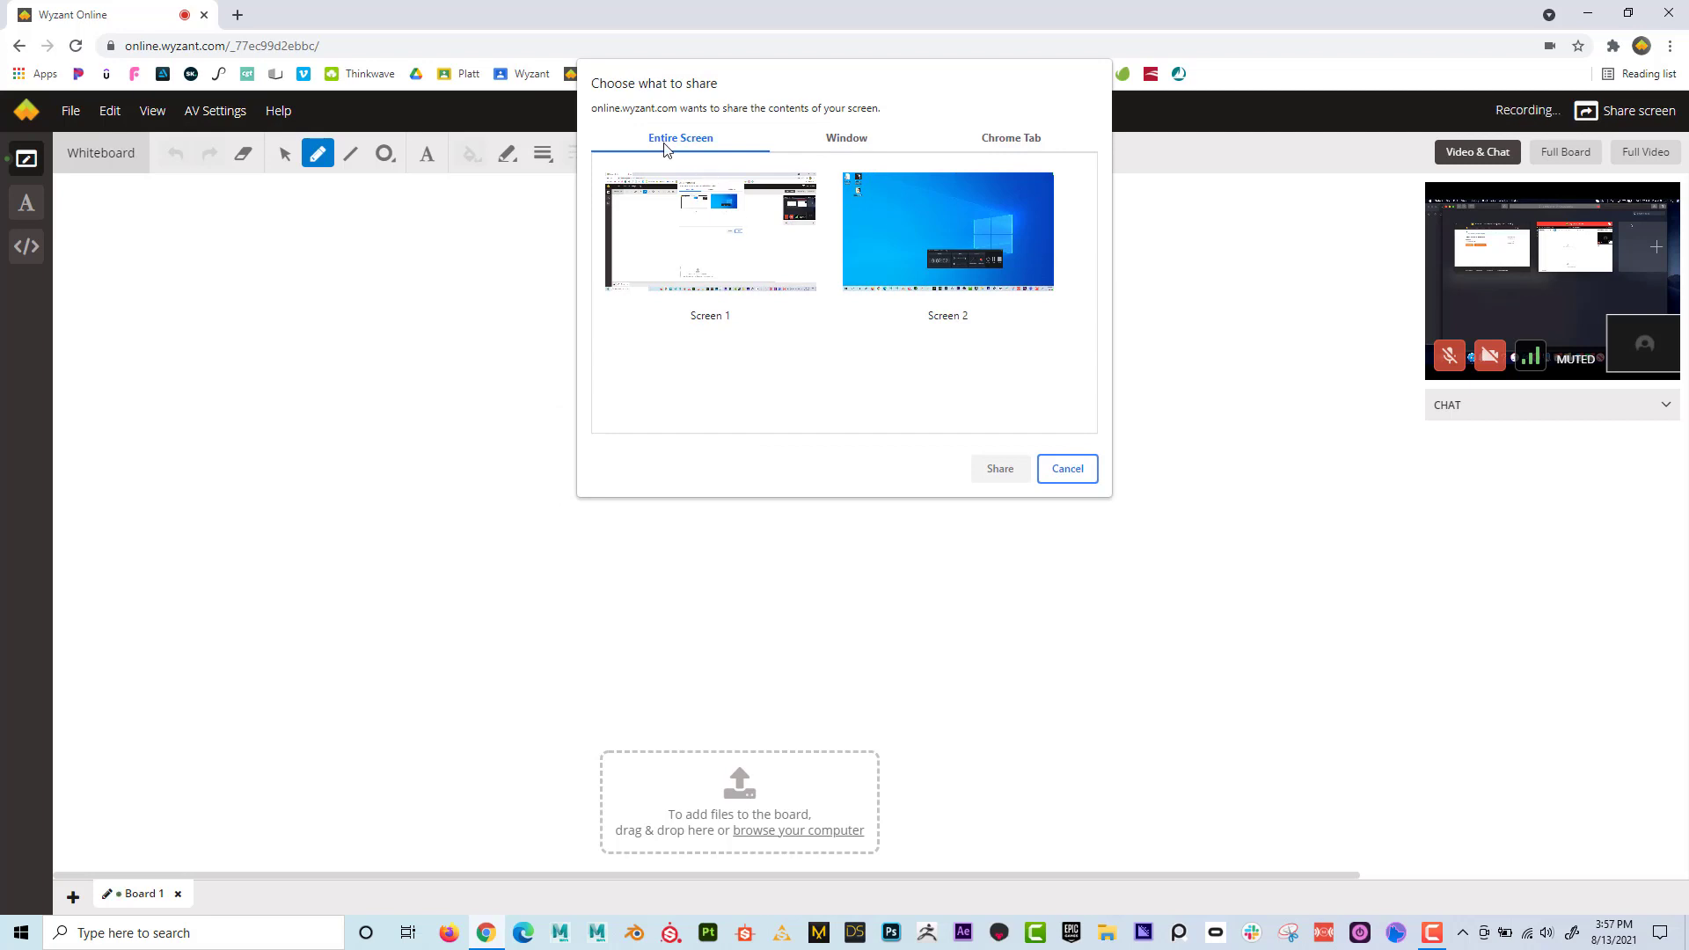
mouse_move(688, 149)
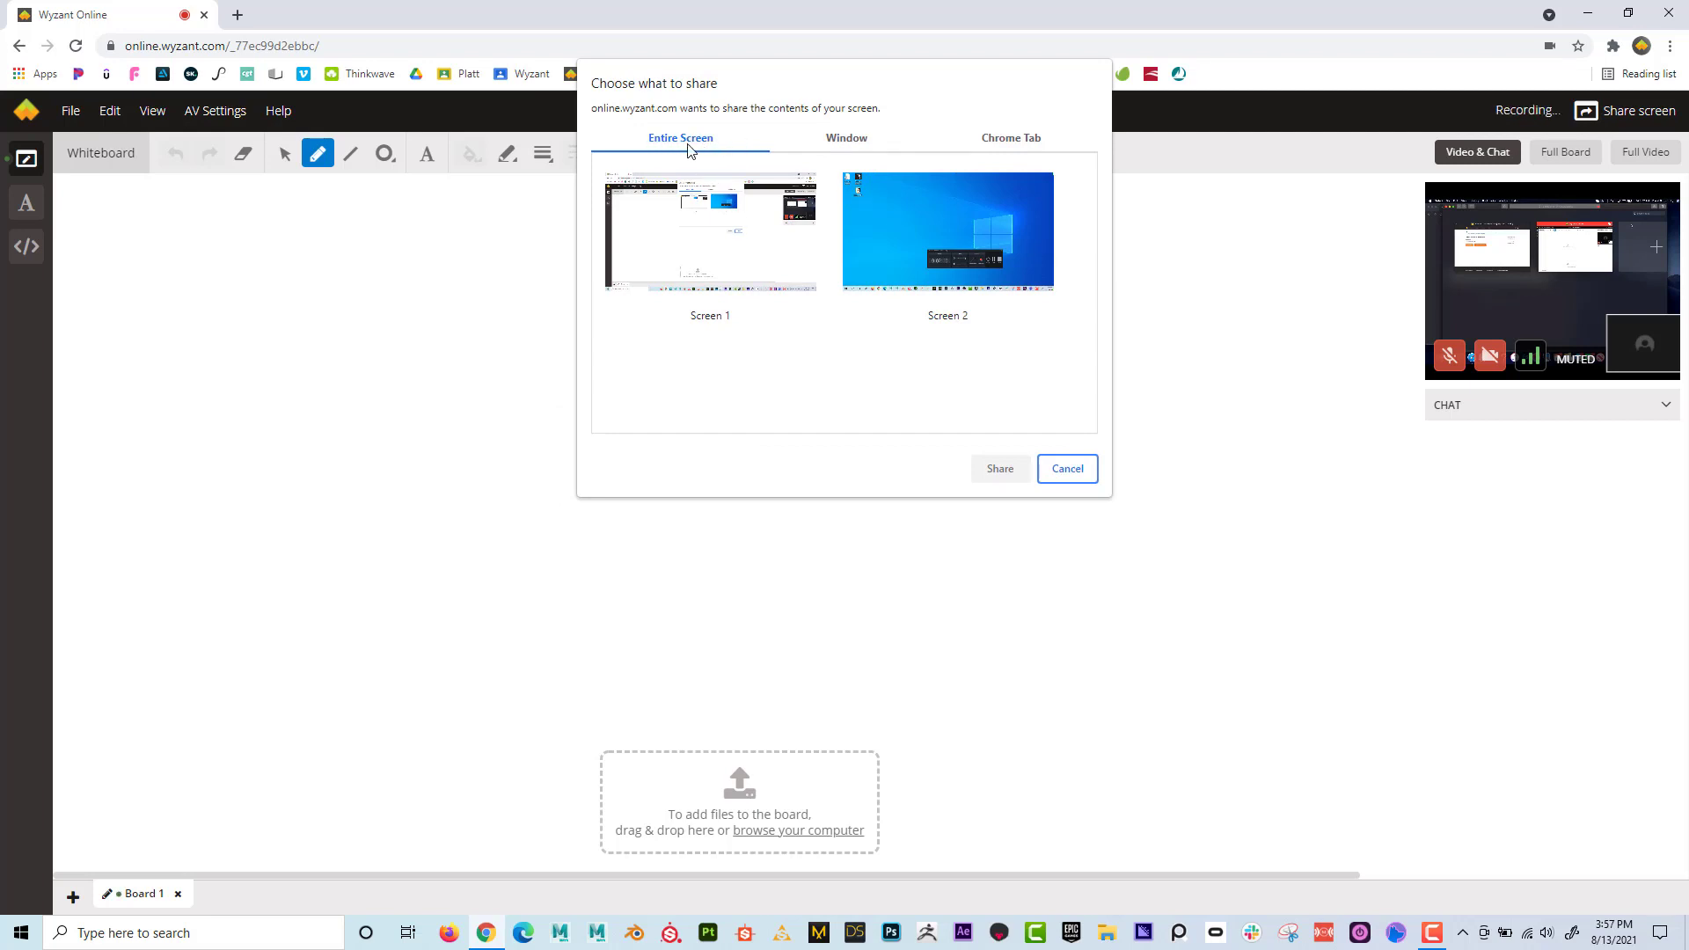
click(709, 231)
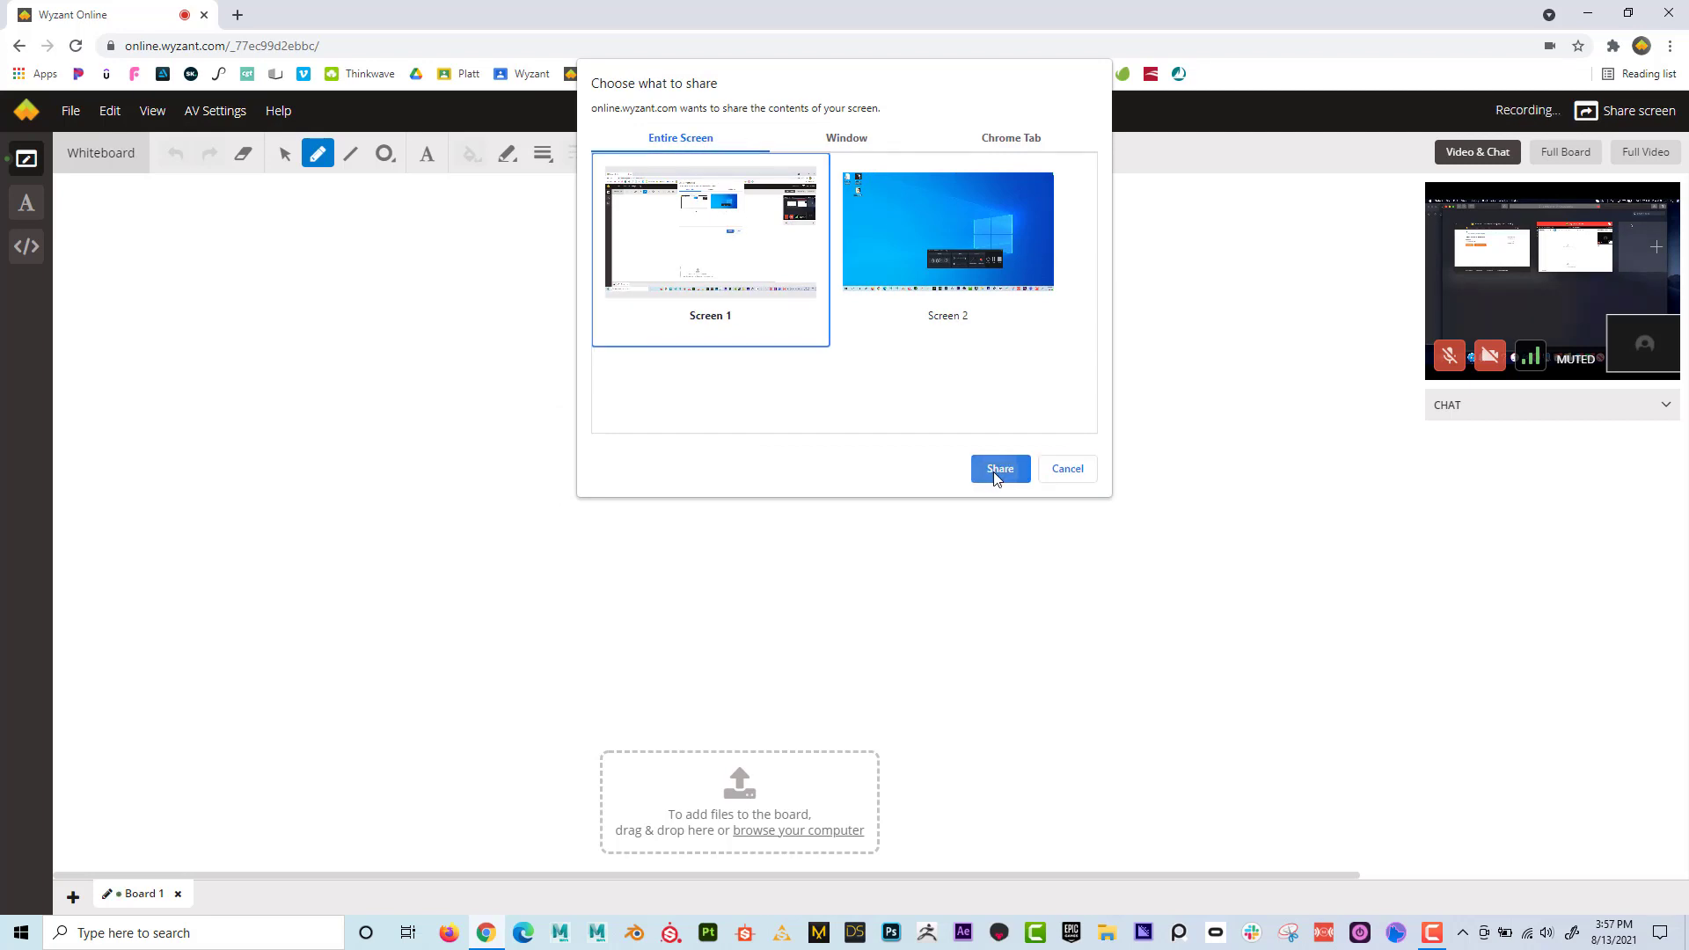
click(999, 468)
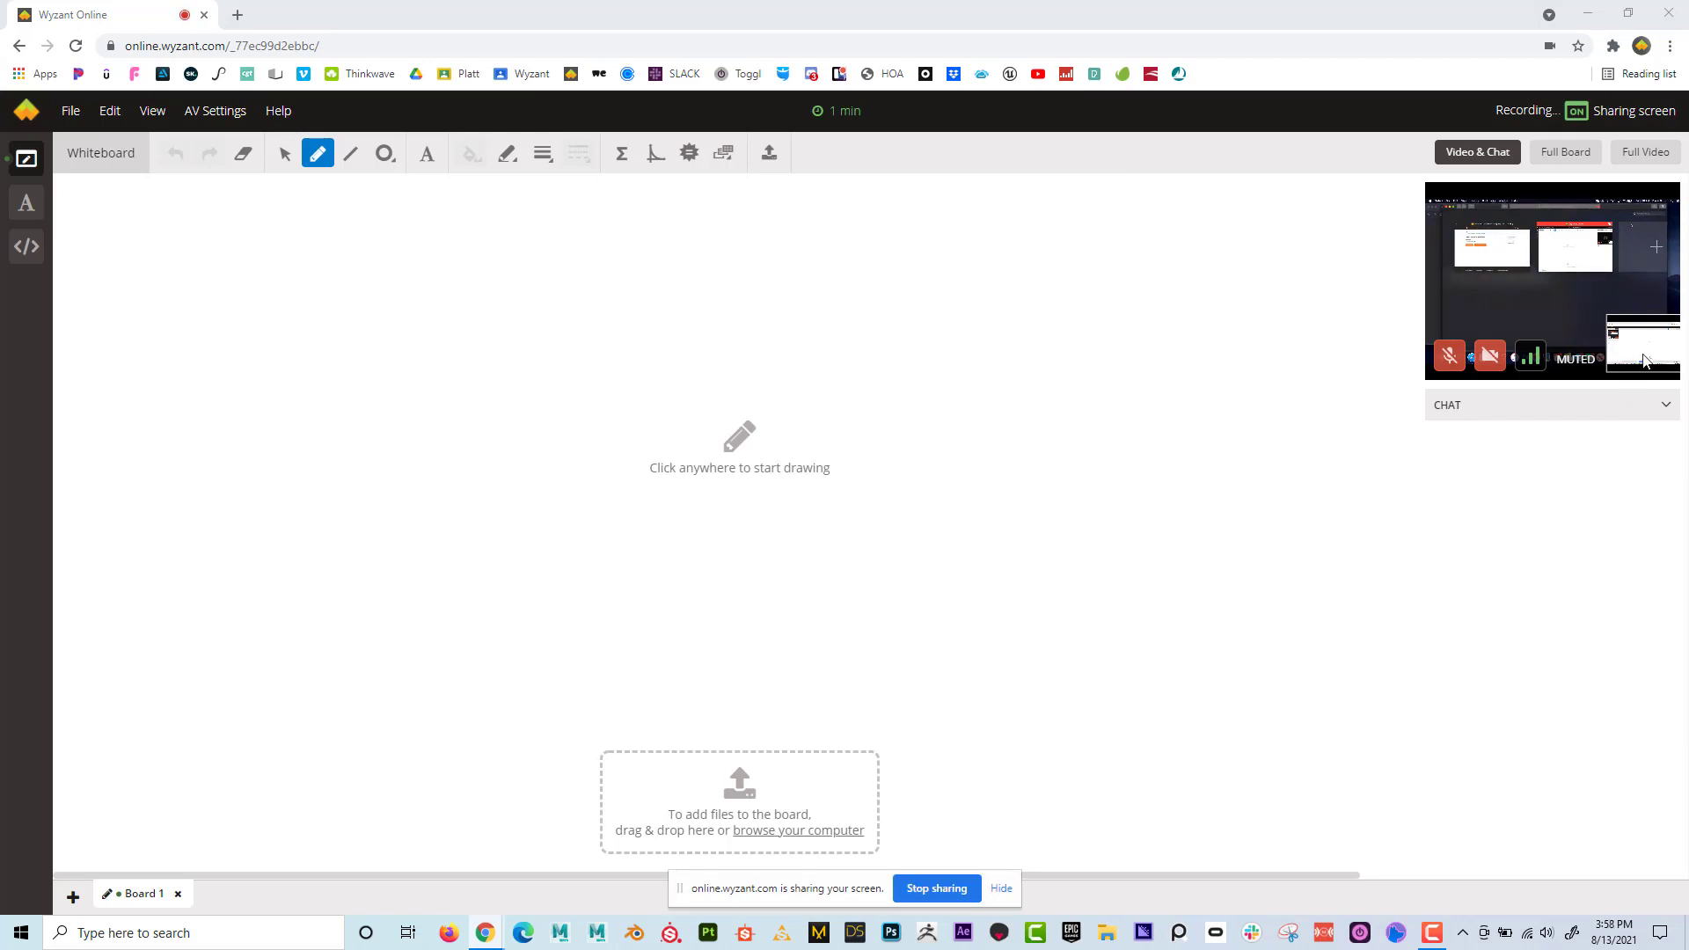
Expand the tutor's shared Mac desktop to fill the lesson window
click(1490, 355)
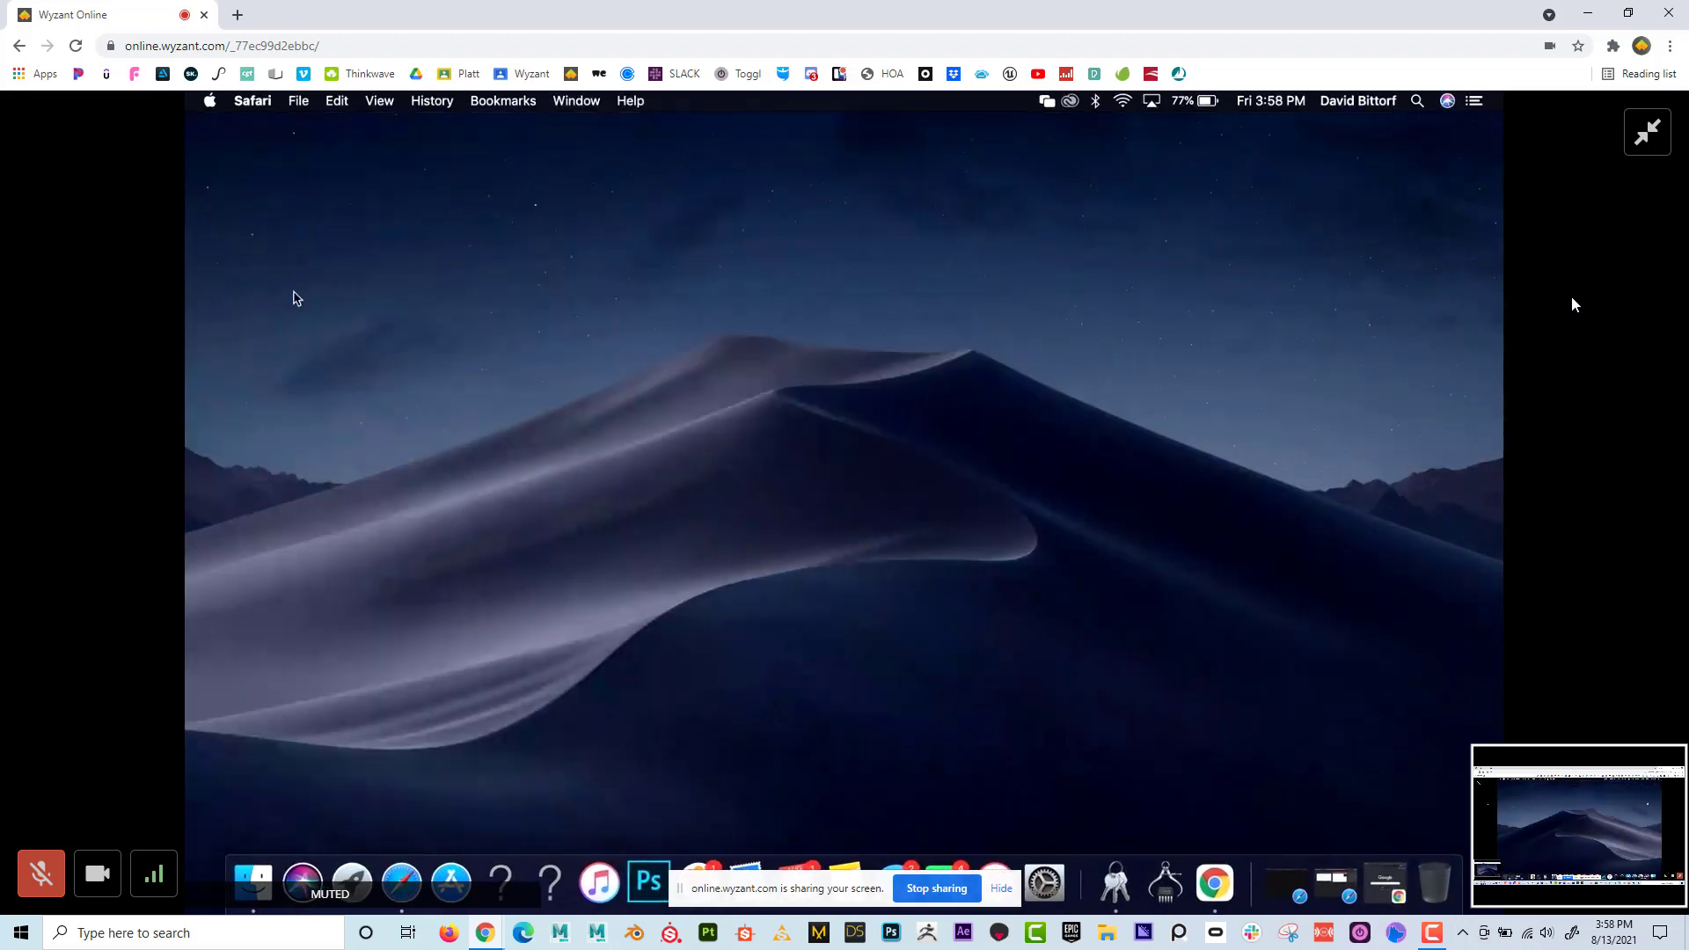
mouse_move(589, 352)
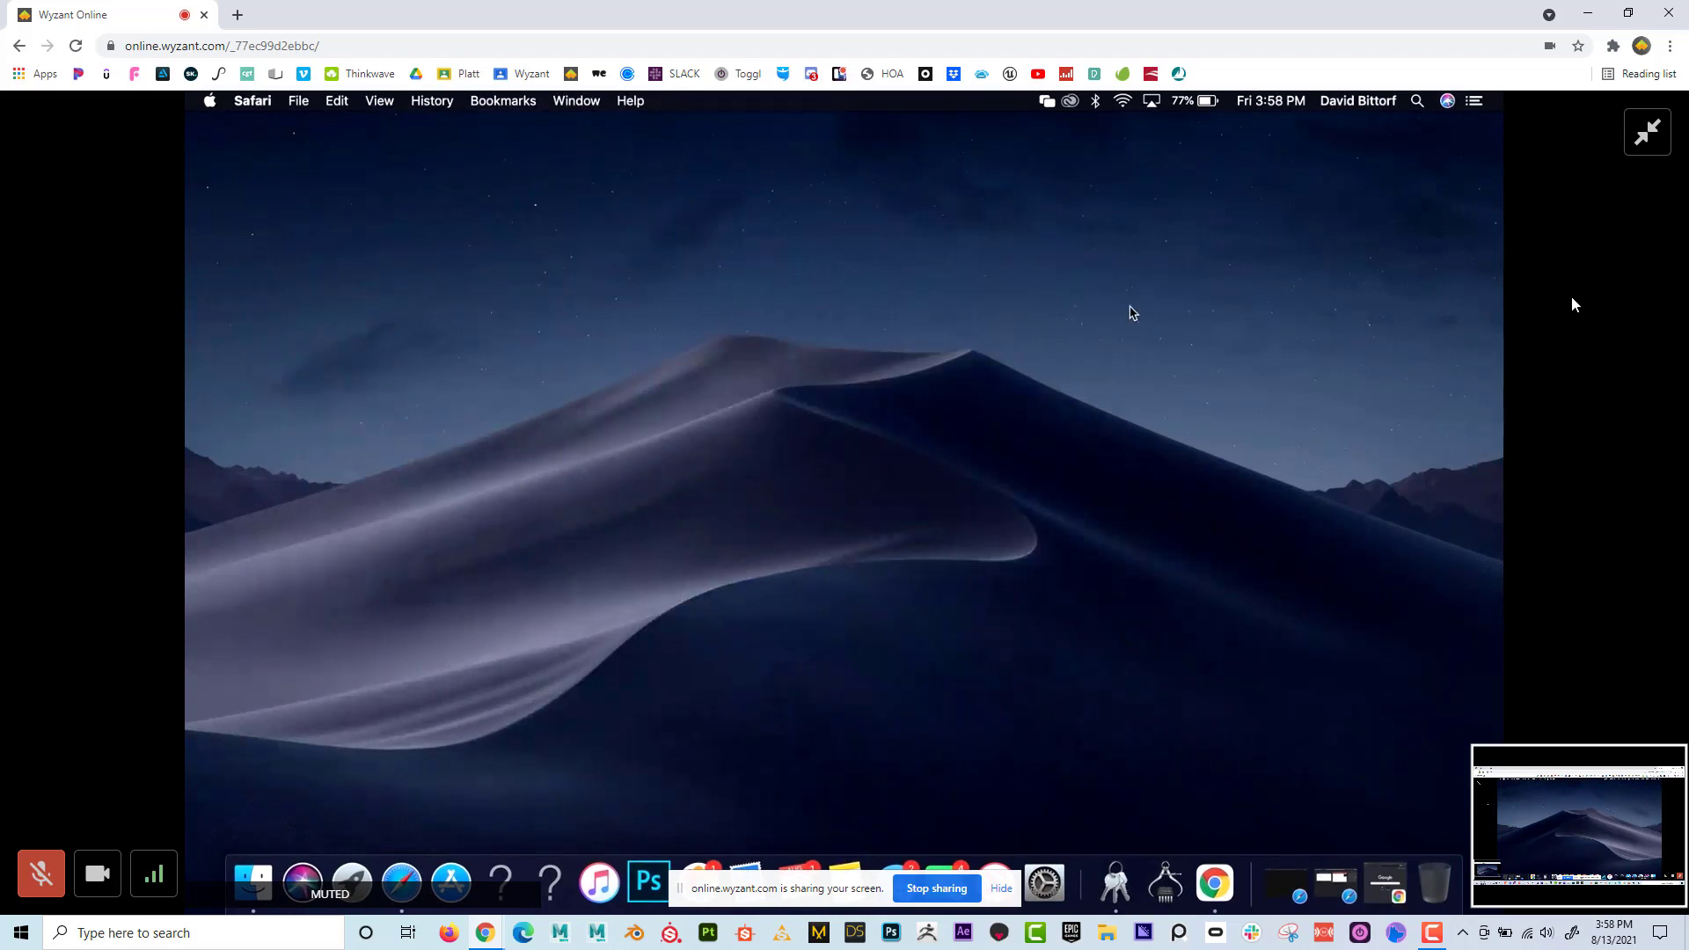
mouse_move(1342, 262)
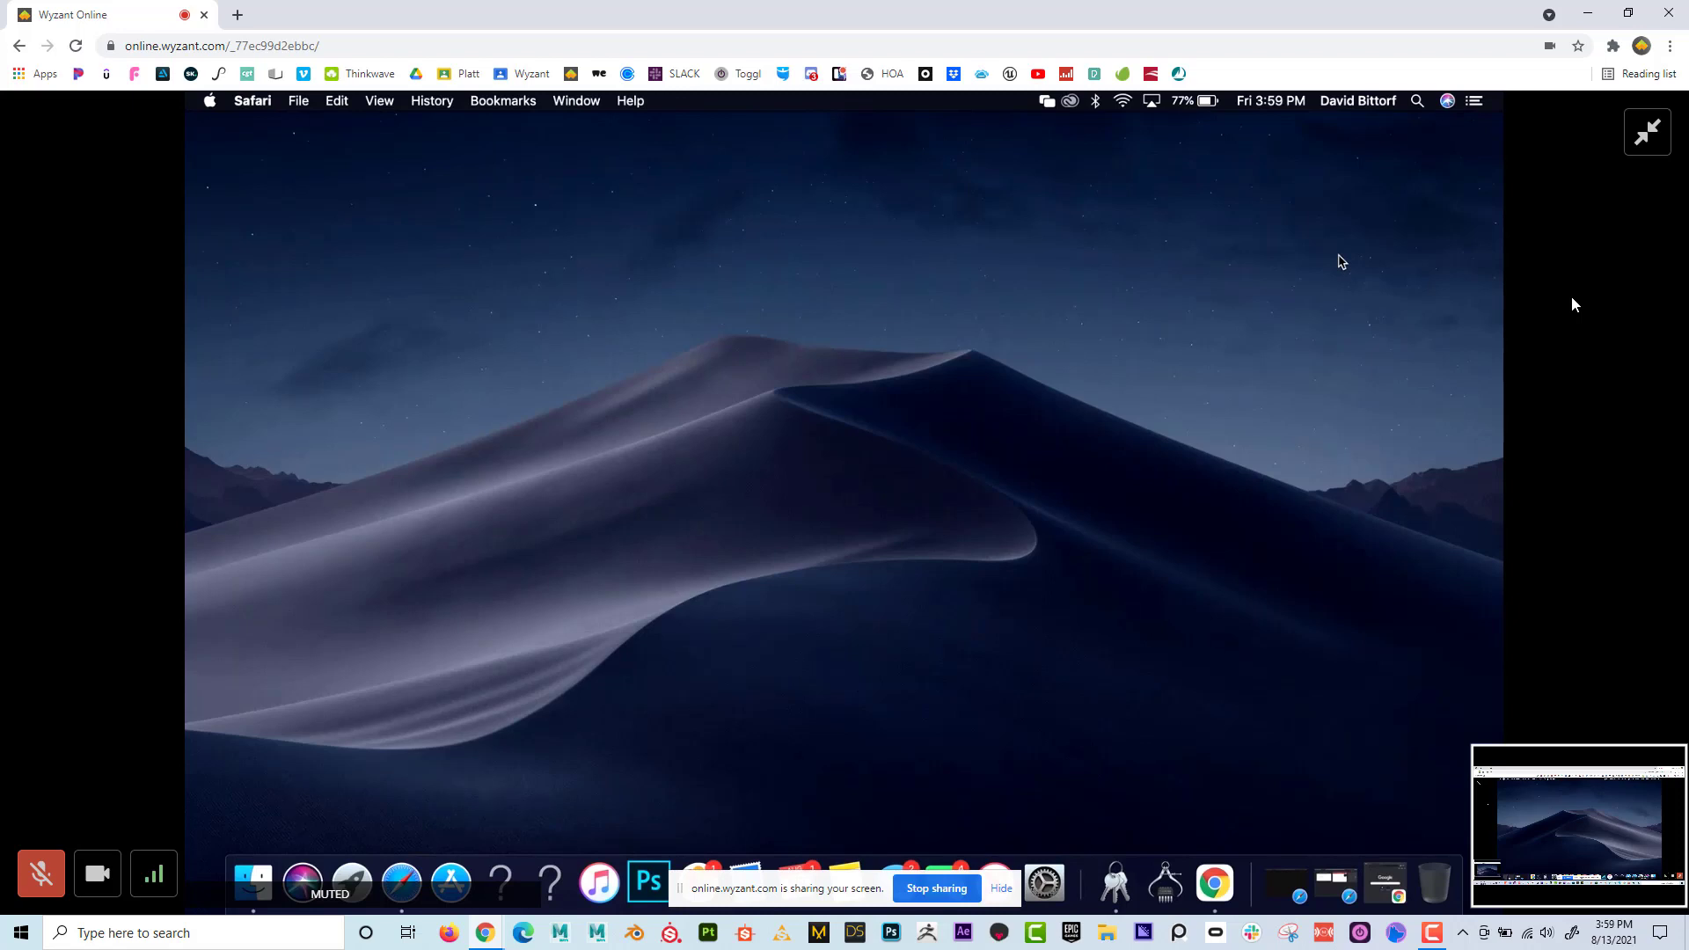
mouse_move(184, 589)
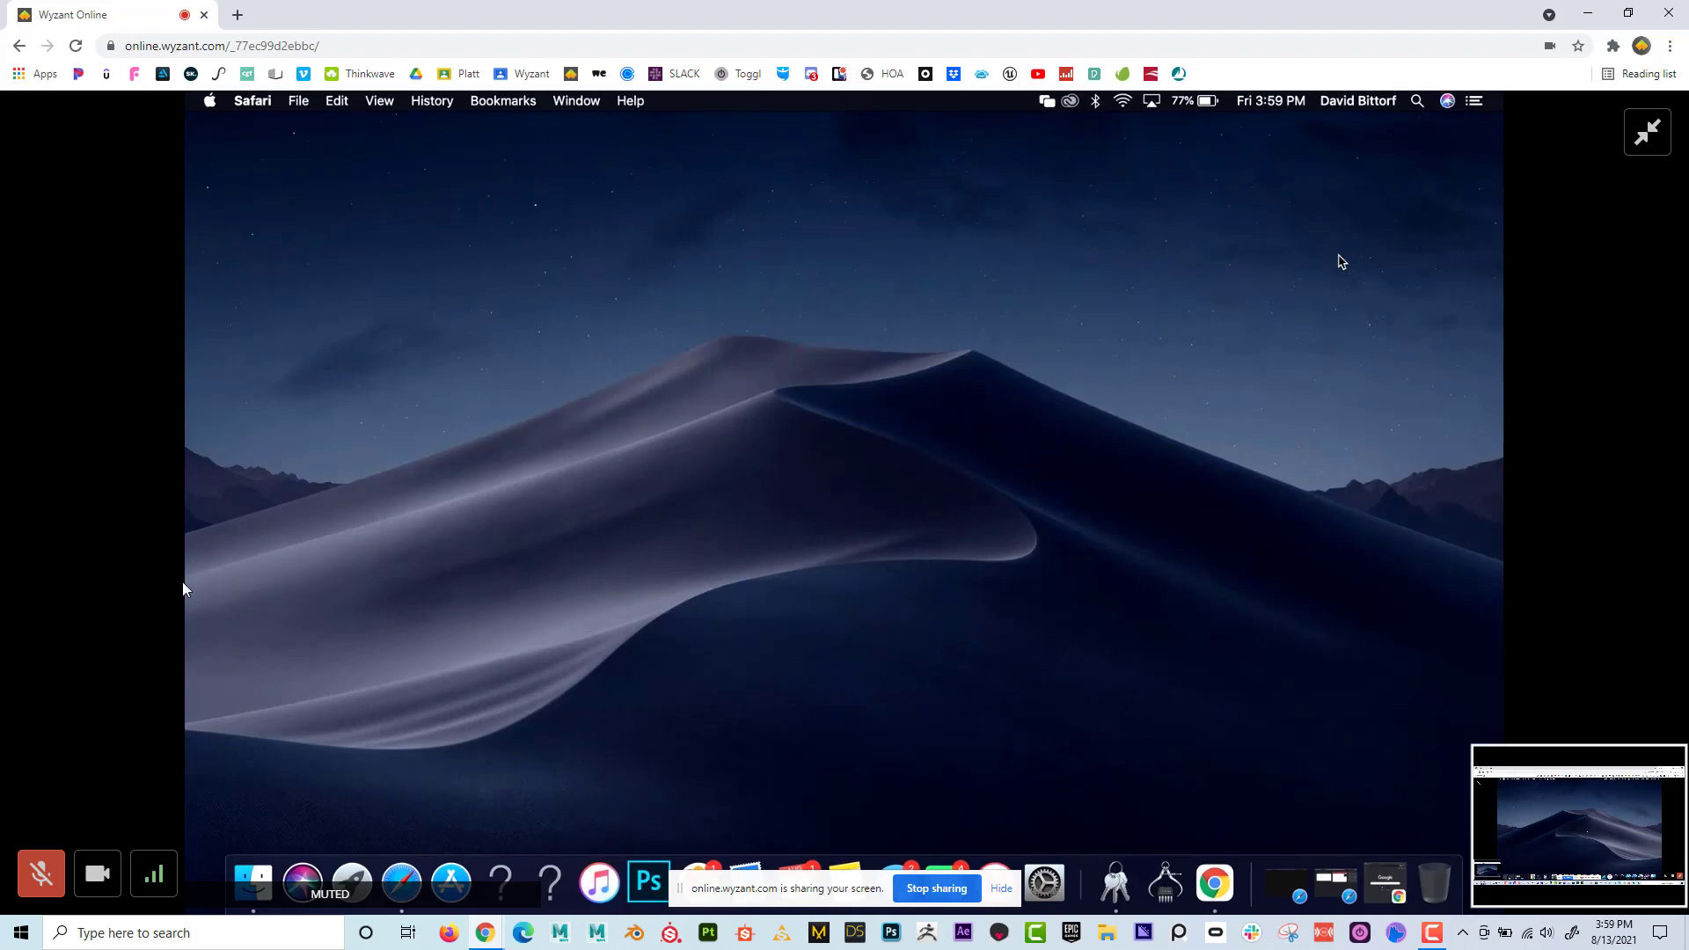